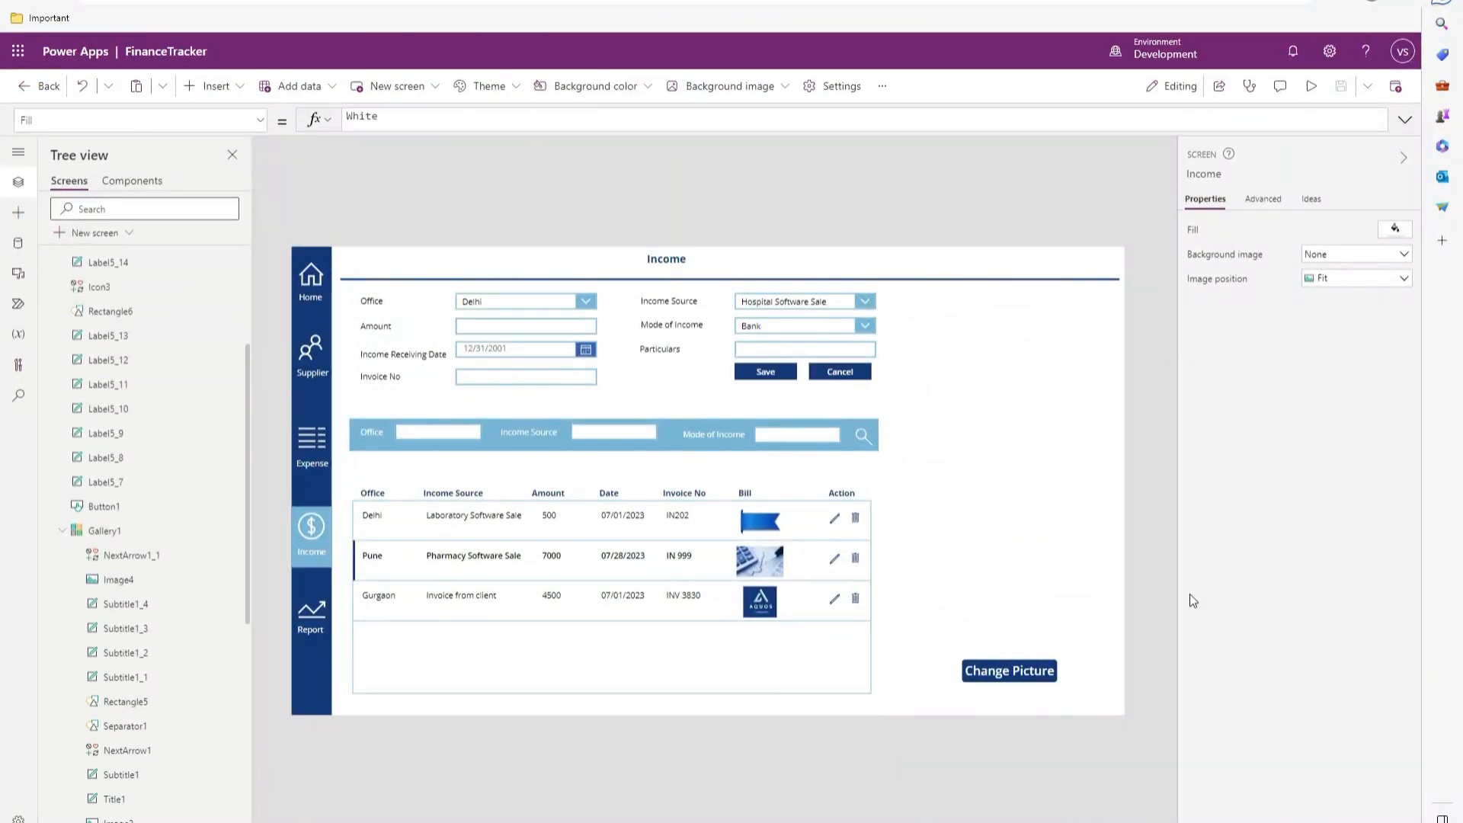
pyautogui.moveTo(858, 526)
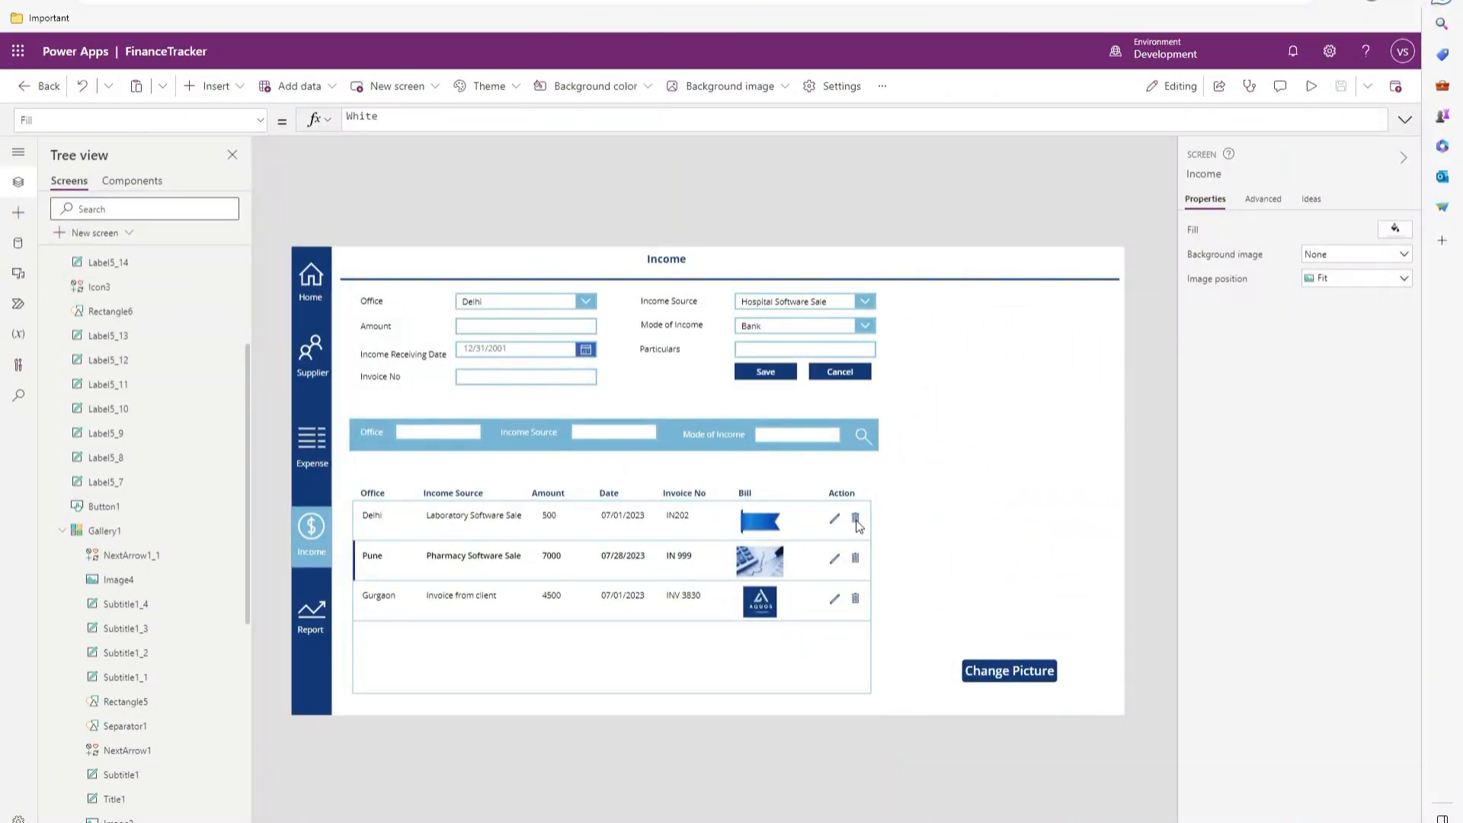
# Step: Set the gallery trash icon's OnSelect to Set(varShowDeletePopup, true);
pyautogui.click(854, 520)
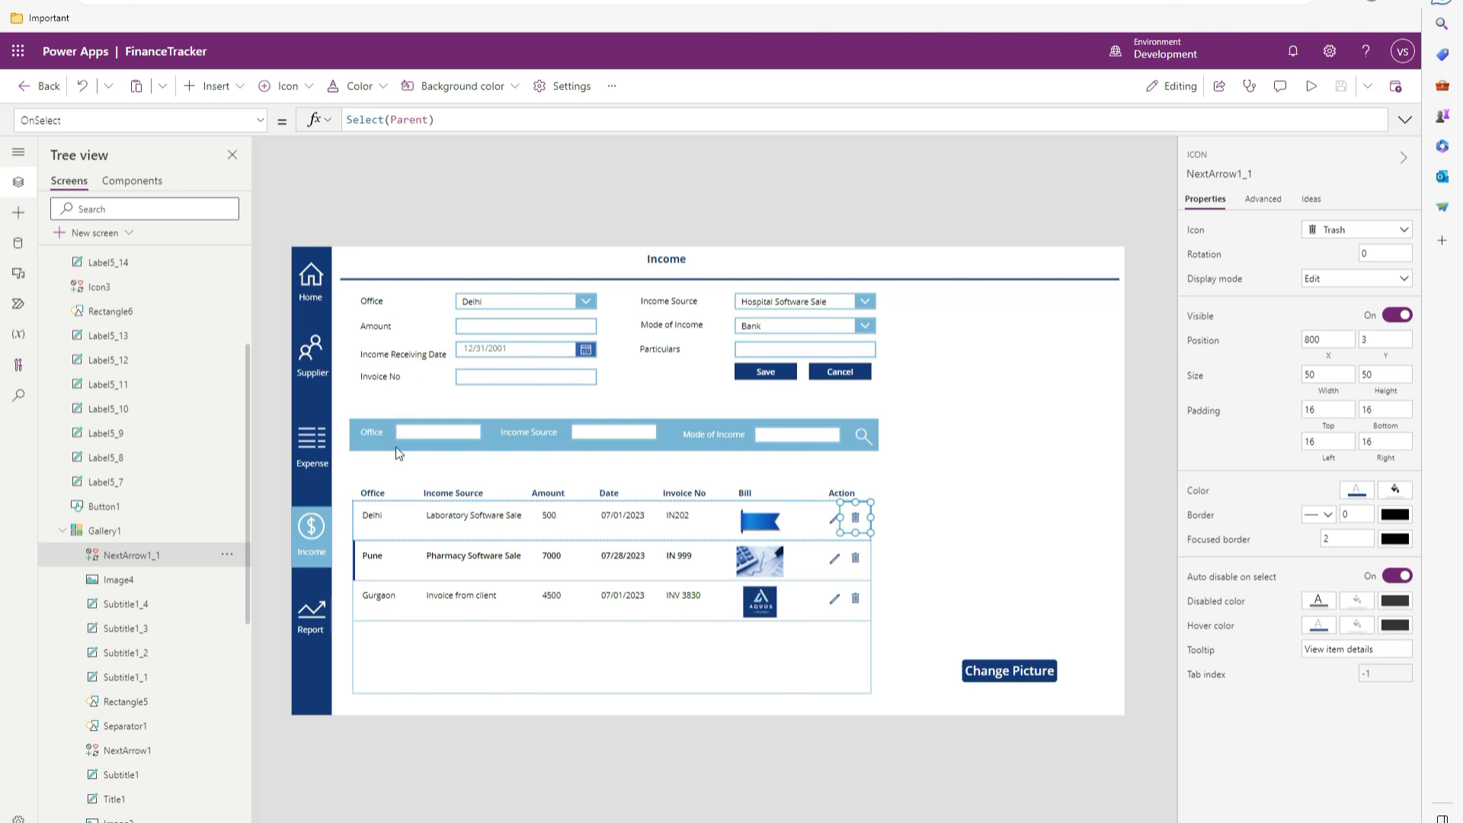
pyautogui.moveTo(1079, 434)
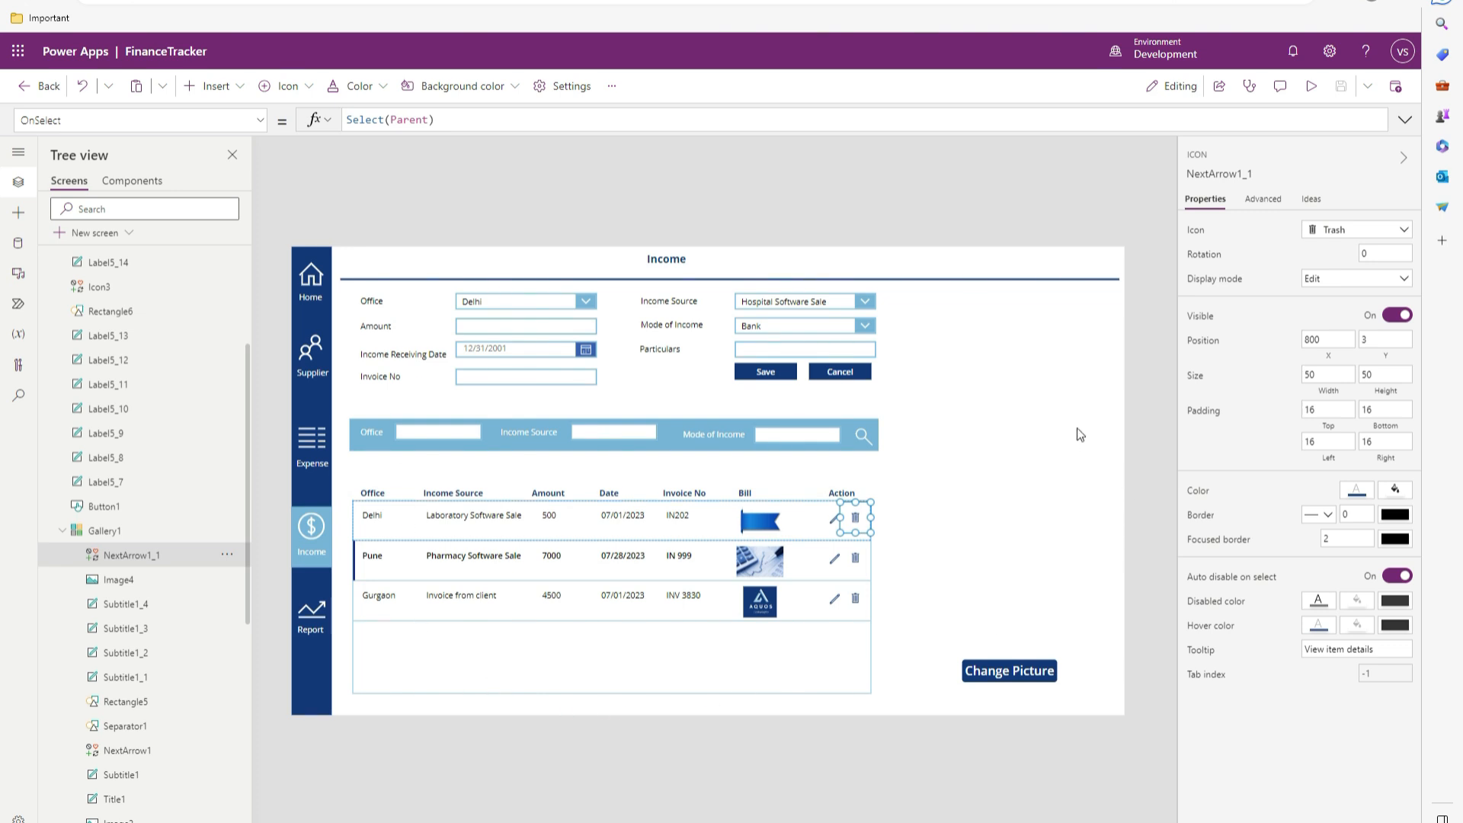
pyautogui.moveTo(1088, 418)
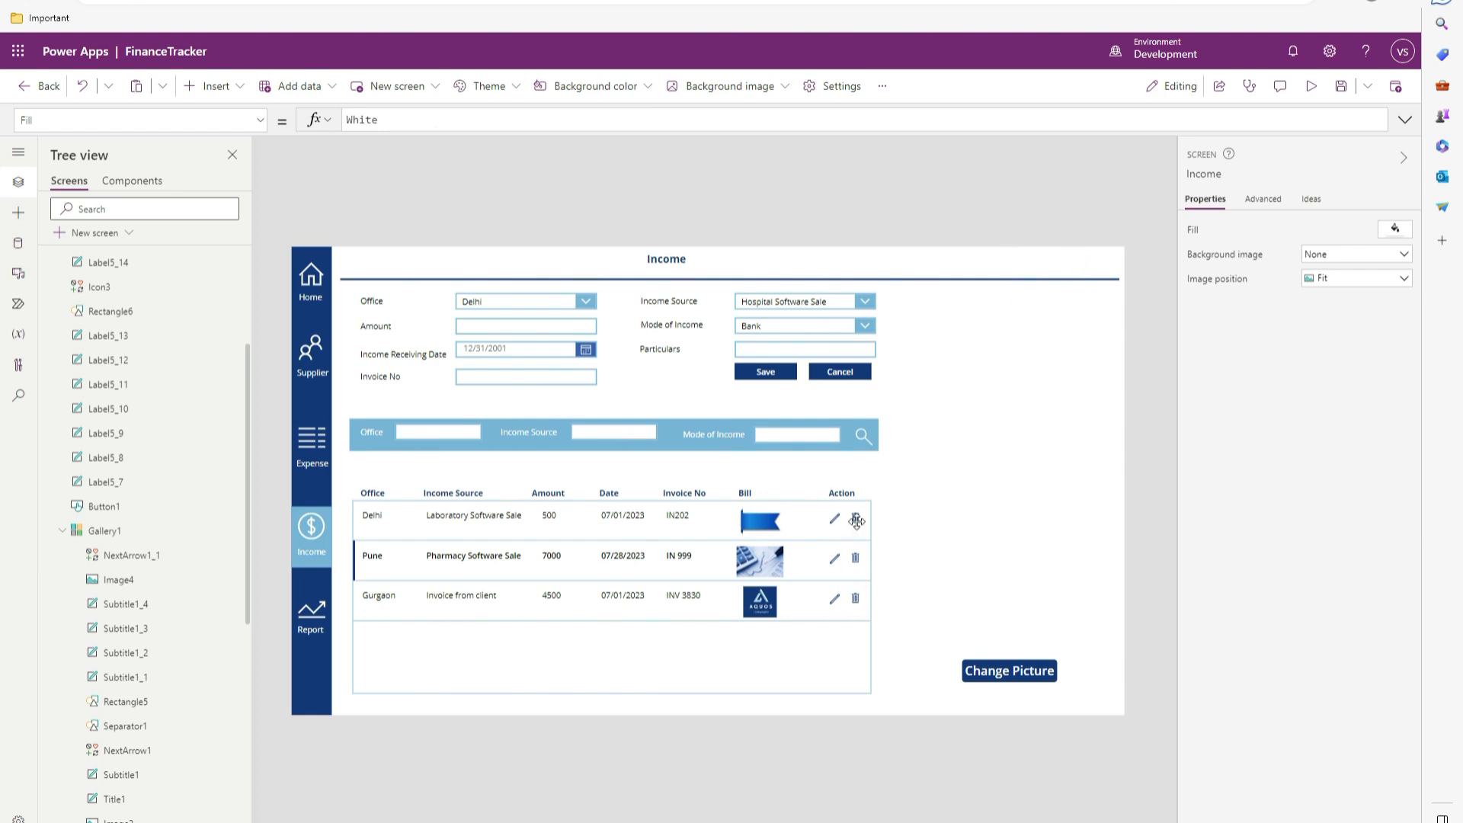
pyautogui.click(834, 519)
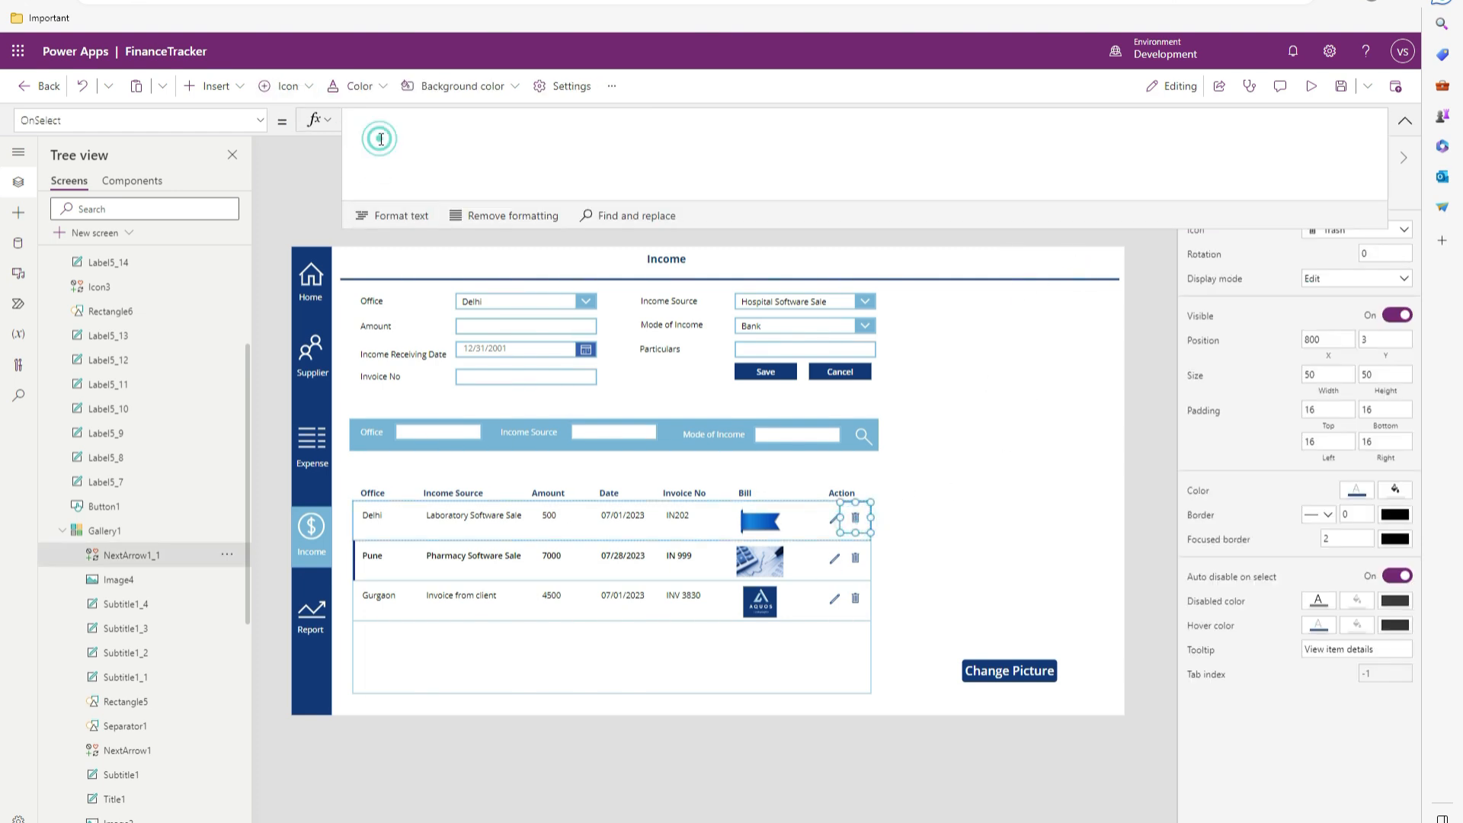
pyautogui.write('Set(')
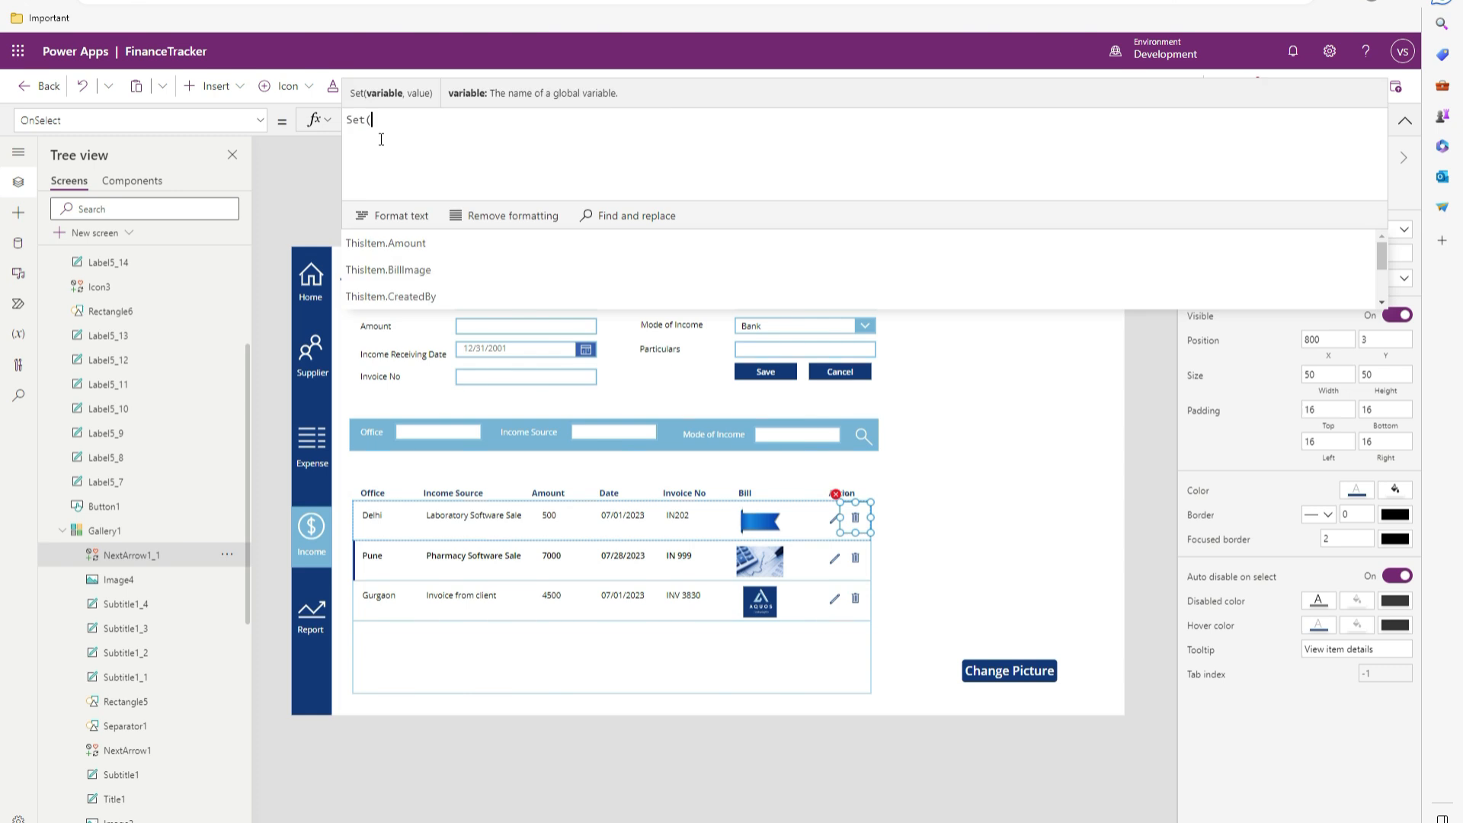
pyautogui.write('var')
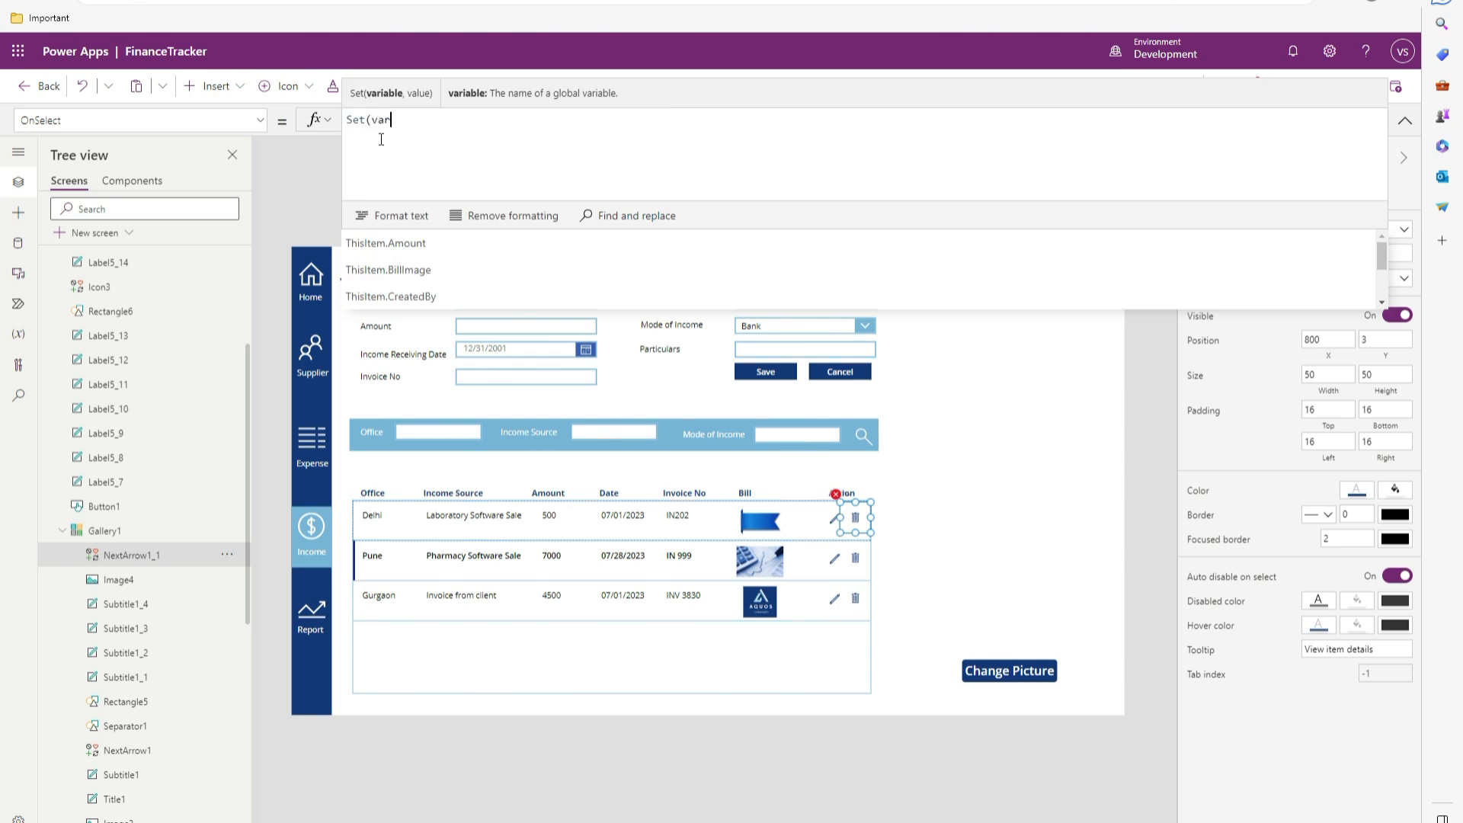
pyautogui.write('Show')
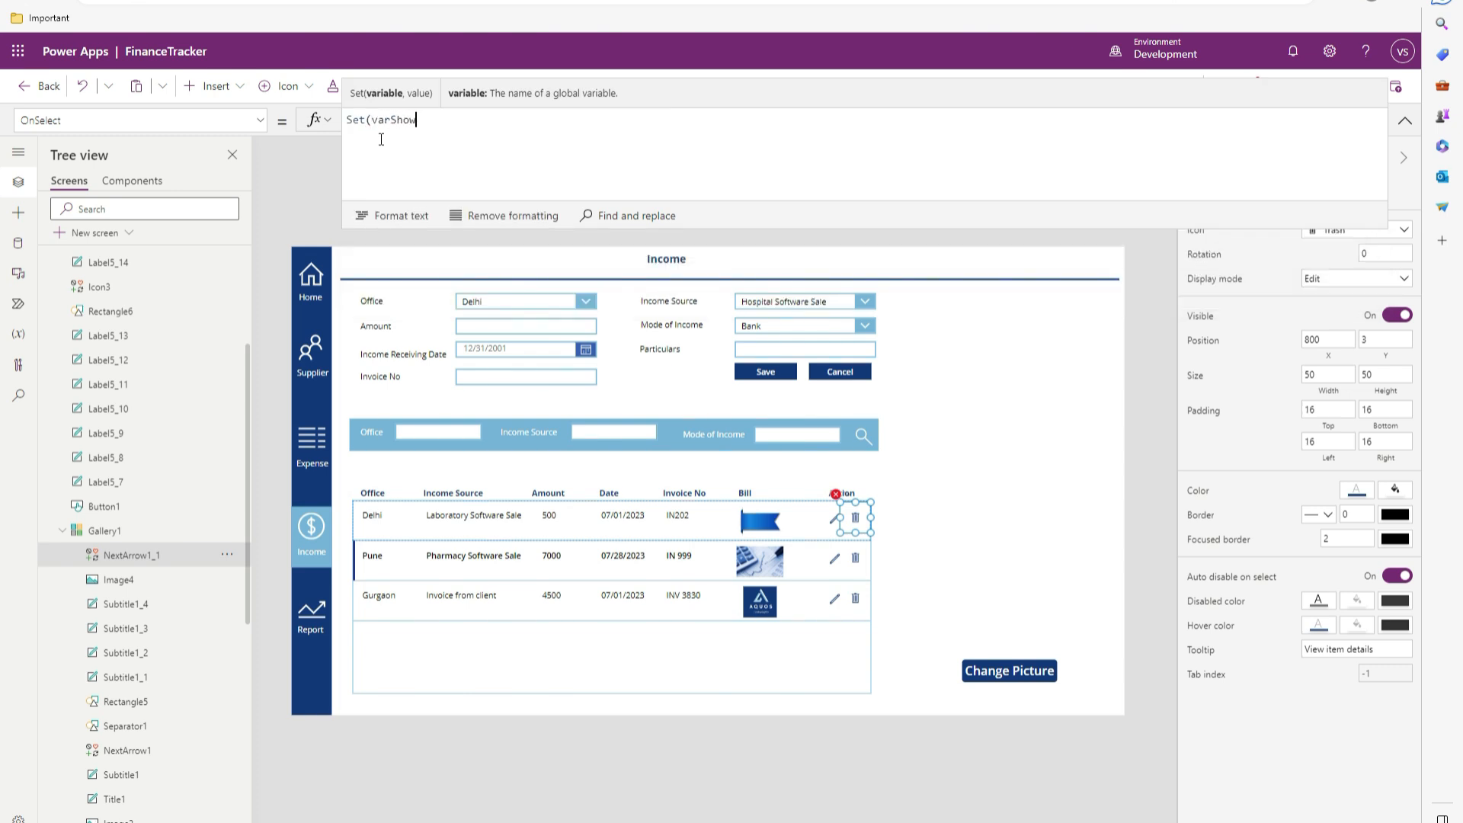
pyautogui.write('Delete')
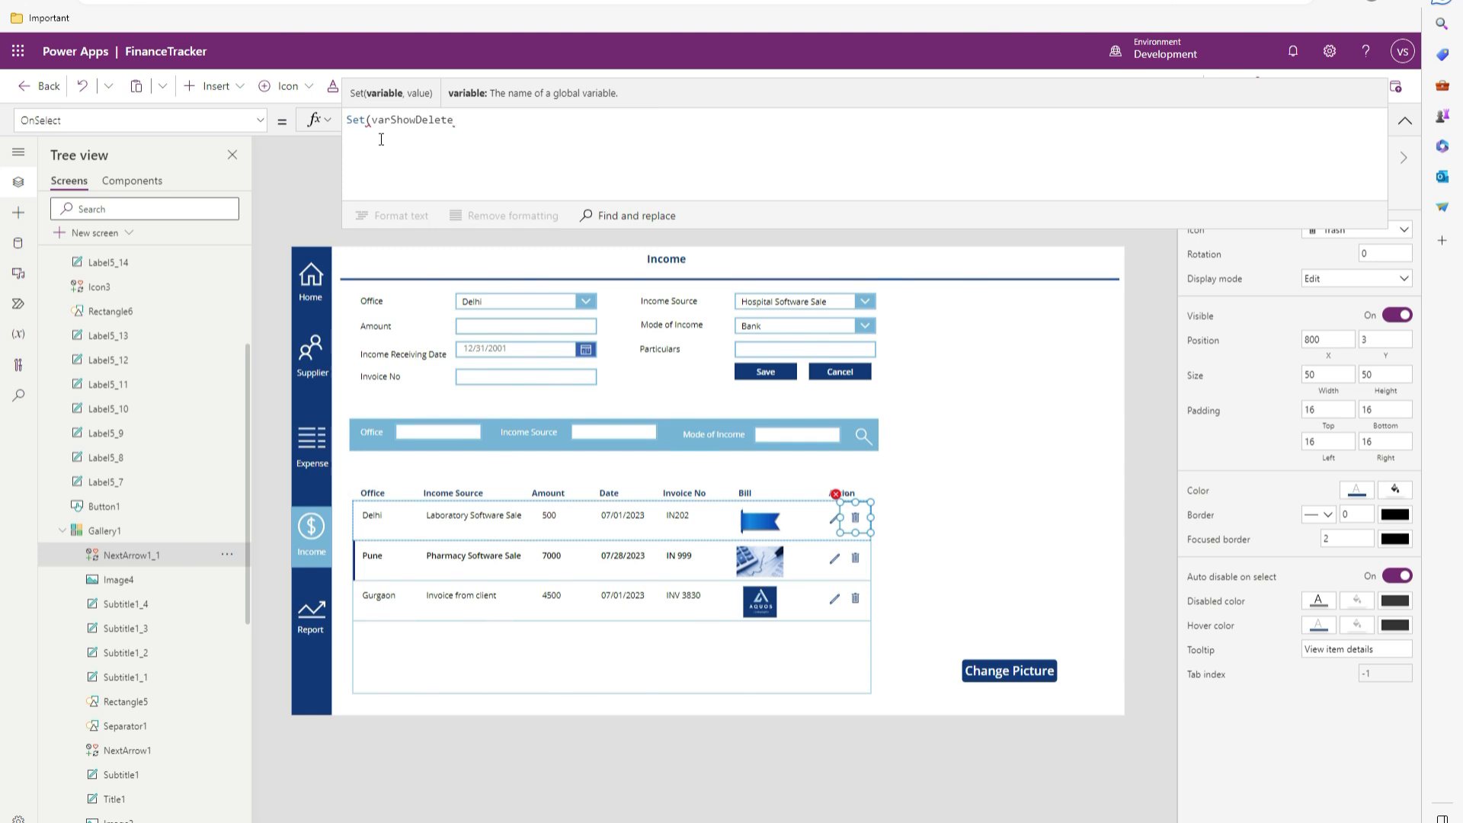
pyautogui.write('Popup')
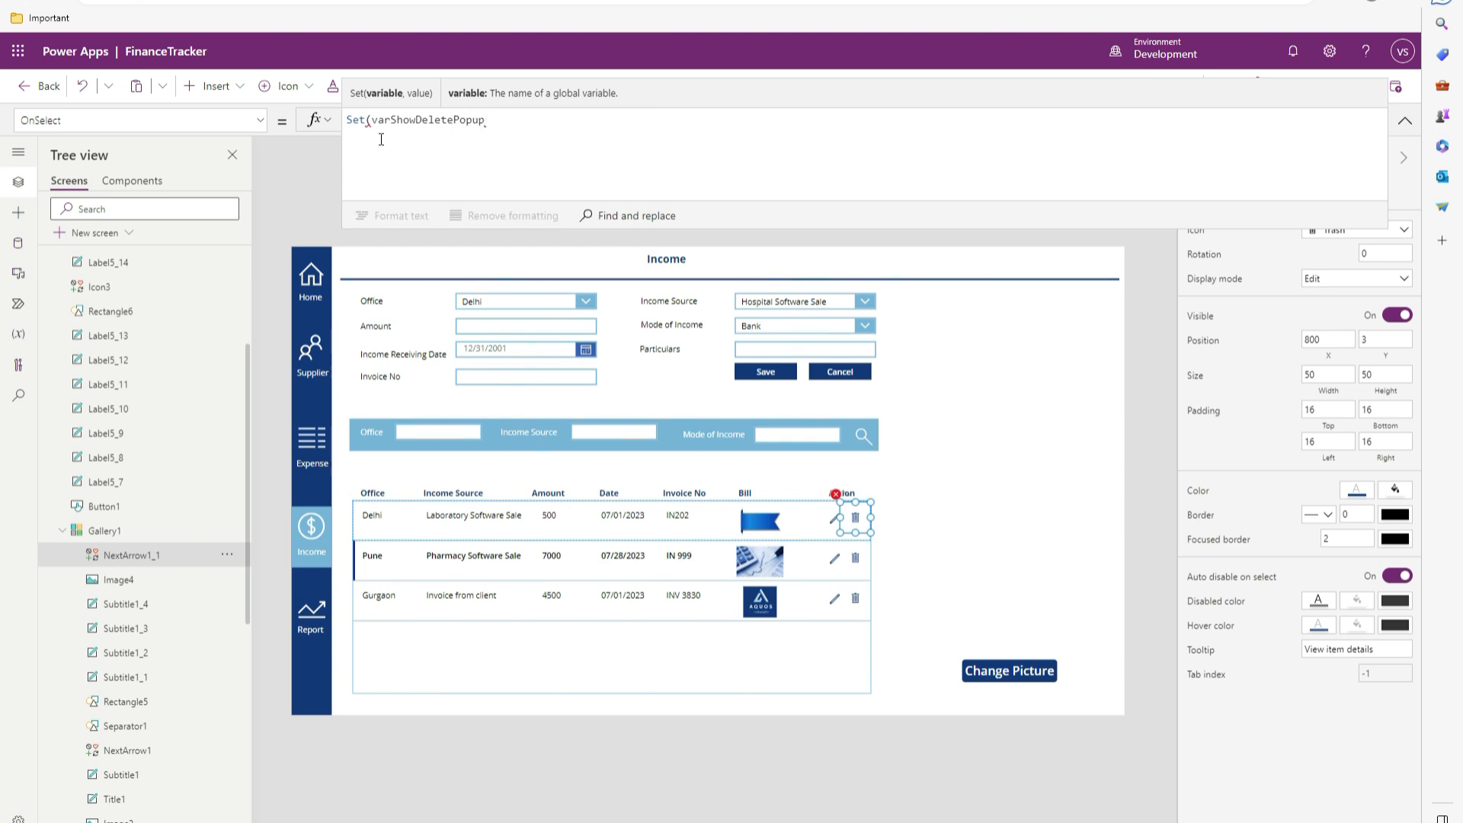
pyautogui.write(',')
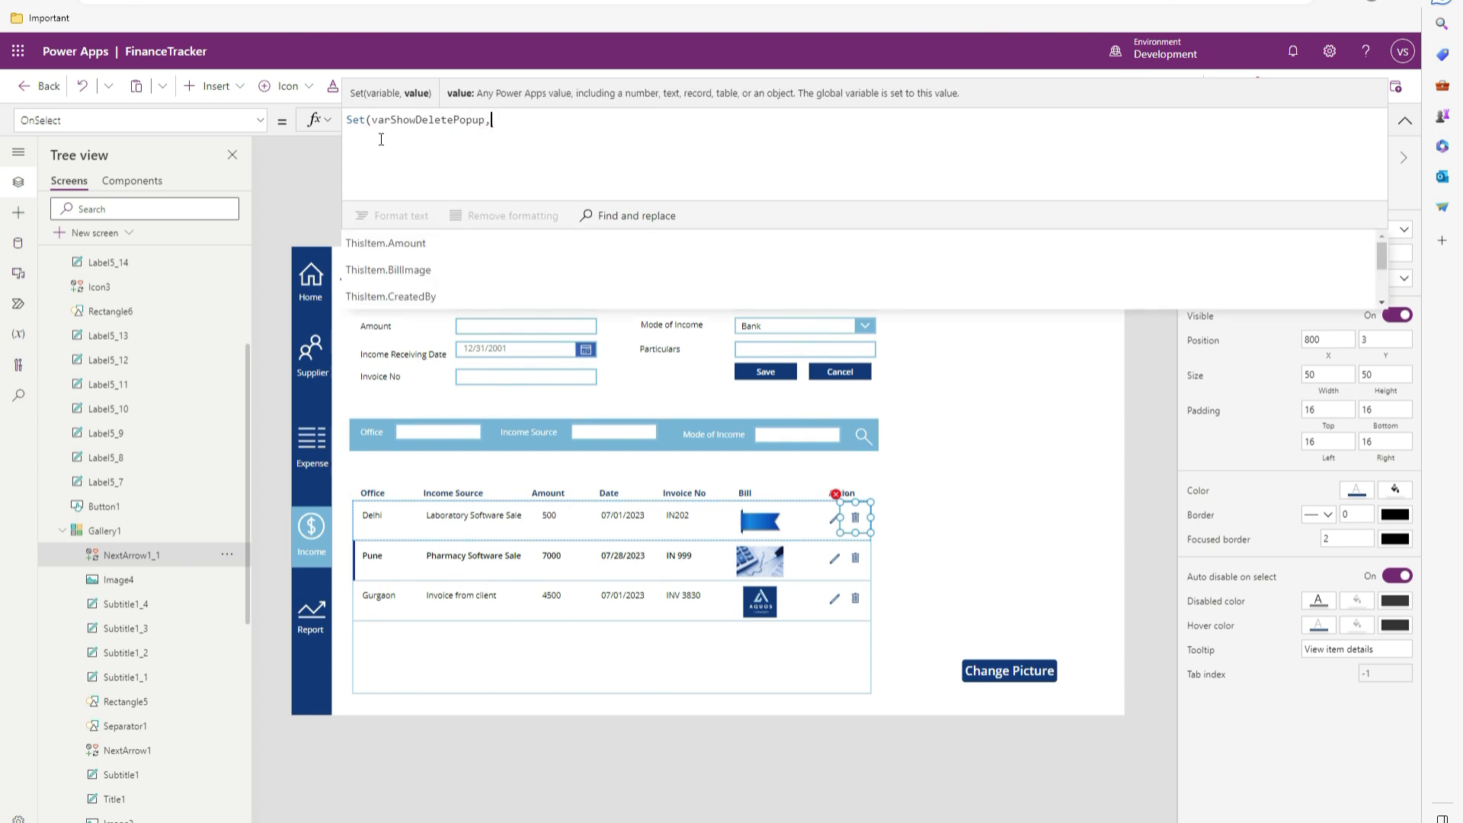
pyautogui.write('true);')
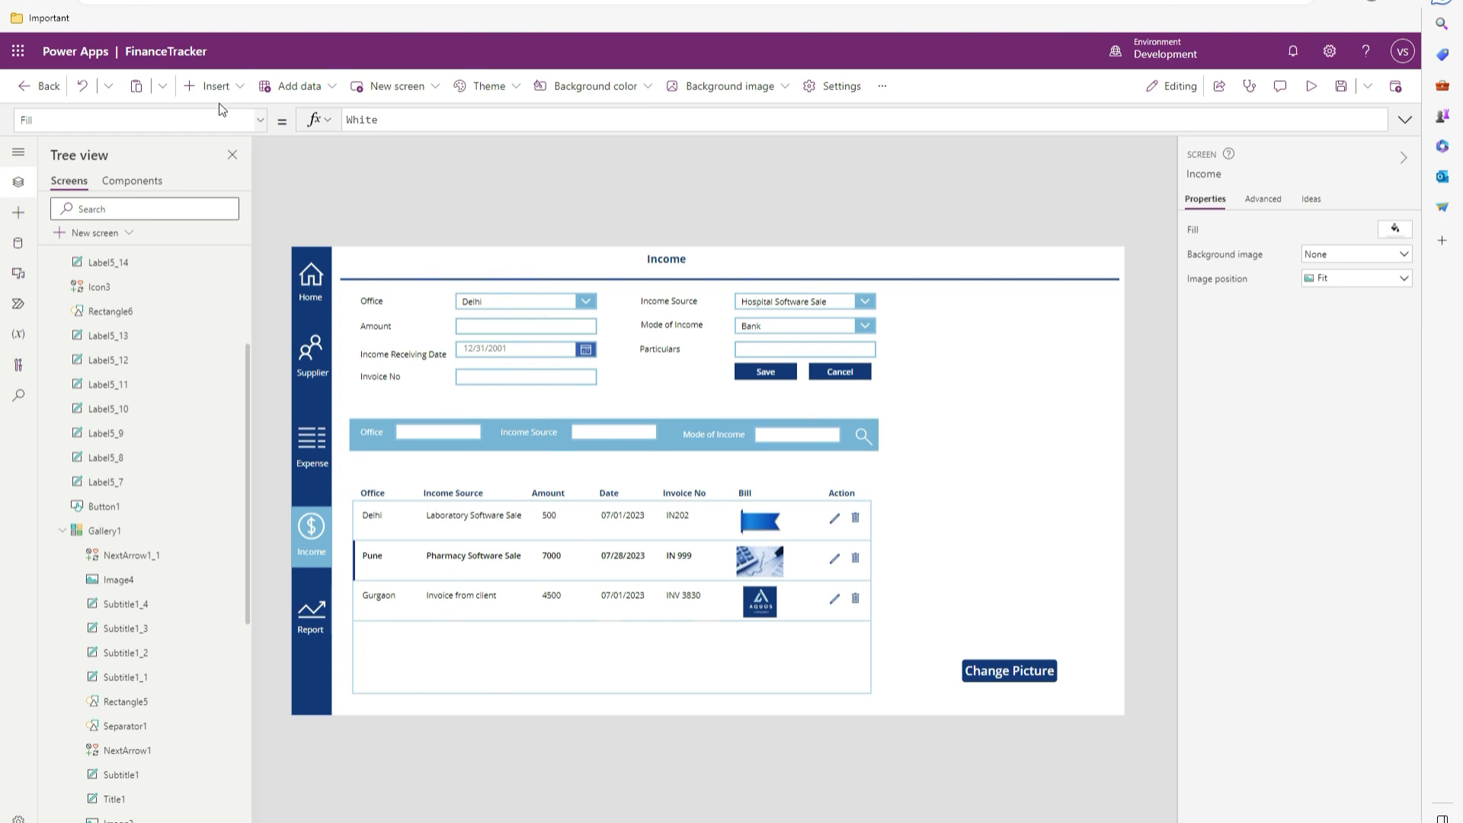
# Step: Insert Container2 and stretch it to fill the Income screen at 1366 x 768
pyautogui.click(215, 85)
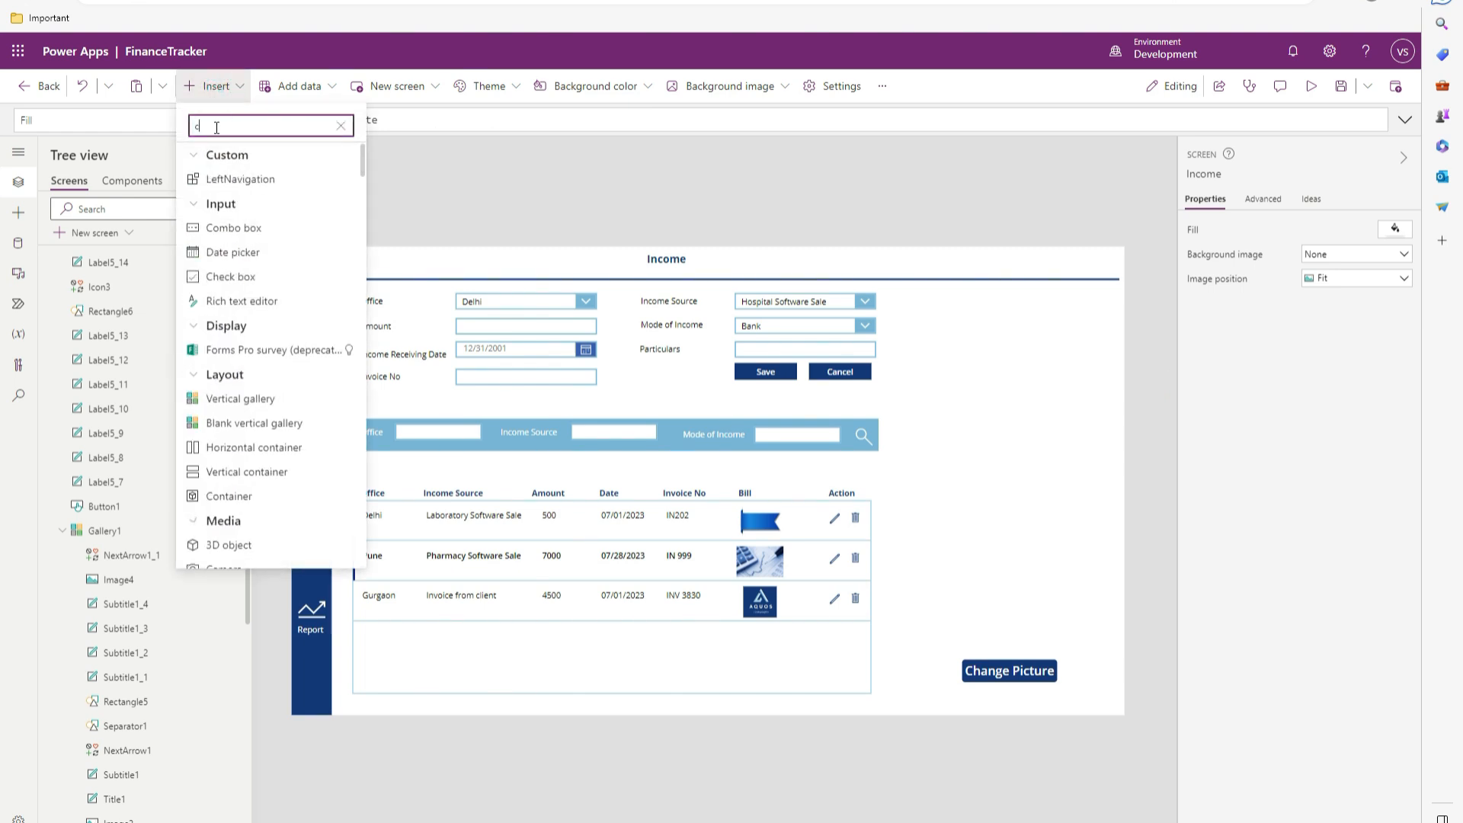
pyautogui.write('container')
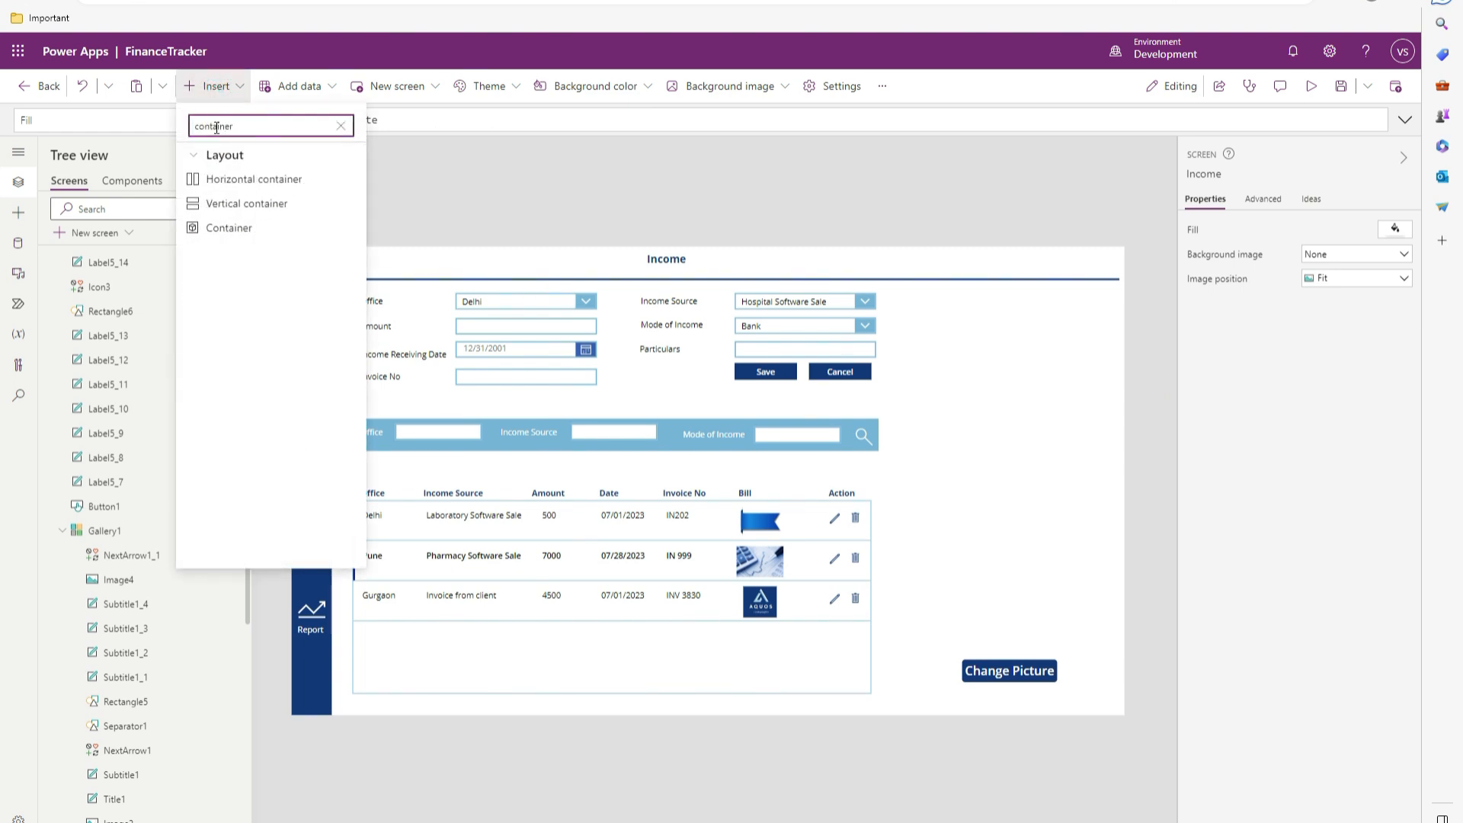
pyautogui.click(228, 227)
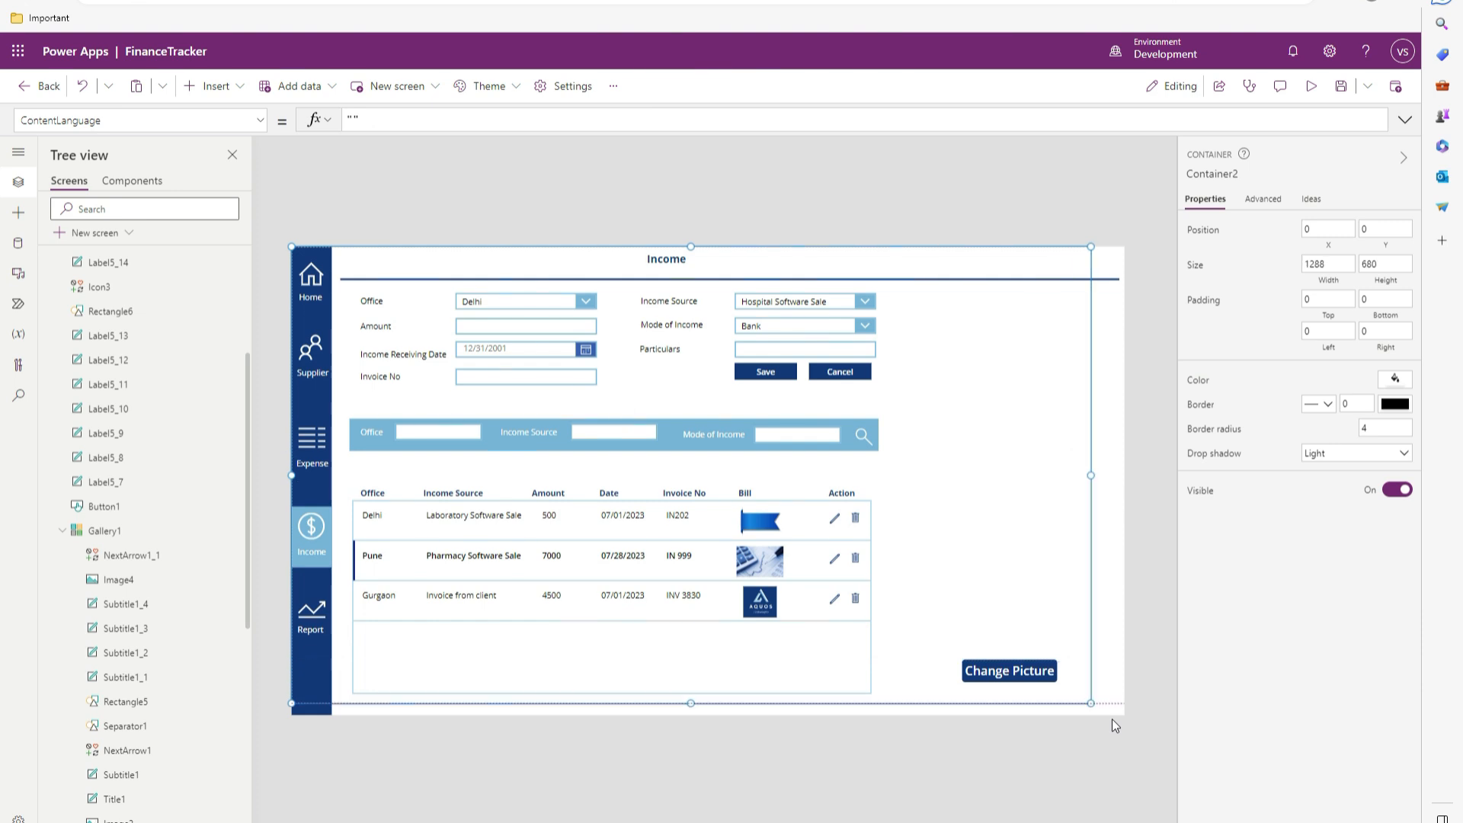
pyautogui.moveTo(1090, 702); pyautogui.dragTo(1125, 716)
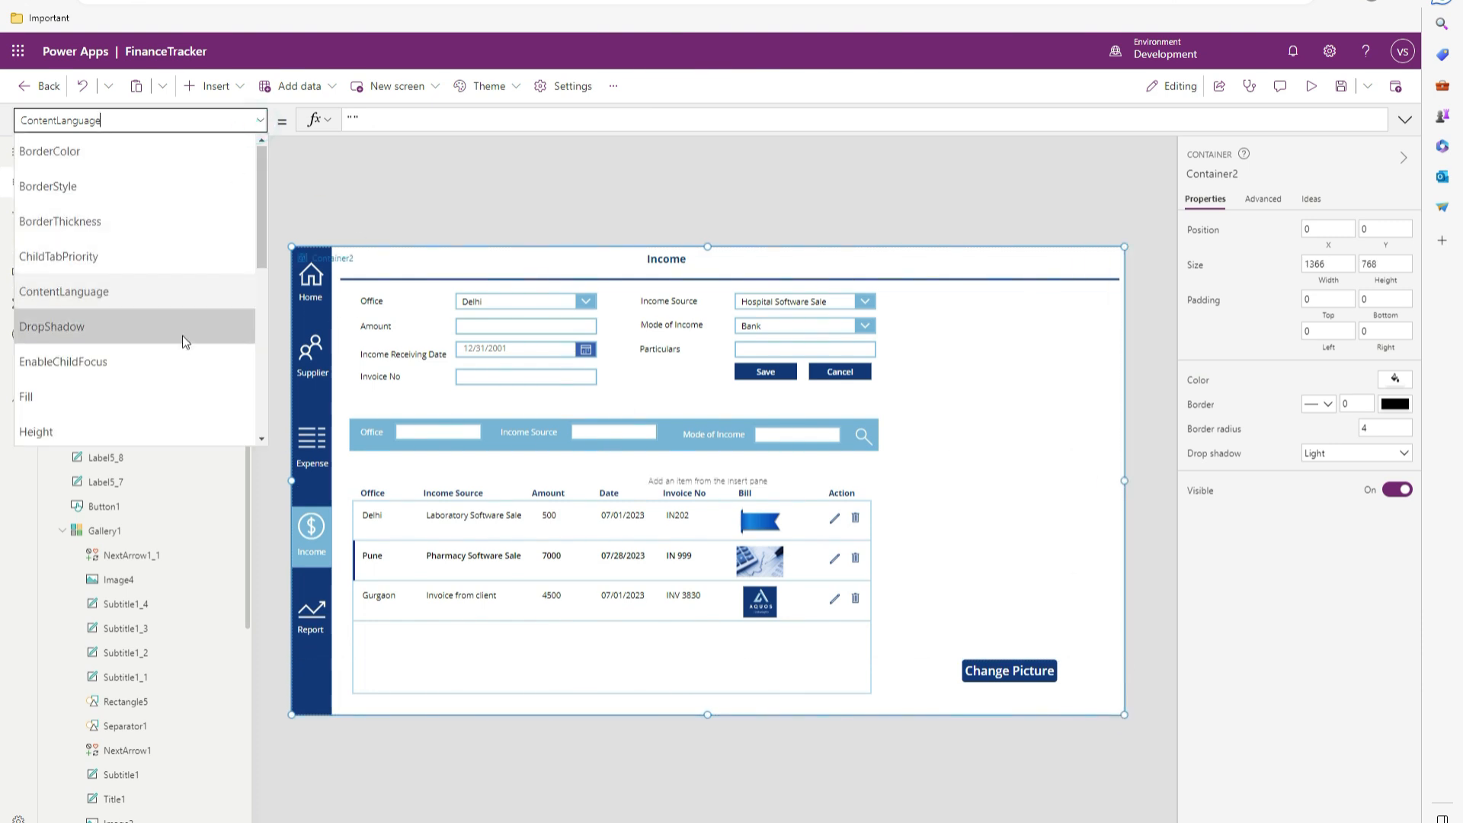
pyautogui.scroll(-3)
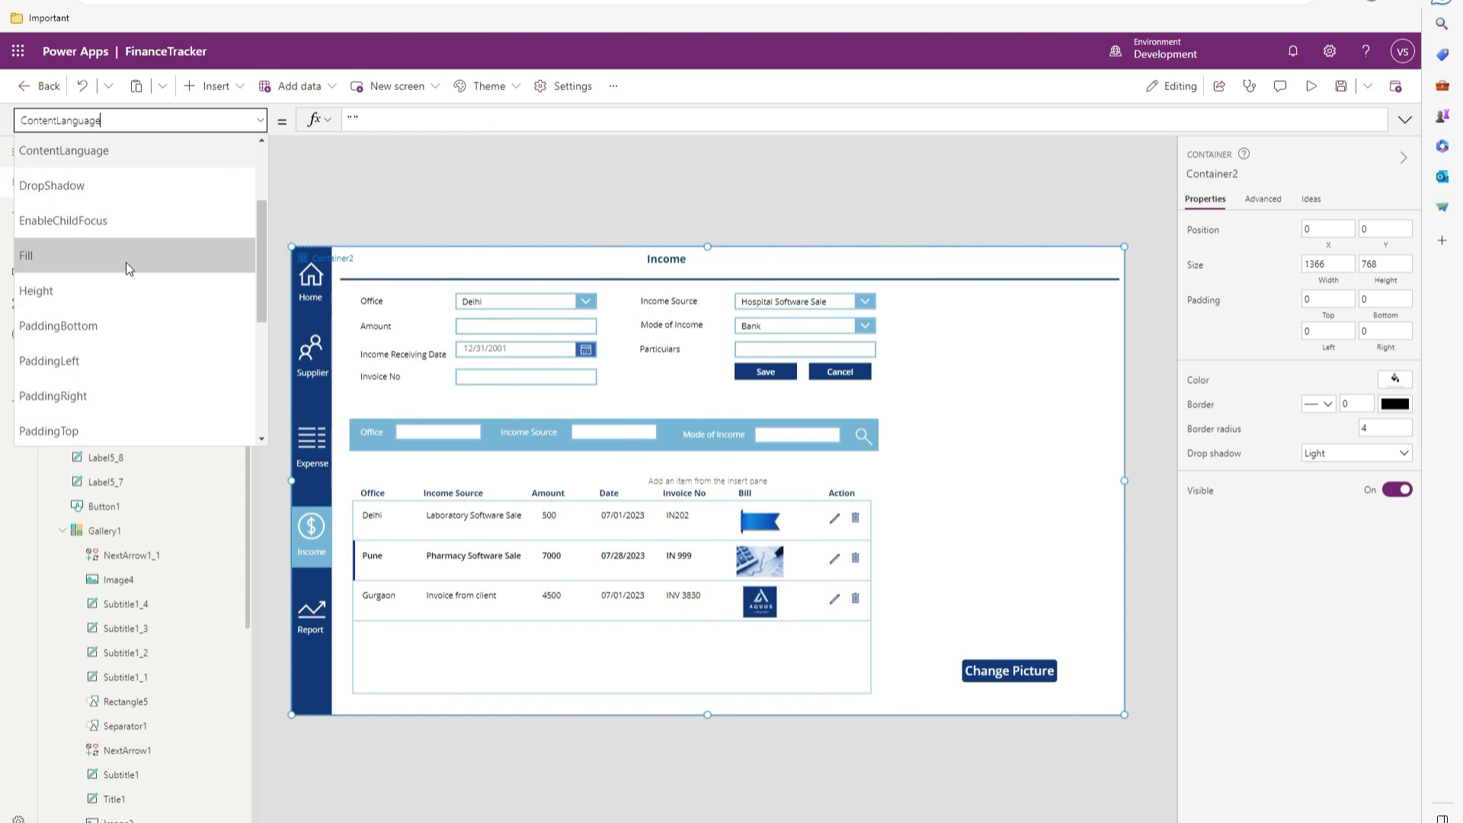
# Step: Set Container2's Fill to semi-transparent grey RGBA(169, 169, 169, .7)
pyautogui.click(26, 254)
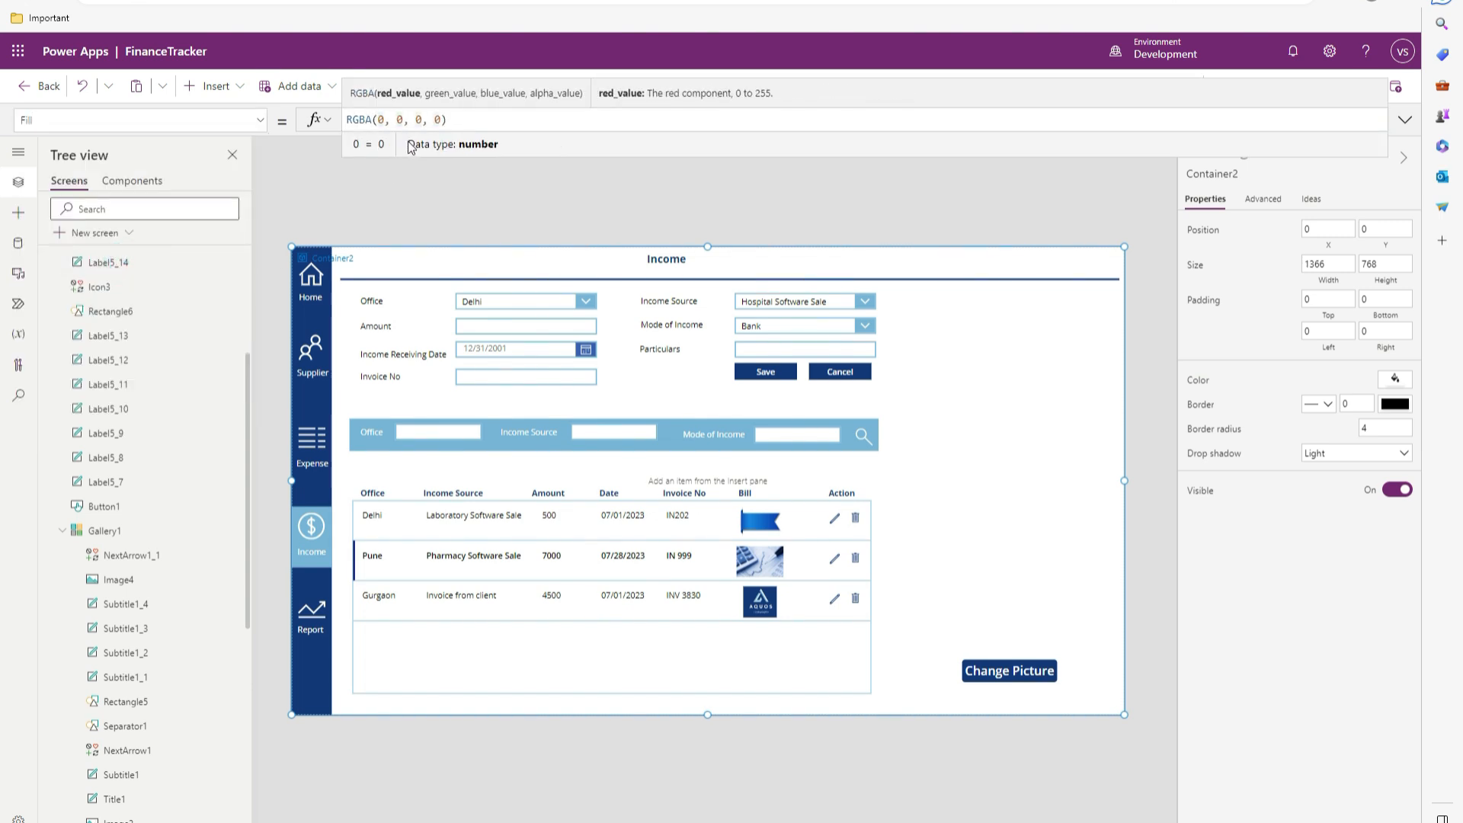
pyautogui.write('165')
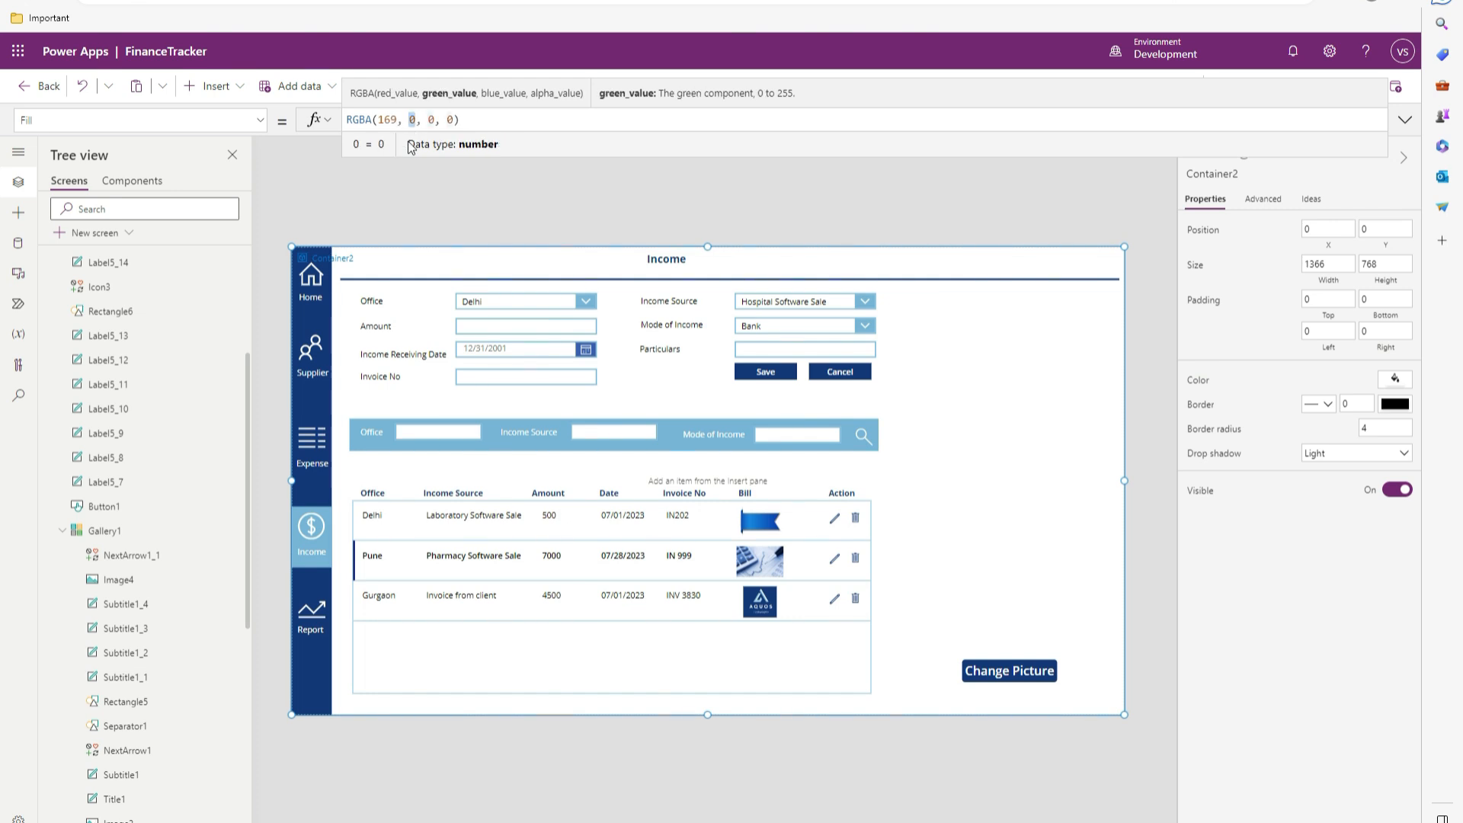
pyautogui.write('169')
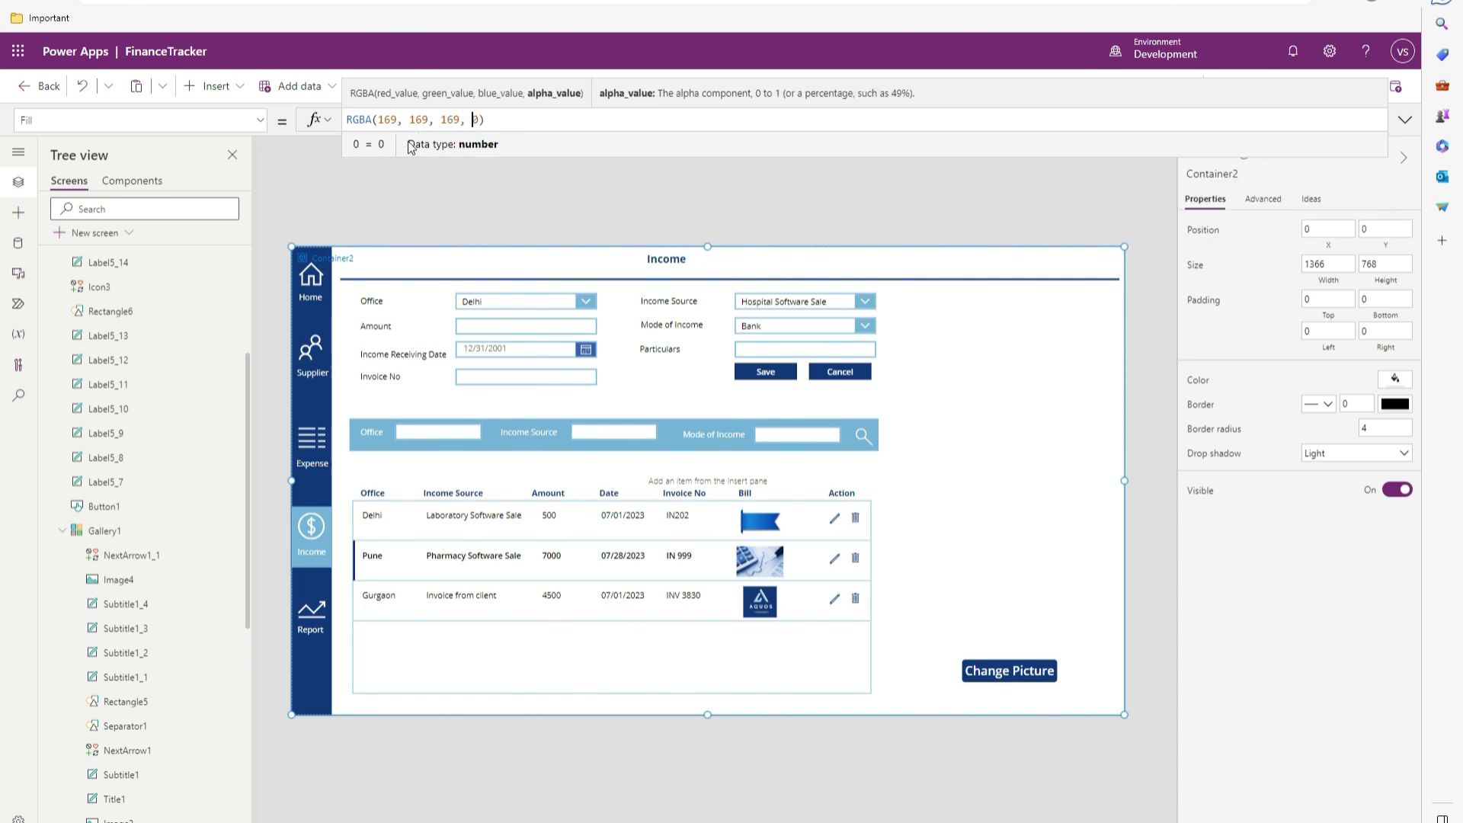
pyautogui.write('.7')
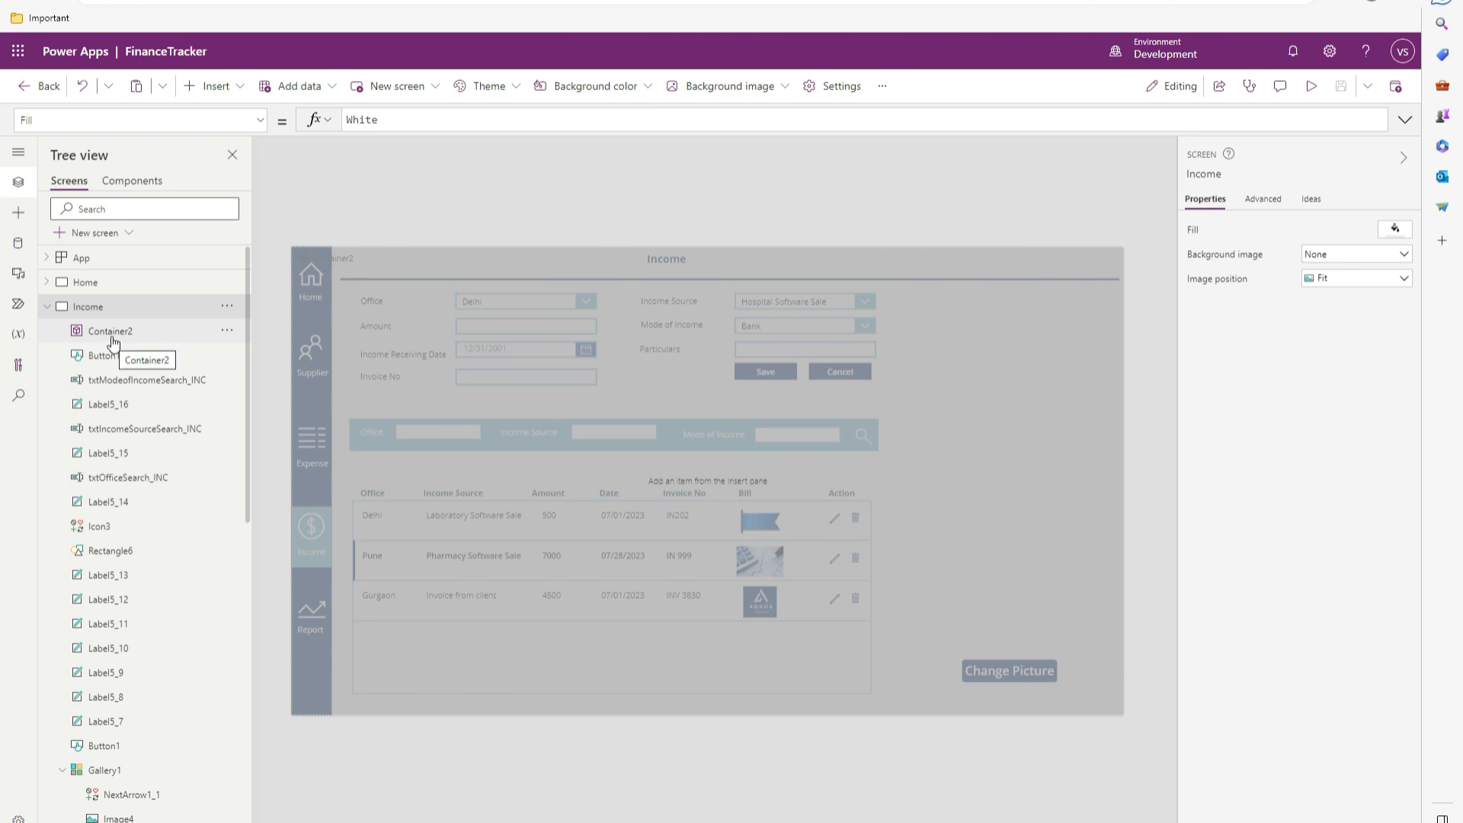
# Step: Insert Container3 inside the overlay and size it to about 591 x 223
pyautogui.click(109, 331)
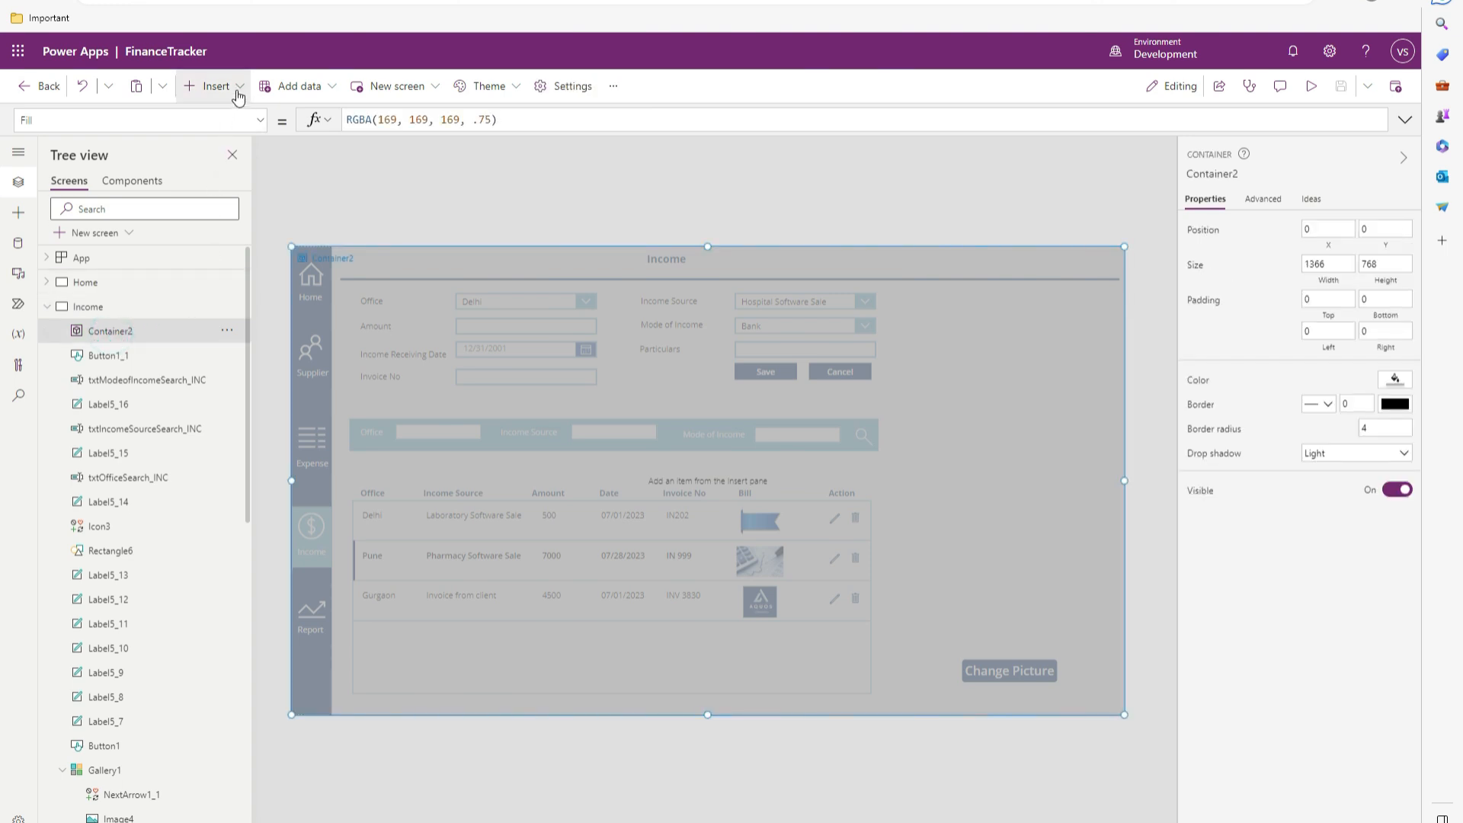
pyautogui.write('contain')
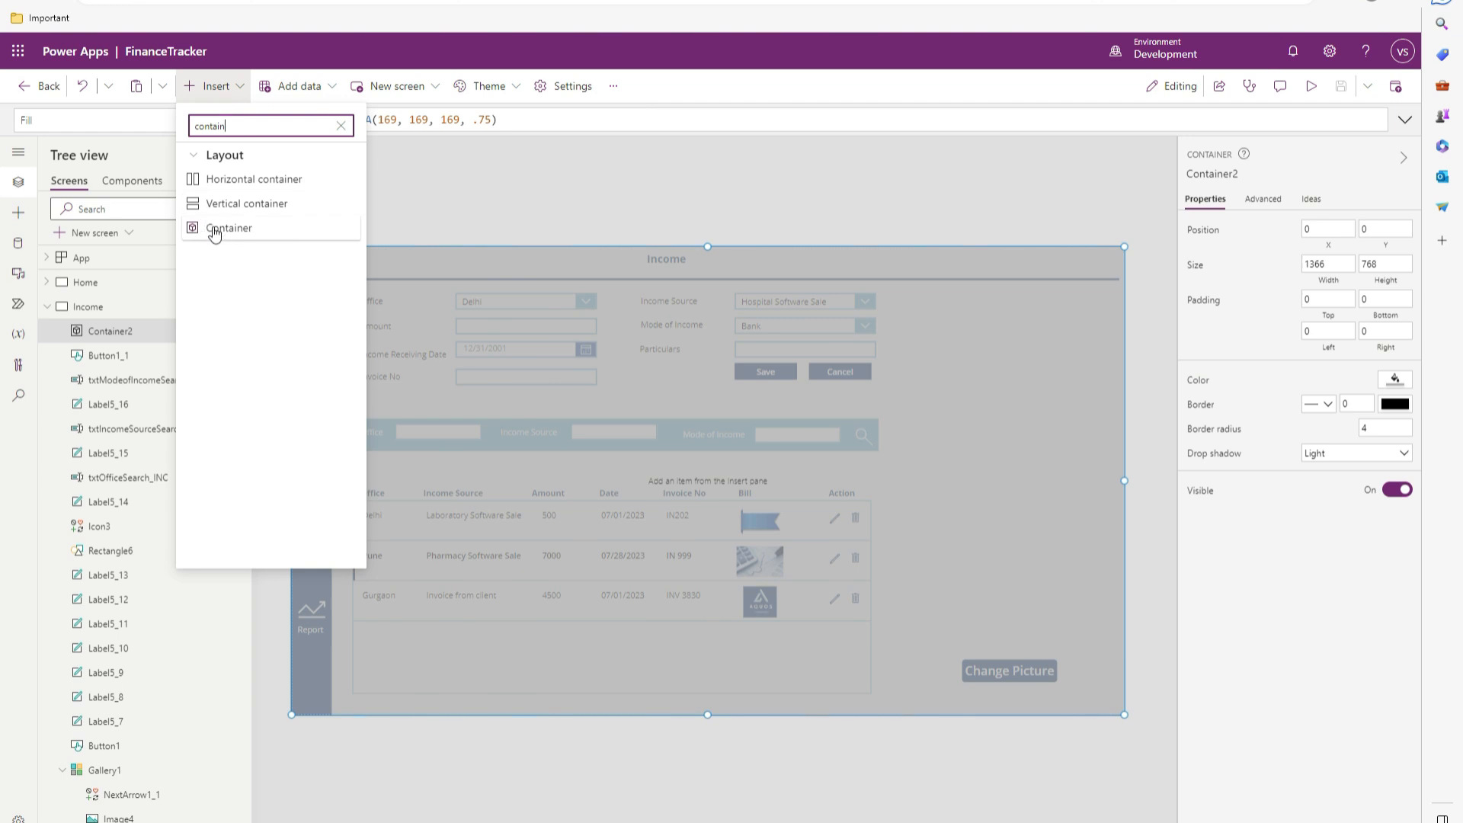
pyautogui.click(229, 227)
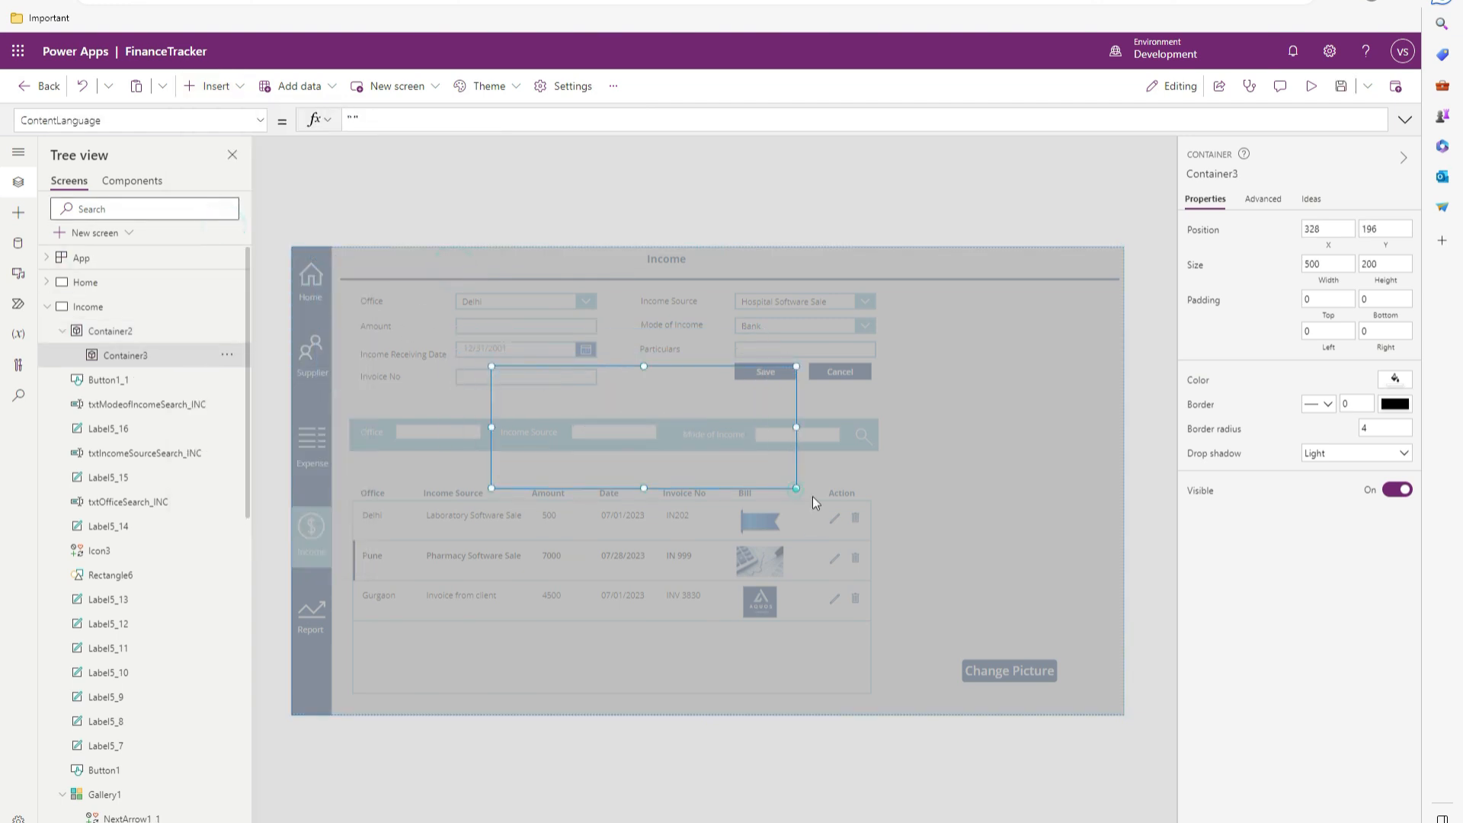
pyautogui.moveTo(796, 488); pyautogui.dragTo(851, 501)
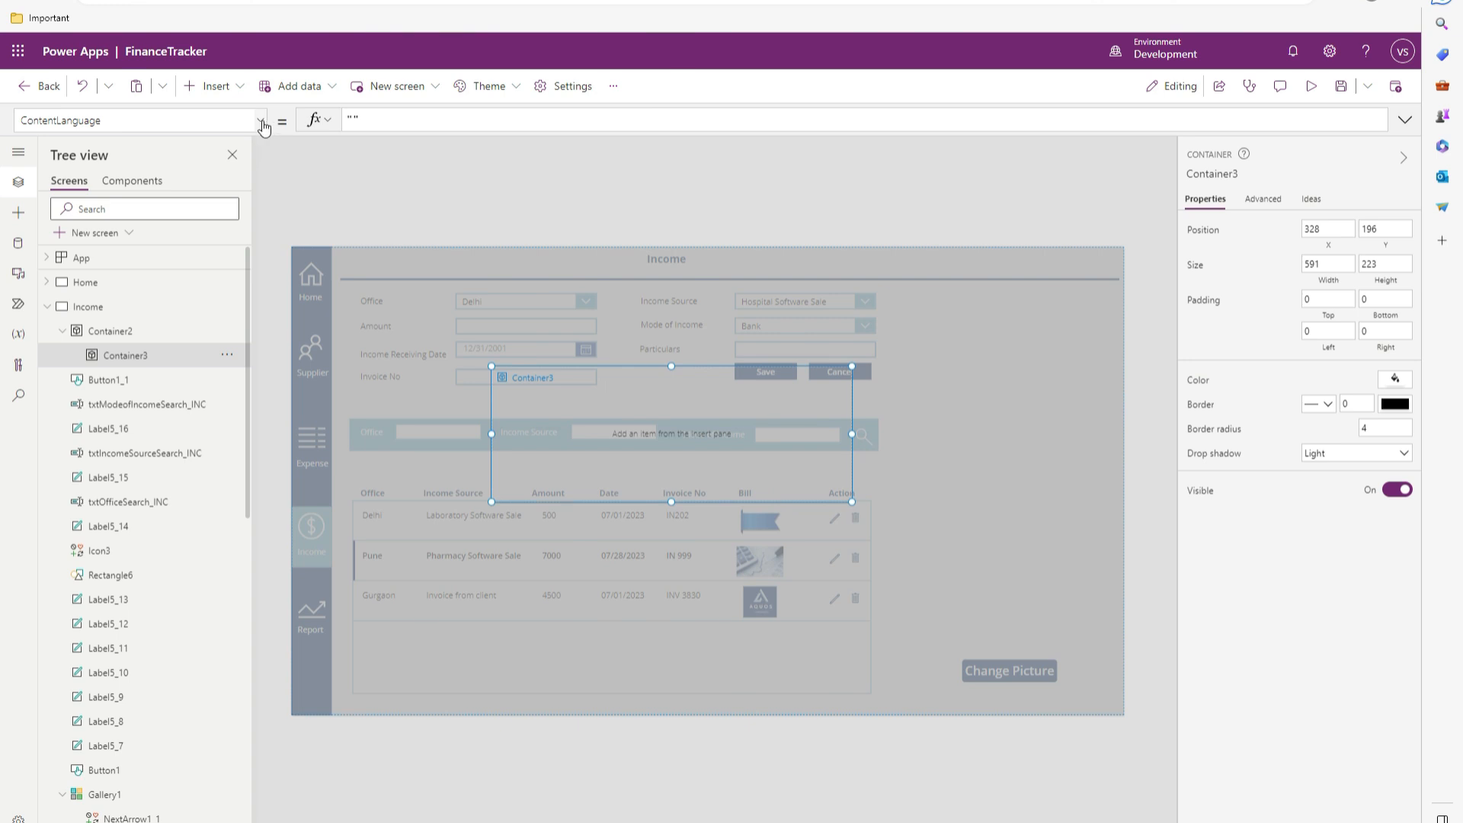
# Step: Set Container3's Fill to white from the colour picker
pyautogui.click(264, 119)
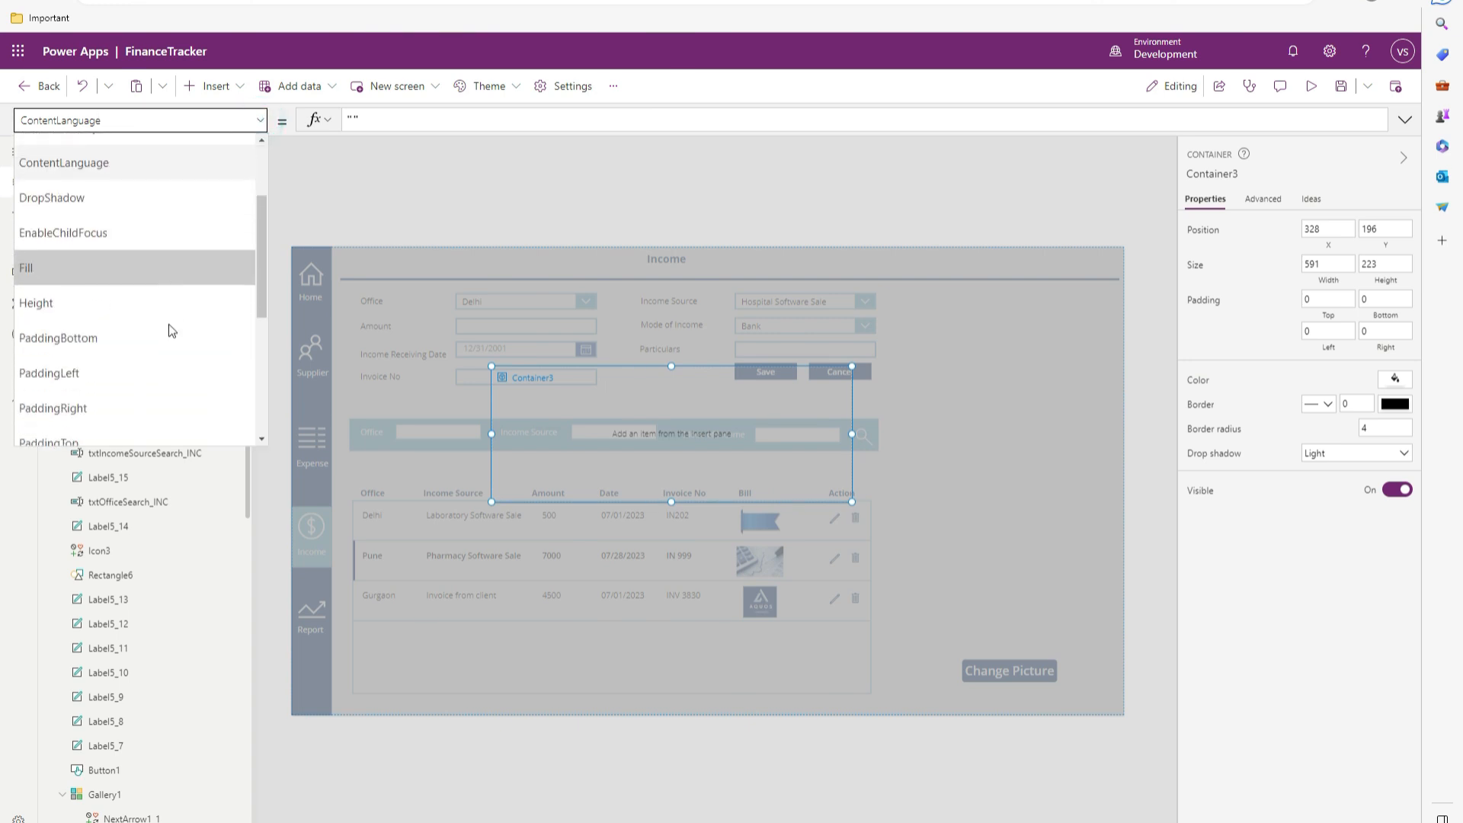
pyautogui.scroll(-3)
pyautogui.write('Fill')
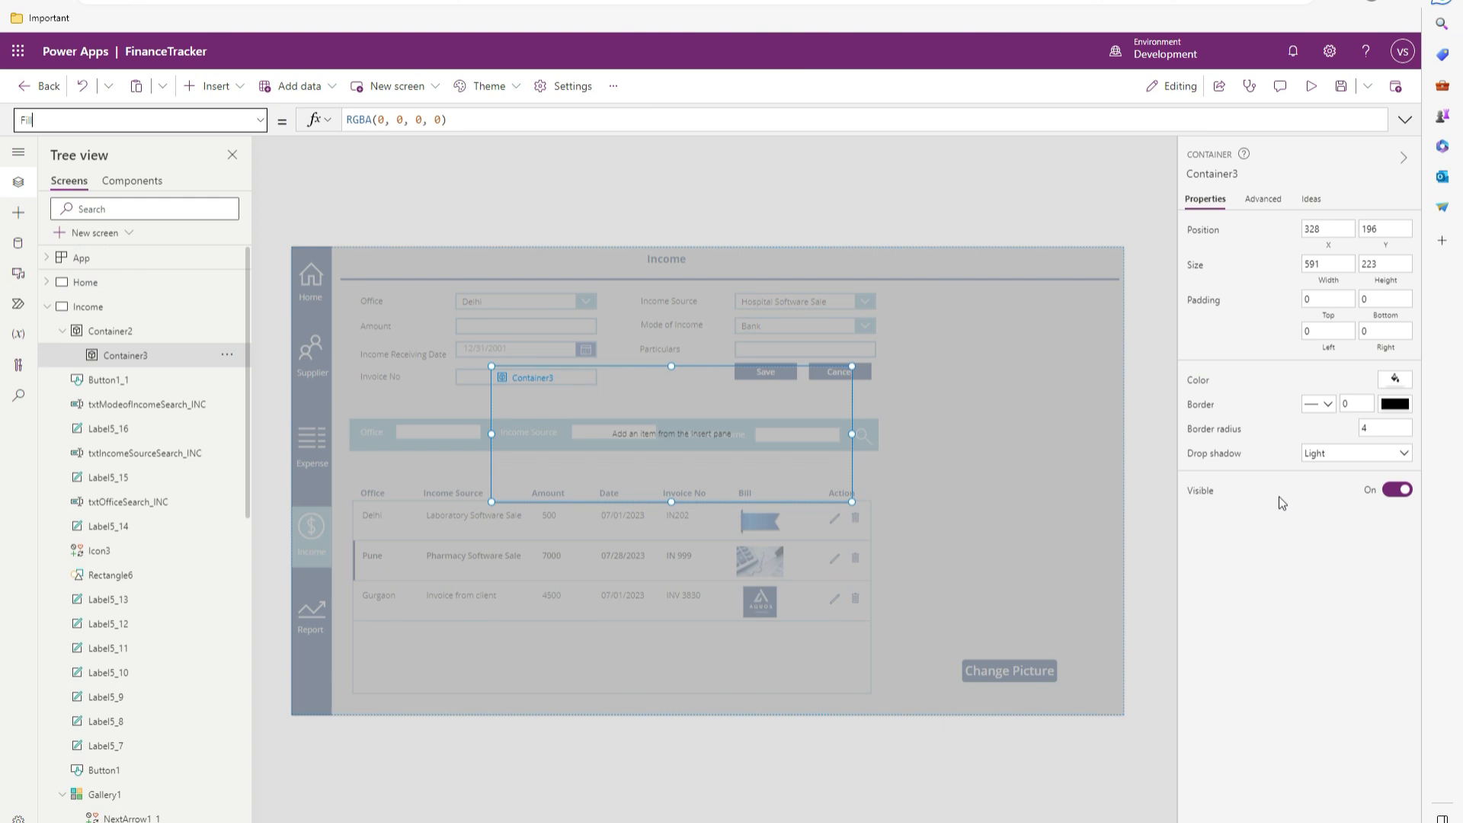
pyautogui.click(1395, 378)
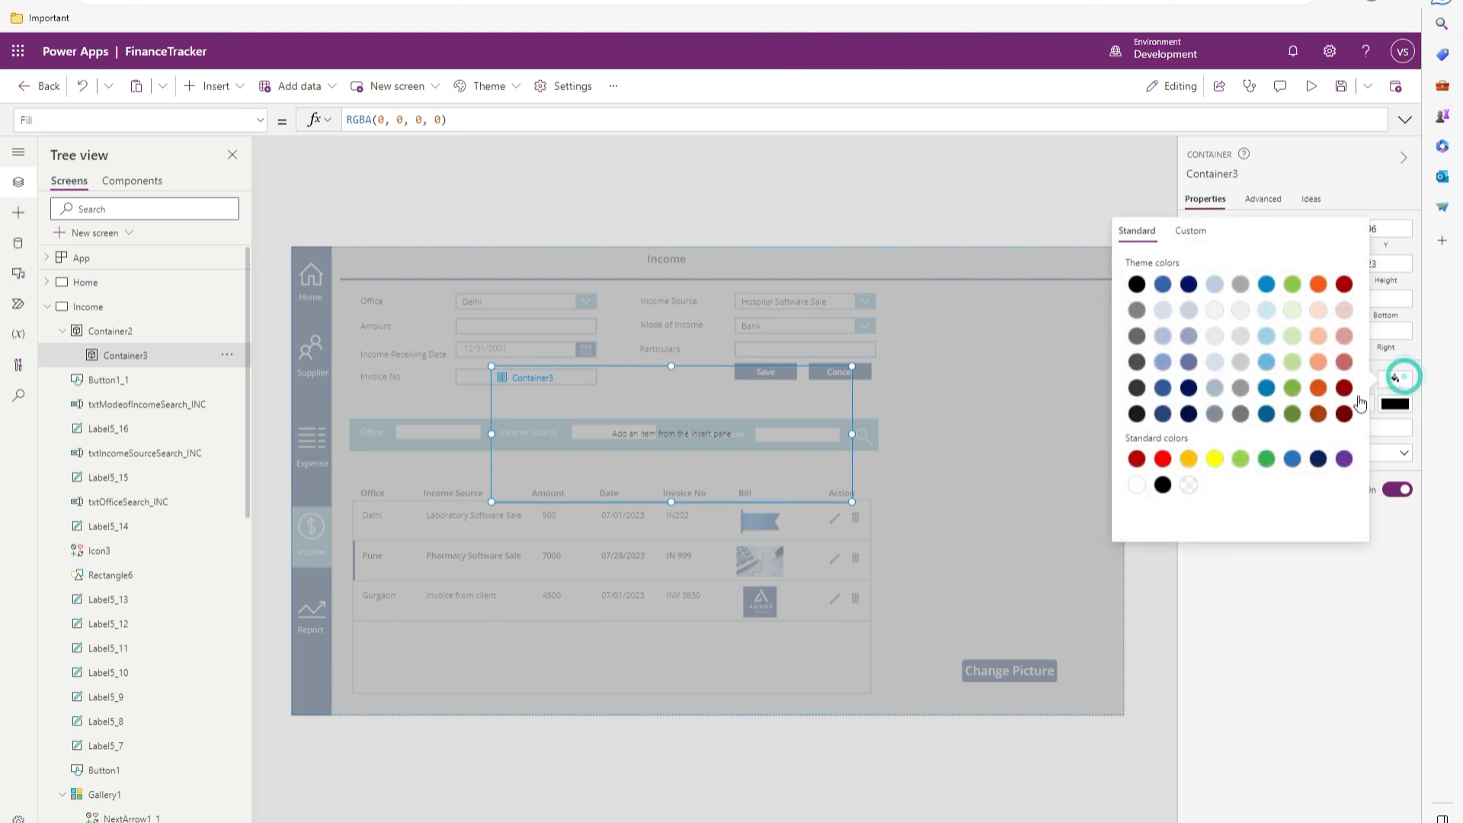
pyautogui.click(1136, 484)
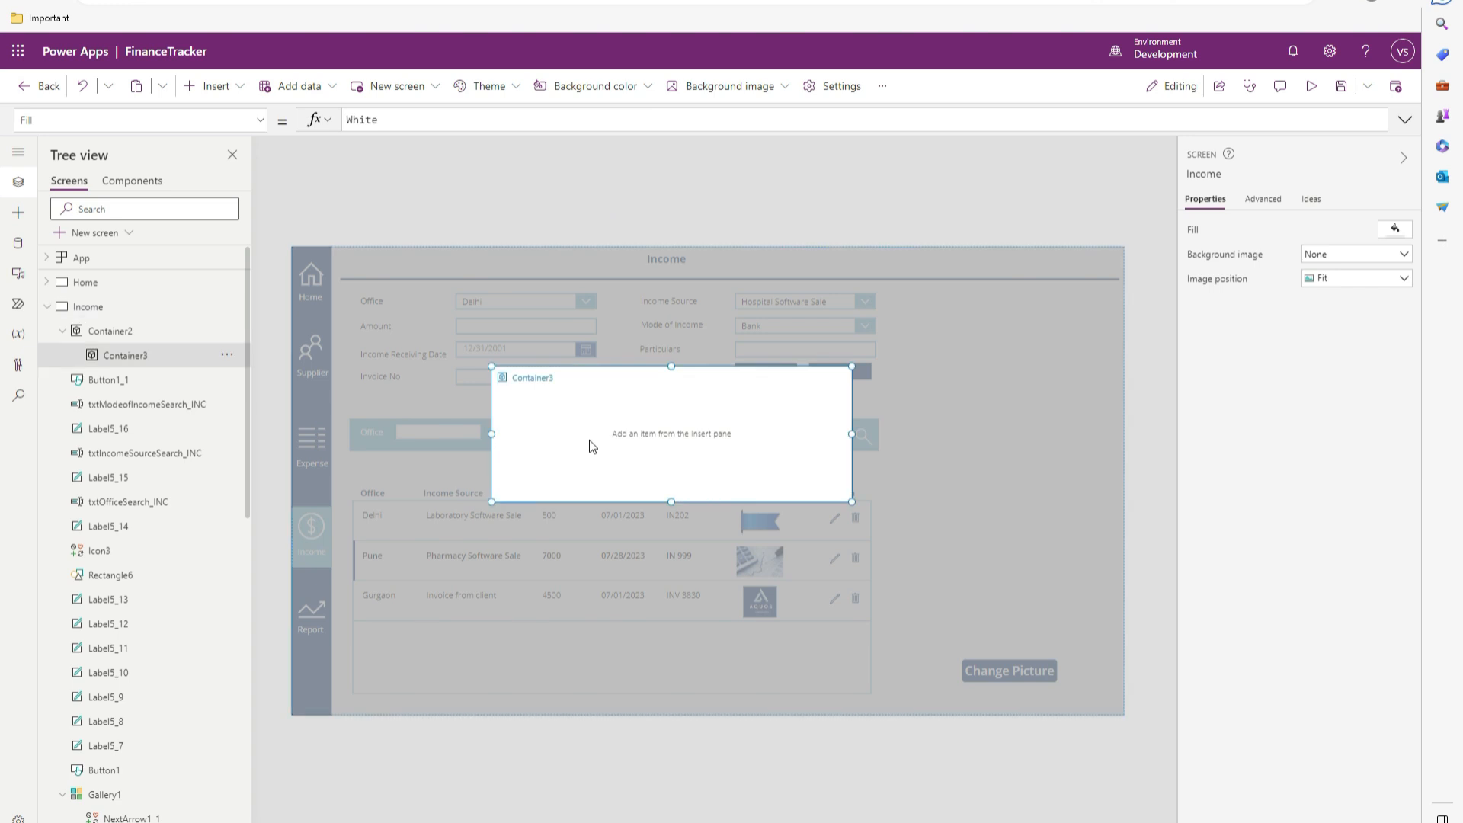
# Step: Add Rectangle7 as a 591 x 27 header strip filled with gAppcolors.DarkColor
pyautogui.click(215, 85)
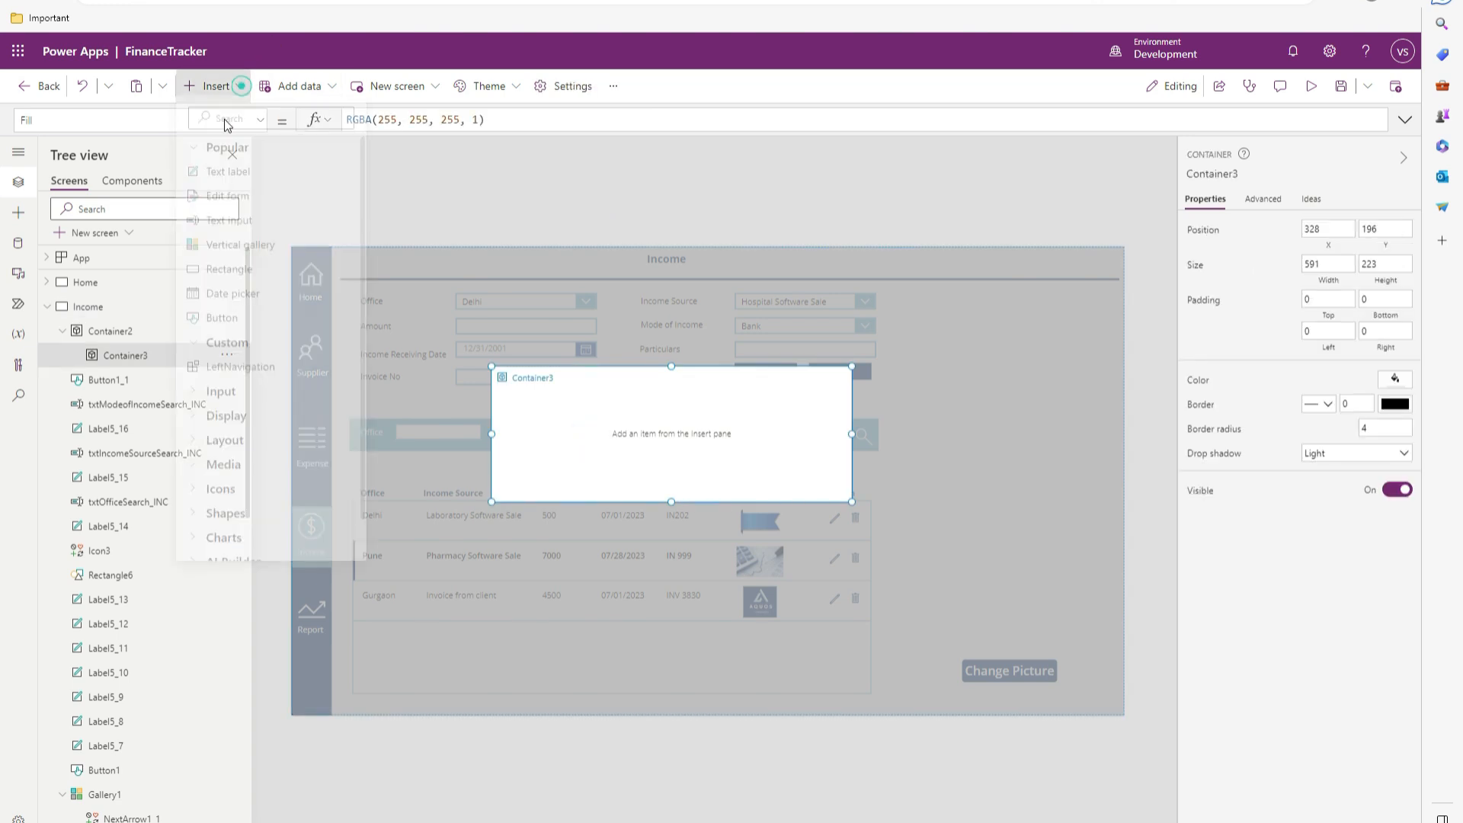
pyautogui.write('rectan')
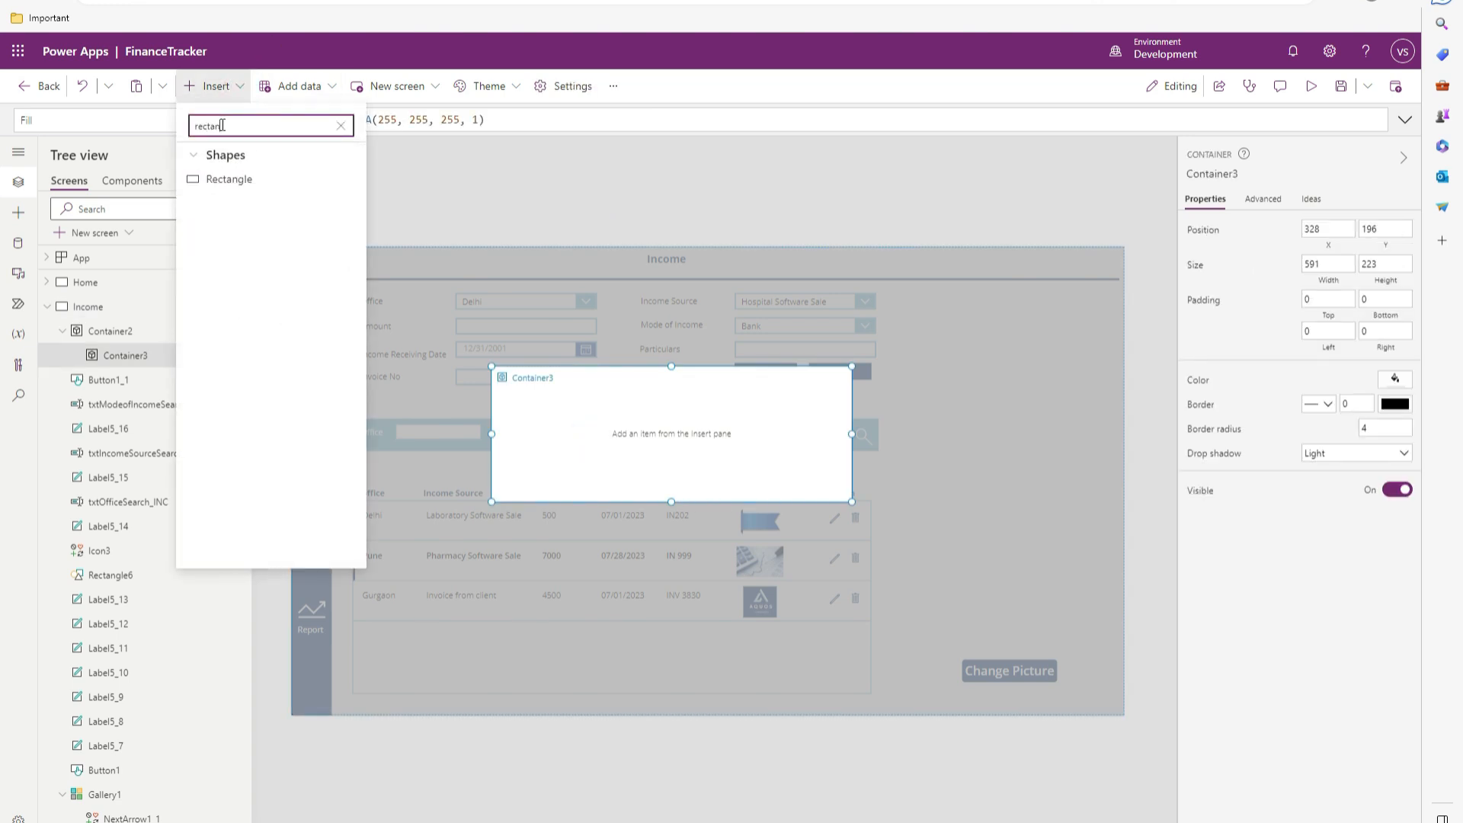
pyautogui.click(247, 185)
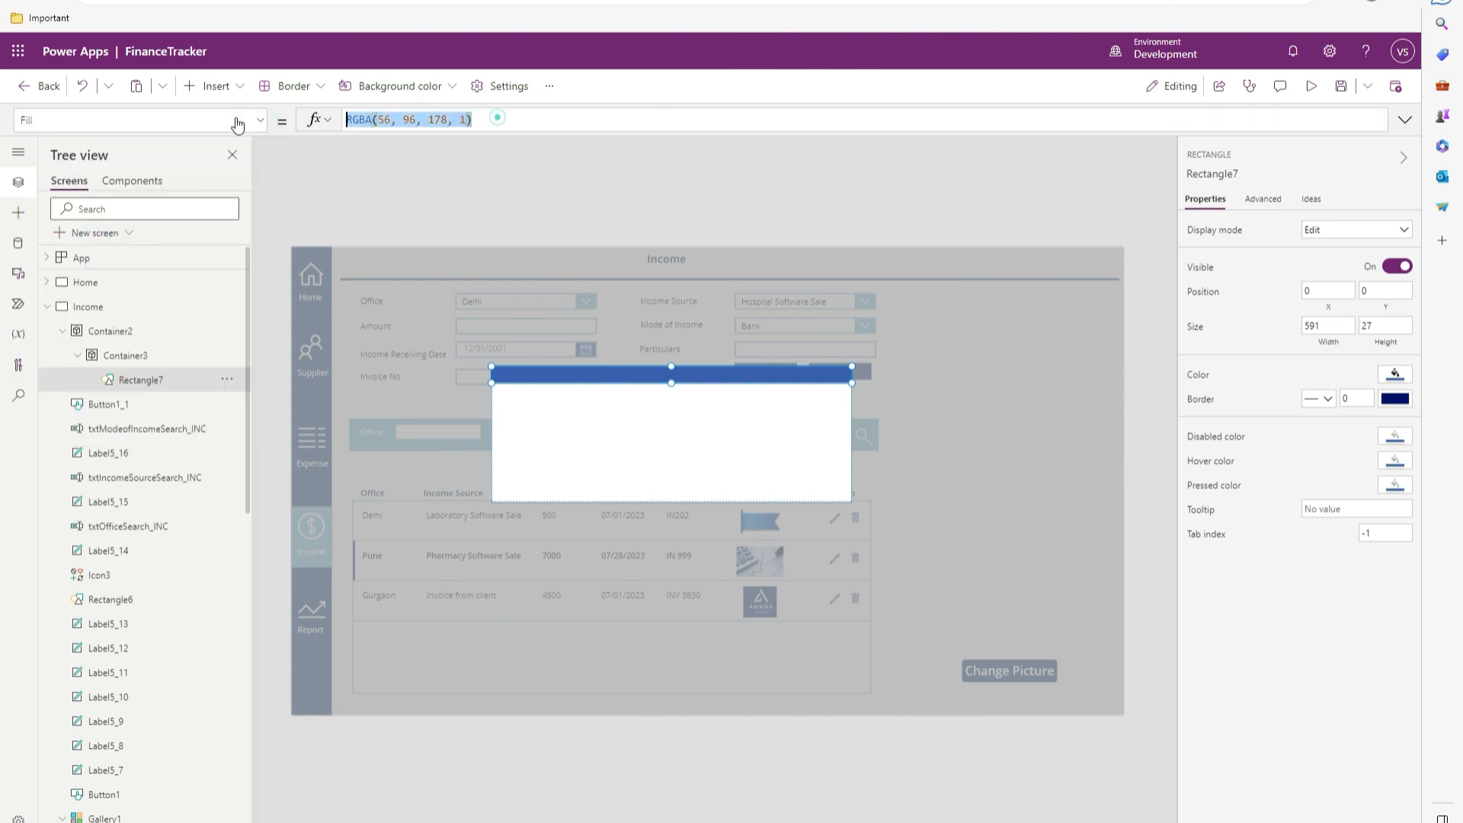
pyautogui.write('gappc')
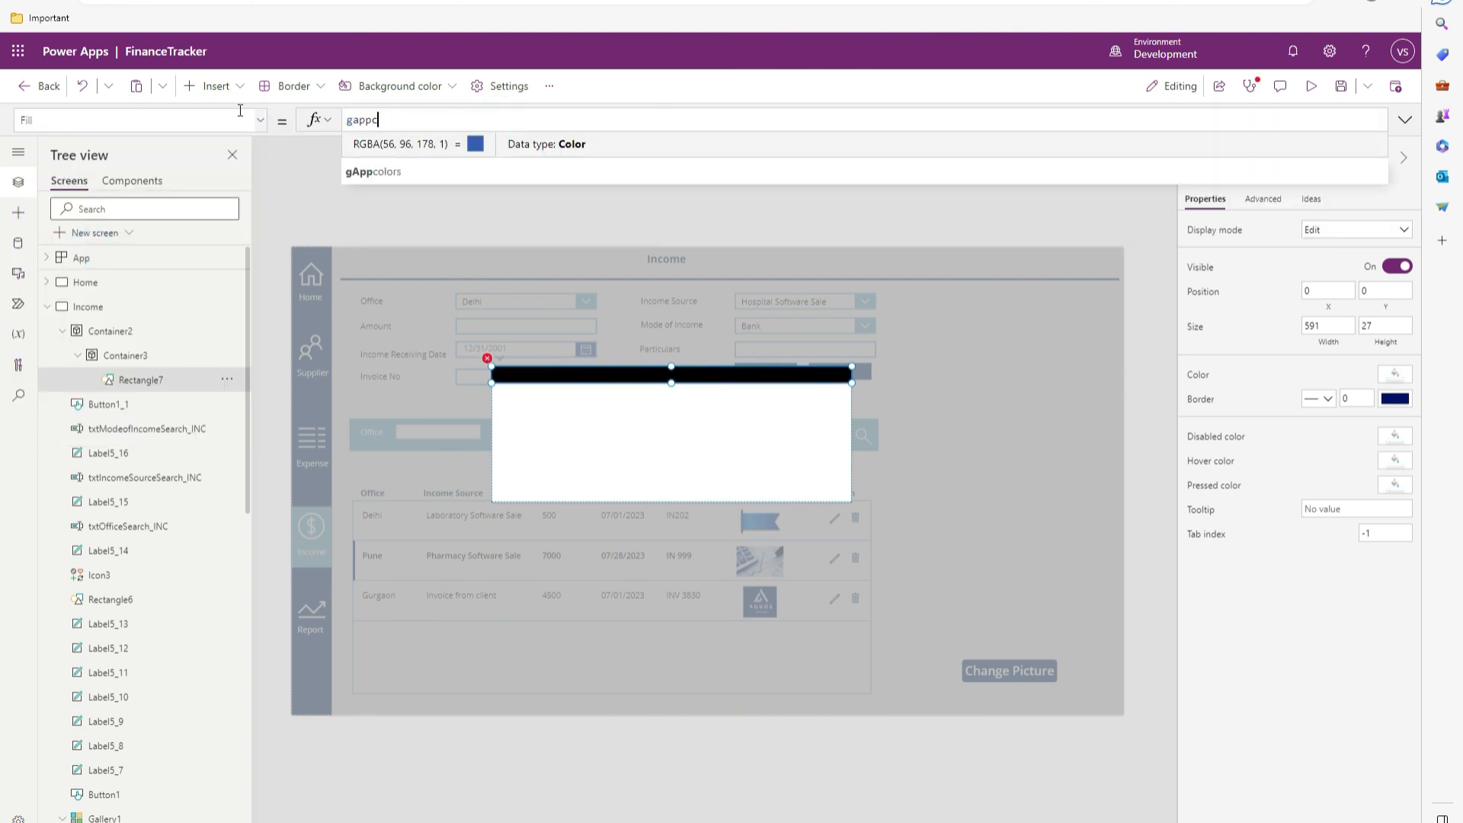
pyautogui.write('gAppcolors.')
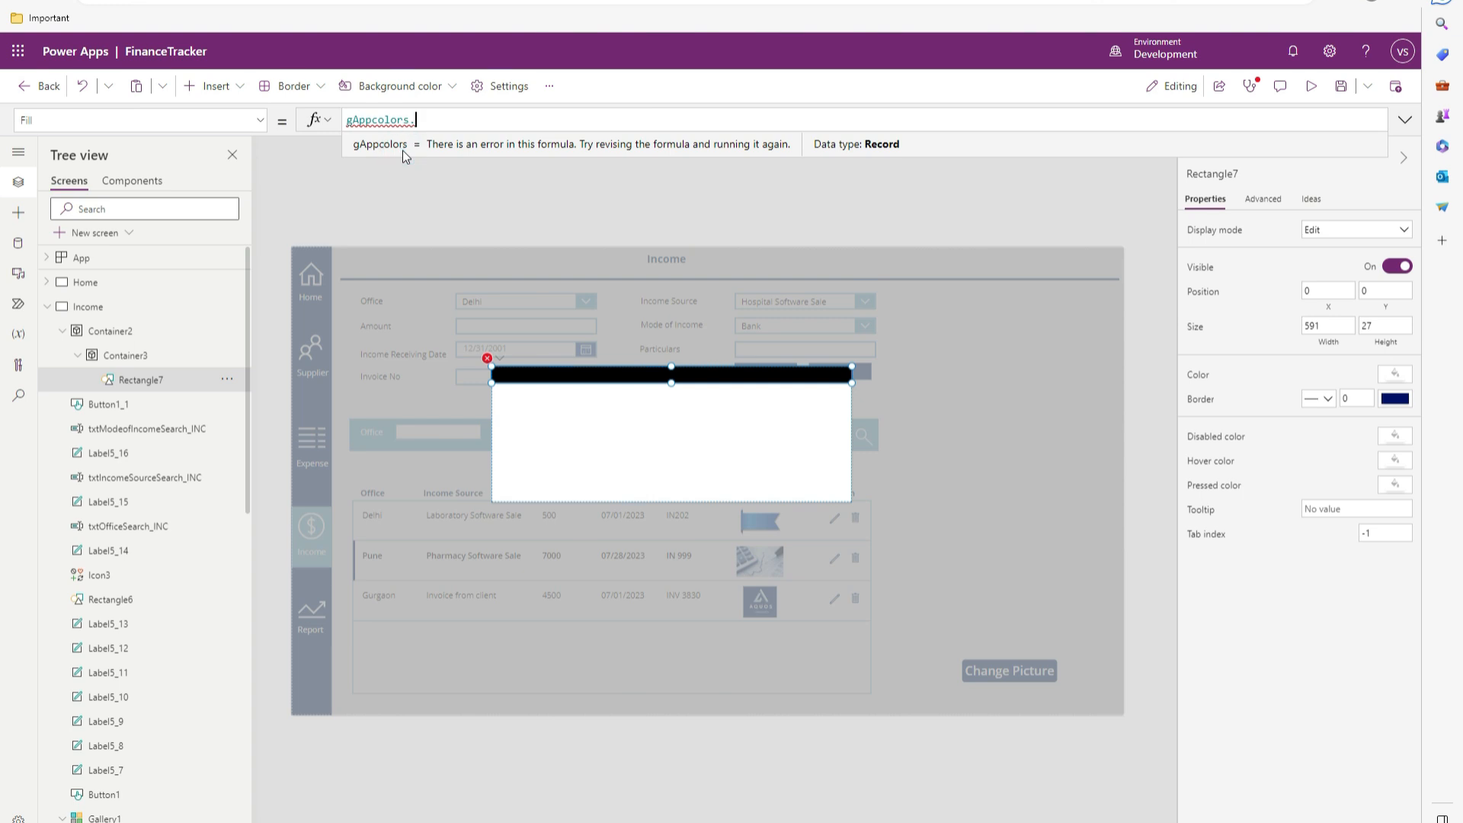
pyautogui.write('DarkColor')
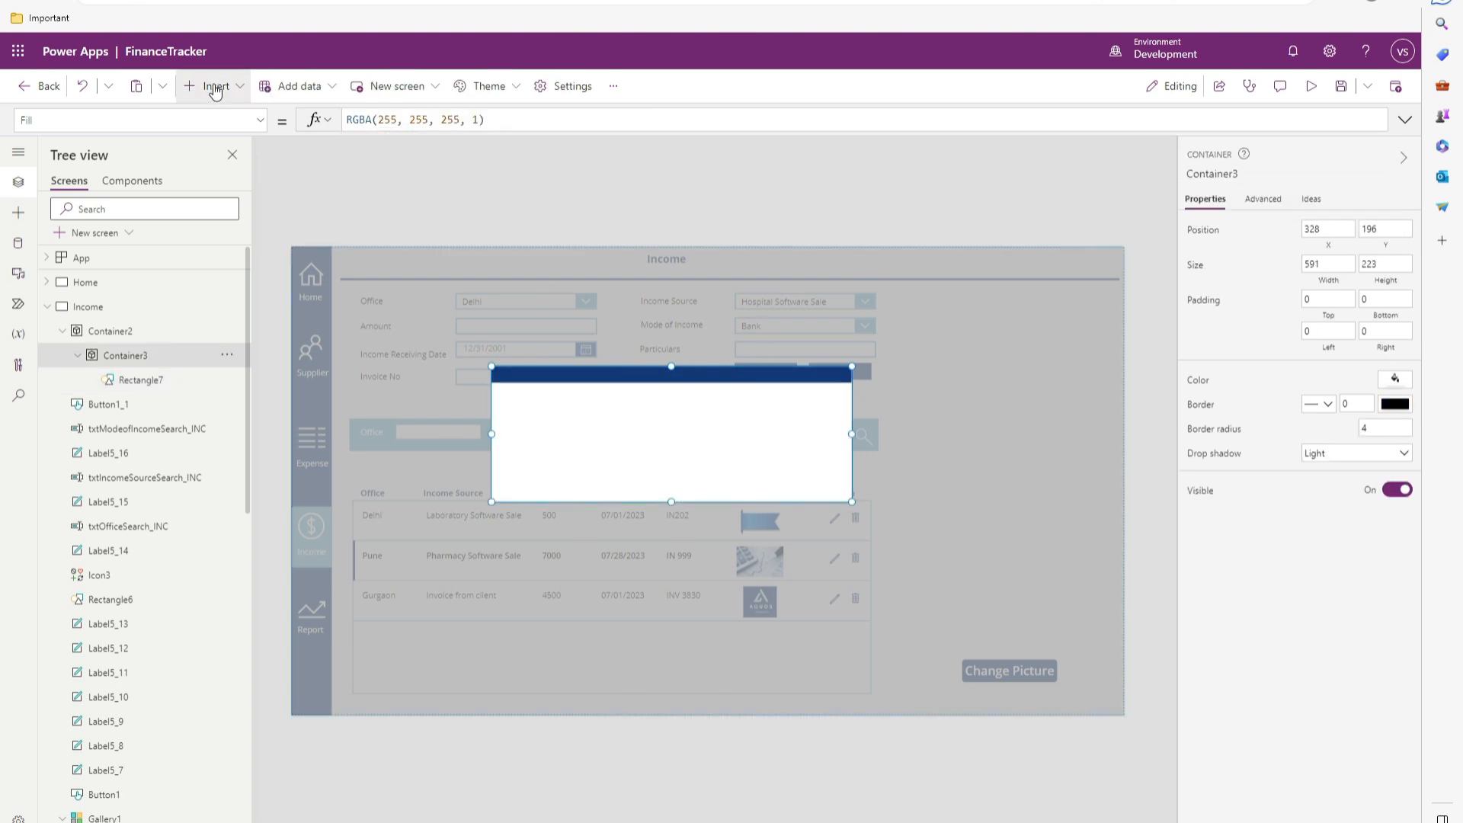
# Step: Insert a text label in the popup with font size 10 and Bold weight
pyautogui.click(215, 85)
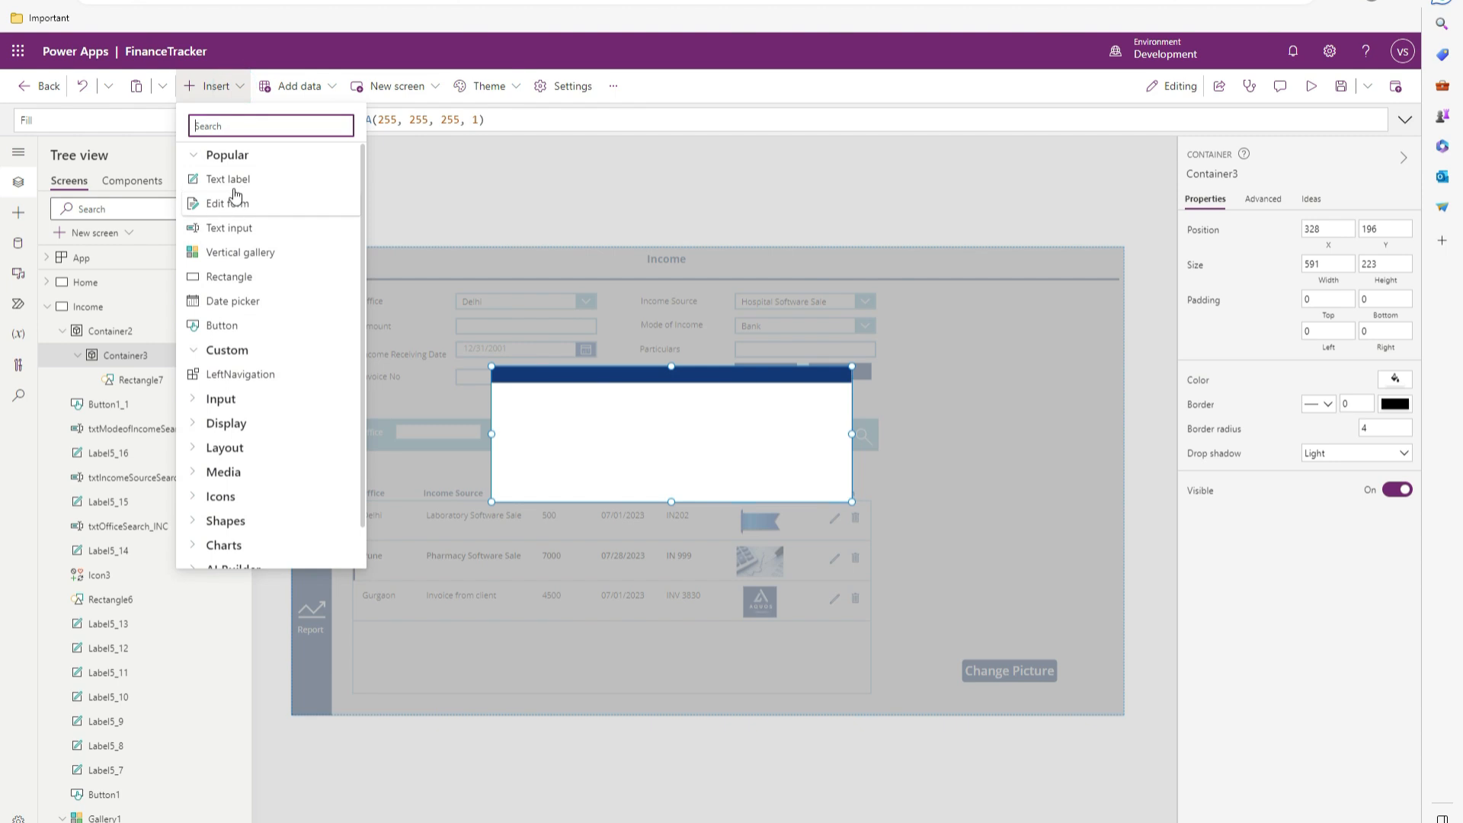
pyautogui.click(227, 179)
pyautogui.write('10')
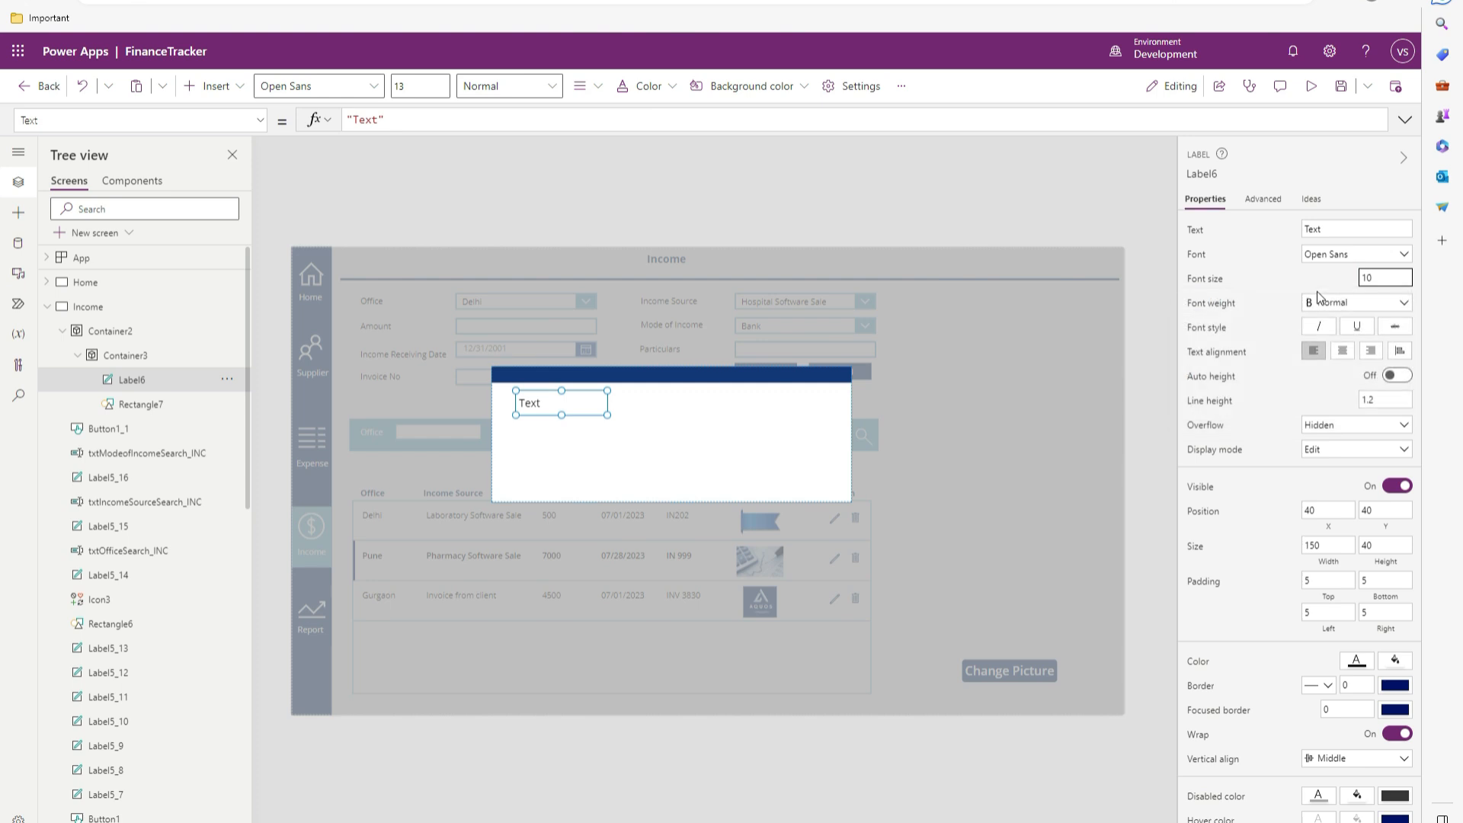
pyautogui.click(1356, 302)
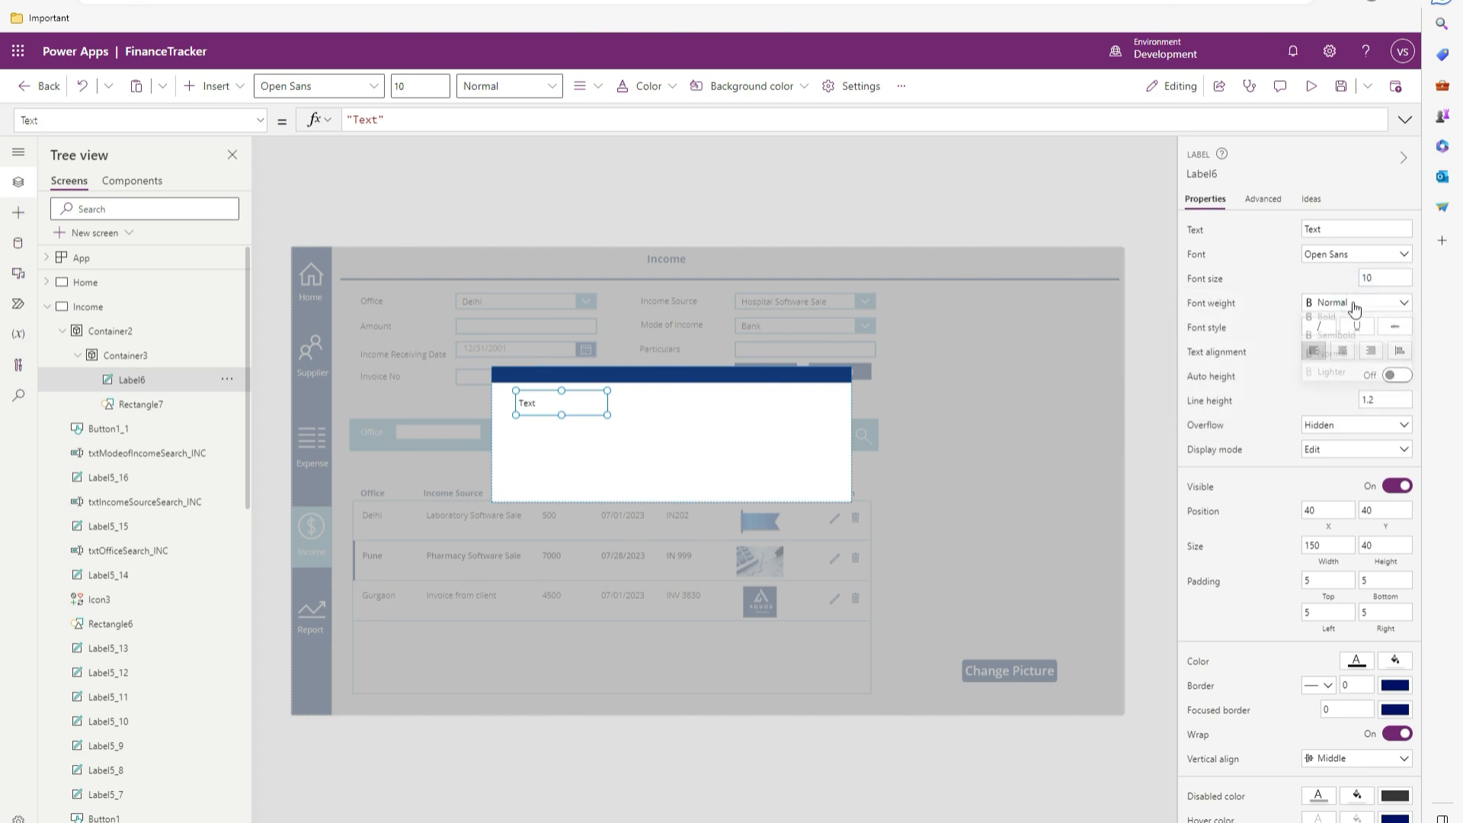
pyautogui.click(1329, 316)
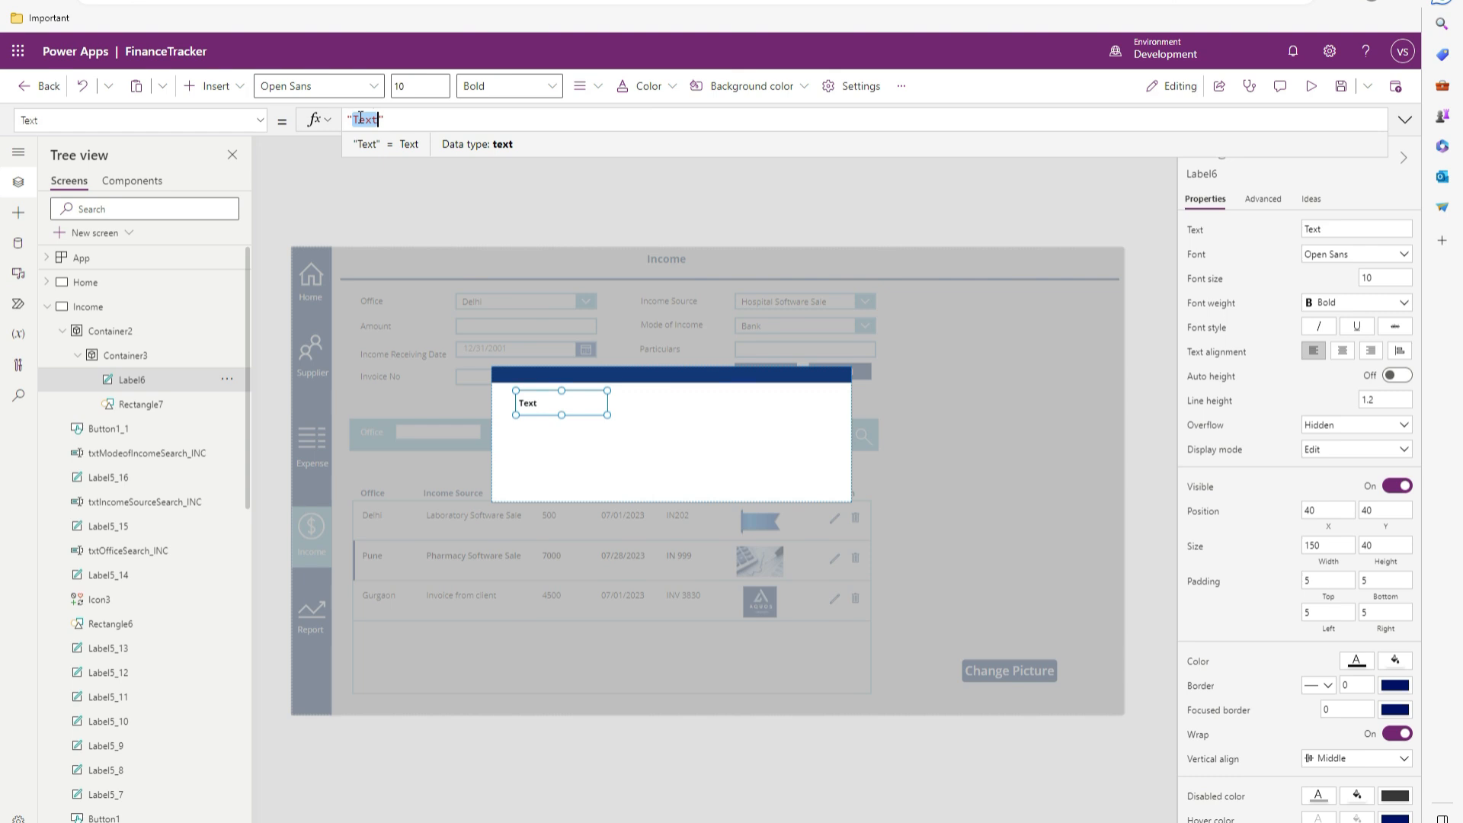
# Step: Set Label6 to 'Are you sure you want to delete this record?', centred, in gAppcolors
pyautogui.write('Are you sure you wan')
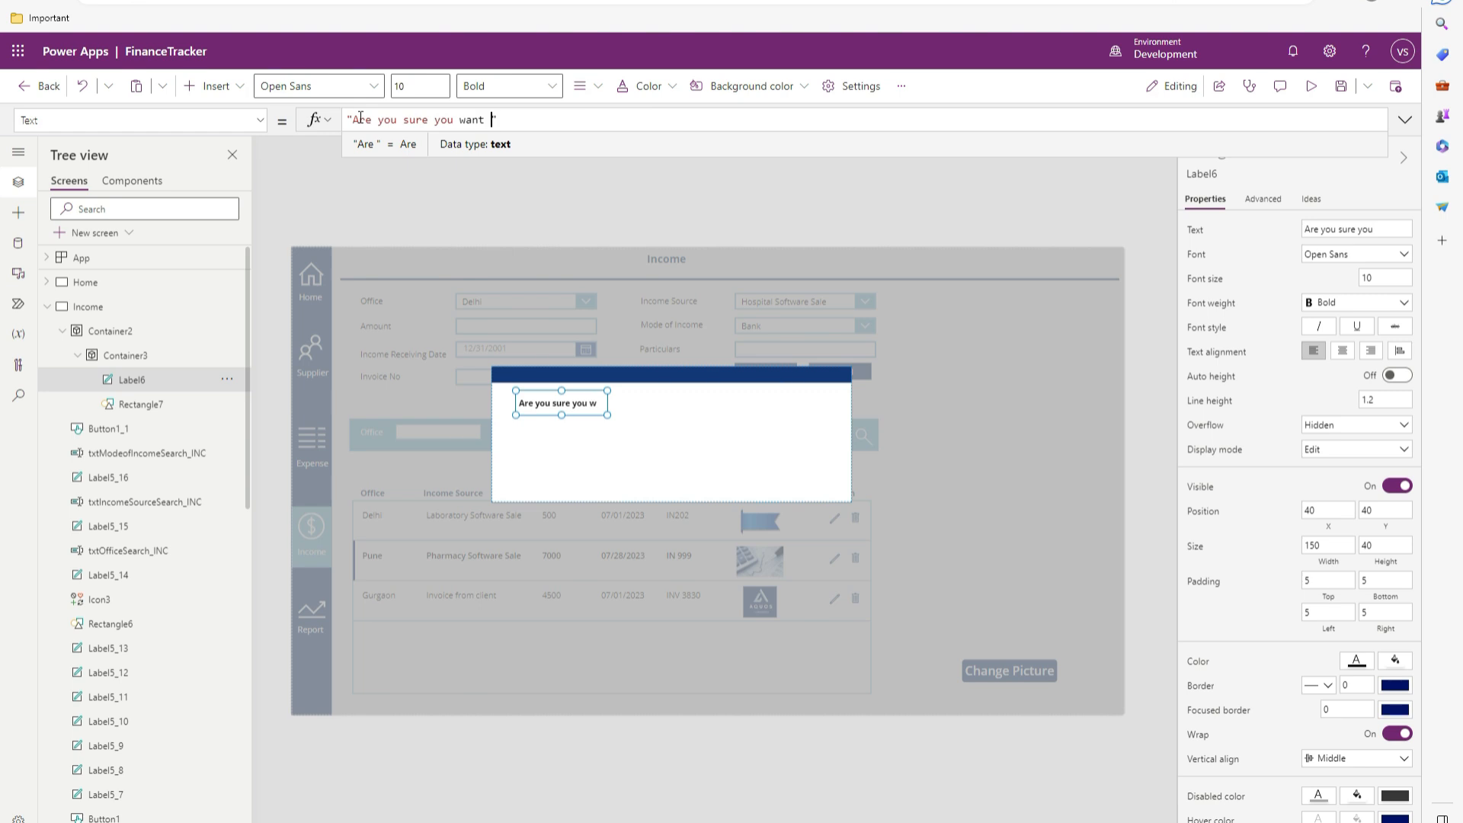
pyautogui.write('to delete this')
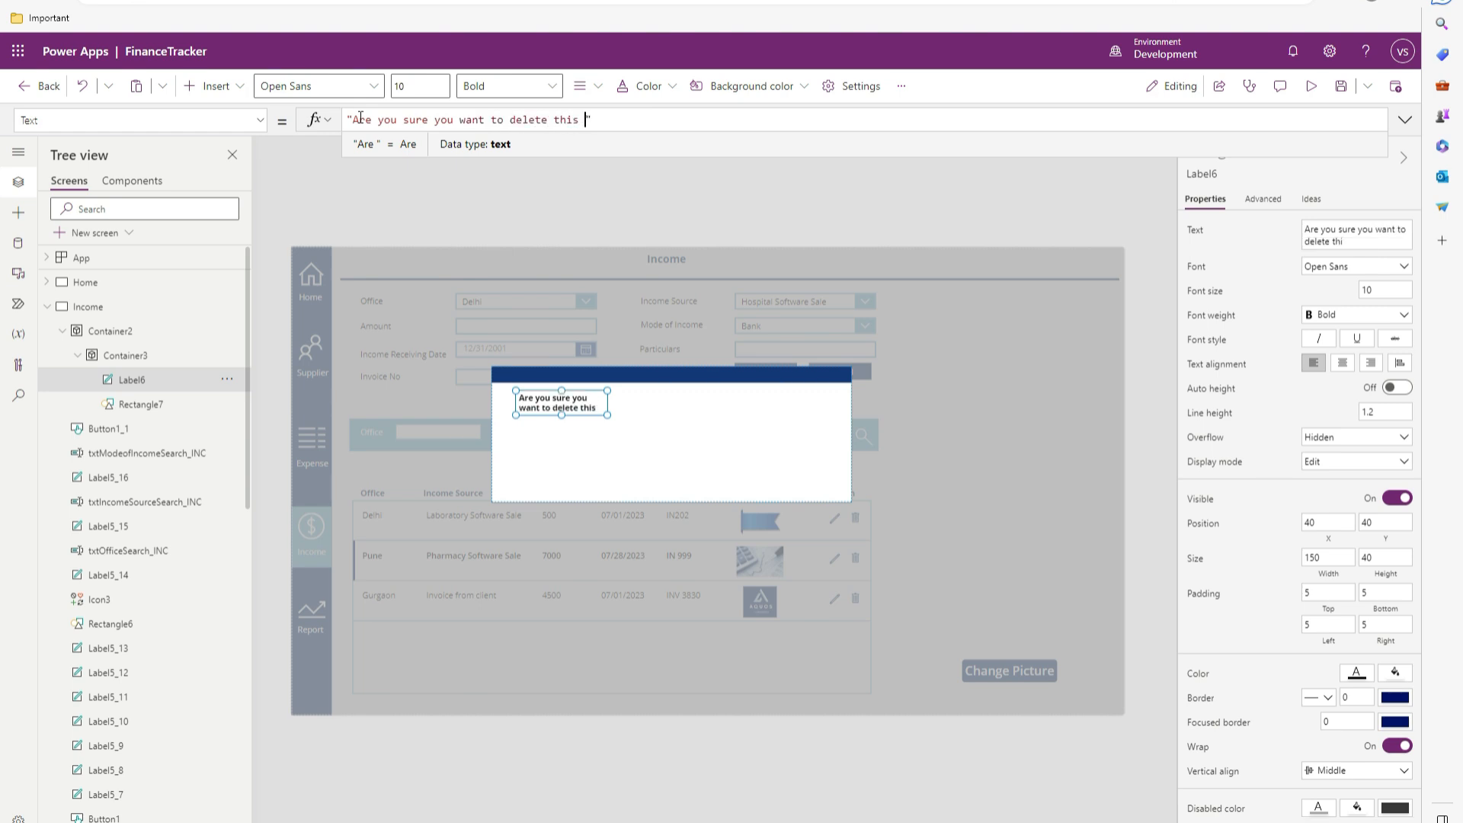
pyautogui.write('record?')
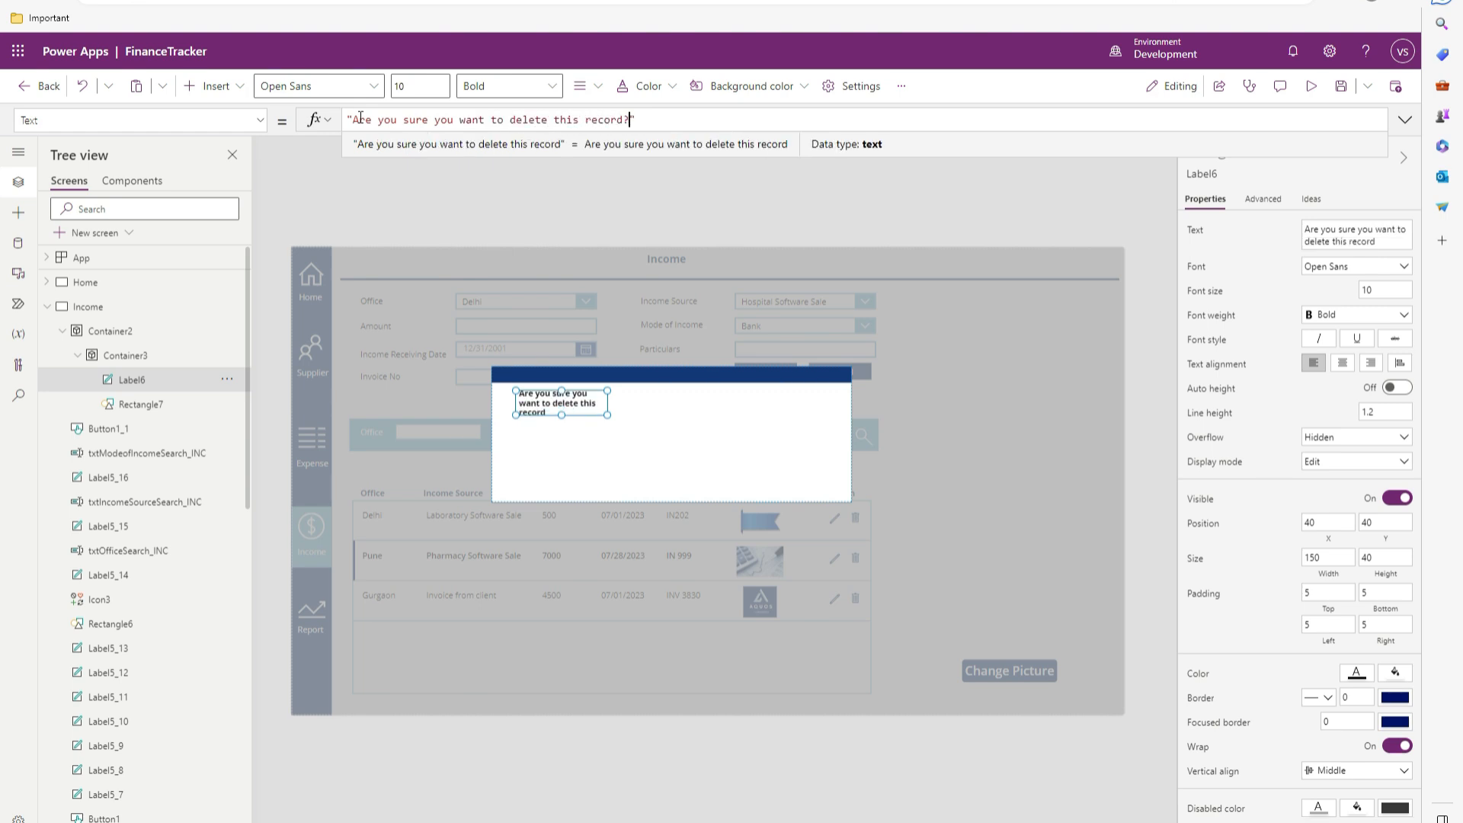
pyautogui.click(260, 119)
pyautogui.write('gAppcolors.d')
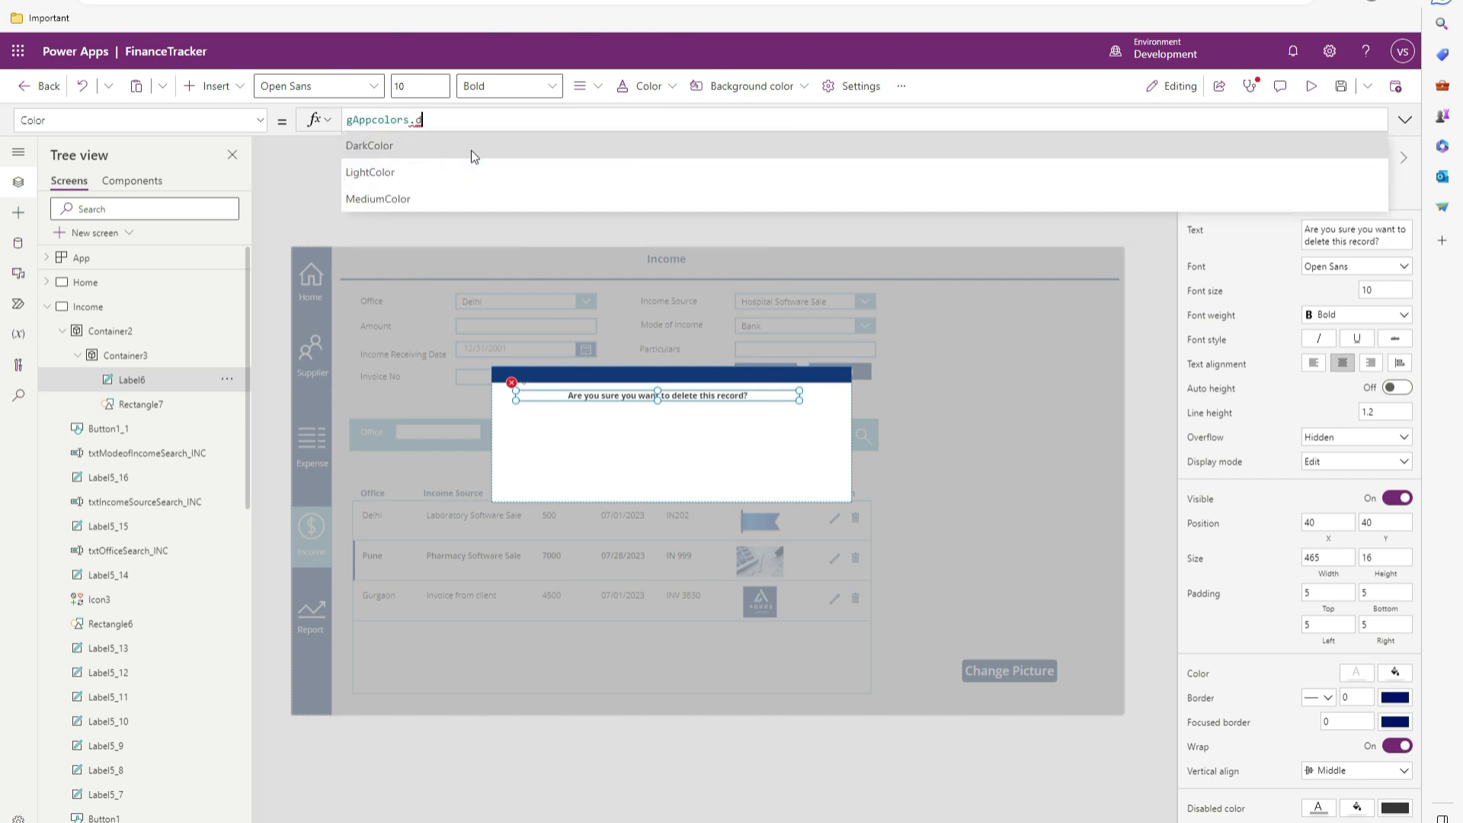
pyautogui.click(369, 146)
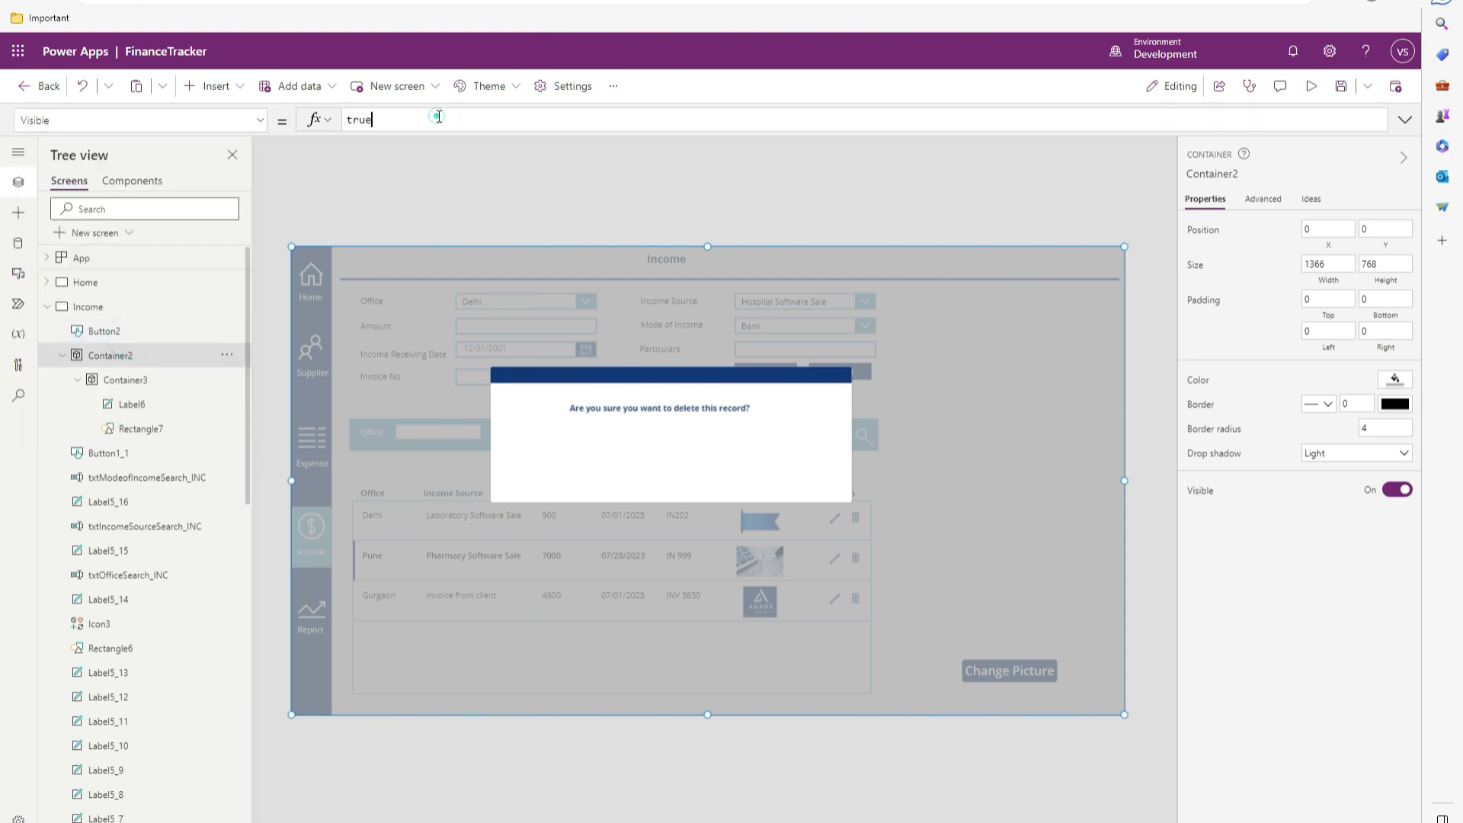
# Step: Set Container2's Visible to If(varShowDeletePopup=true,true,false) and commit it
pyautogui.write('If(varShowDeletePopup=')
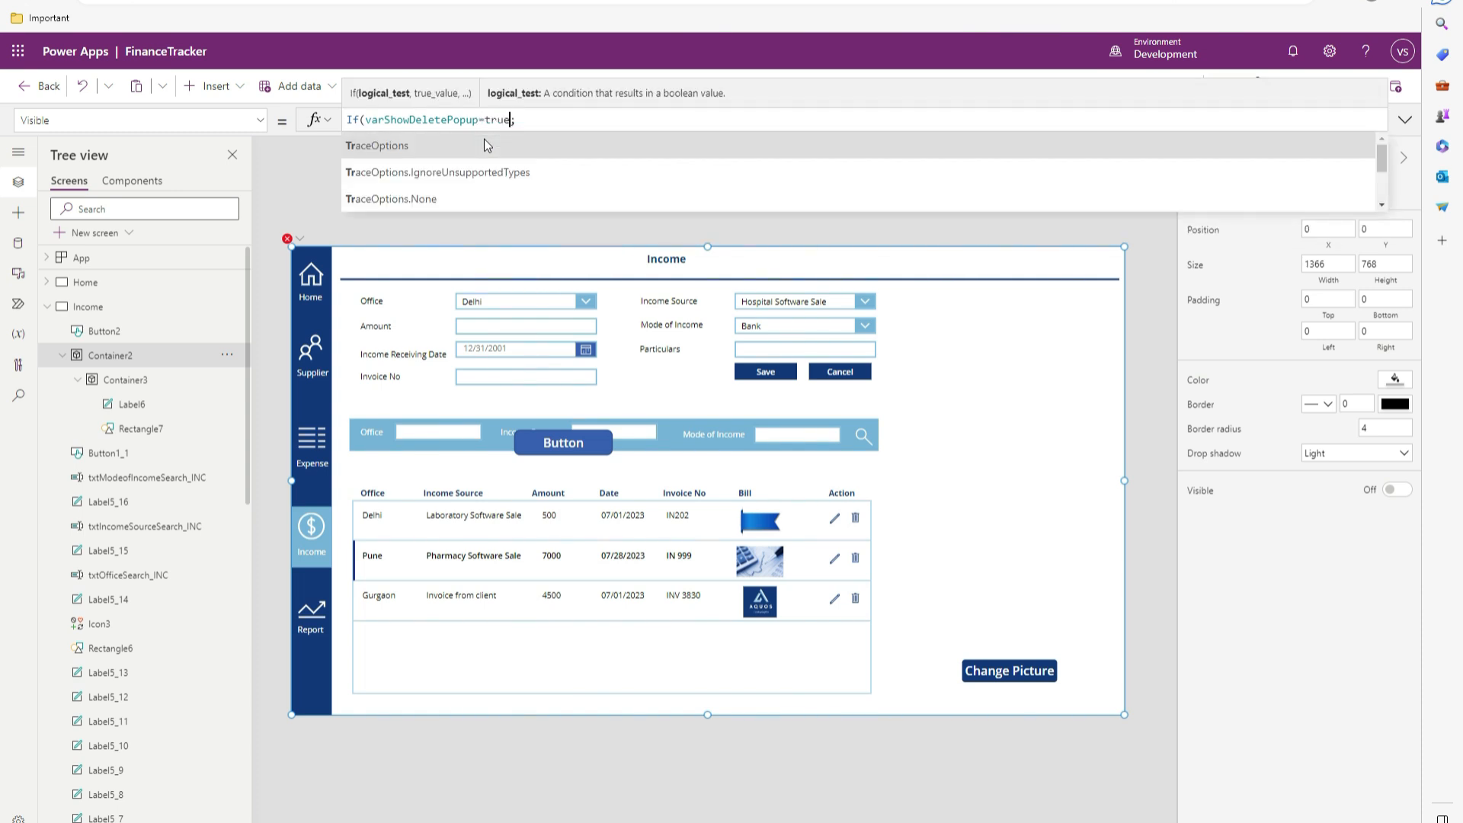
pyautogui.write(',')
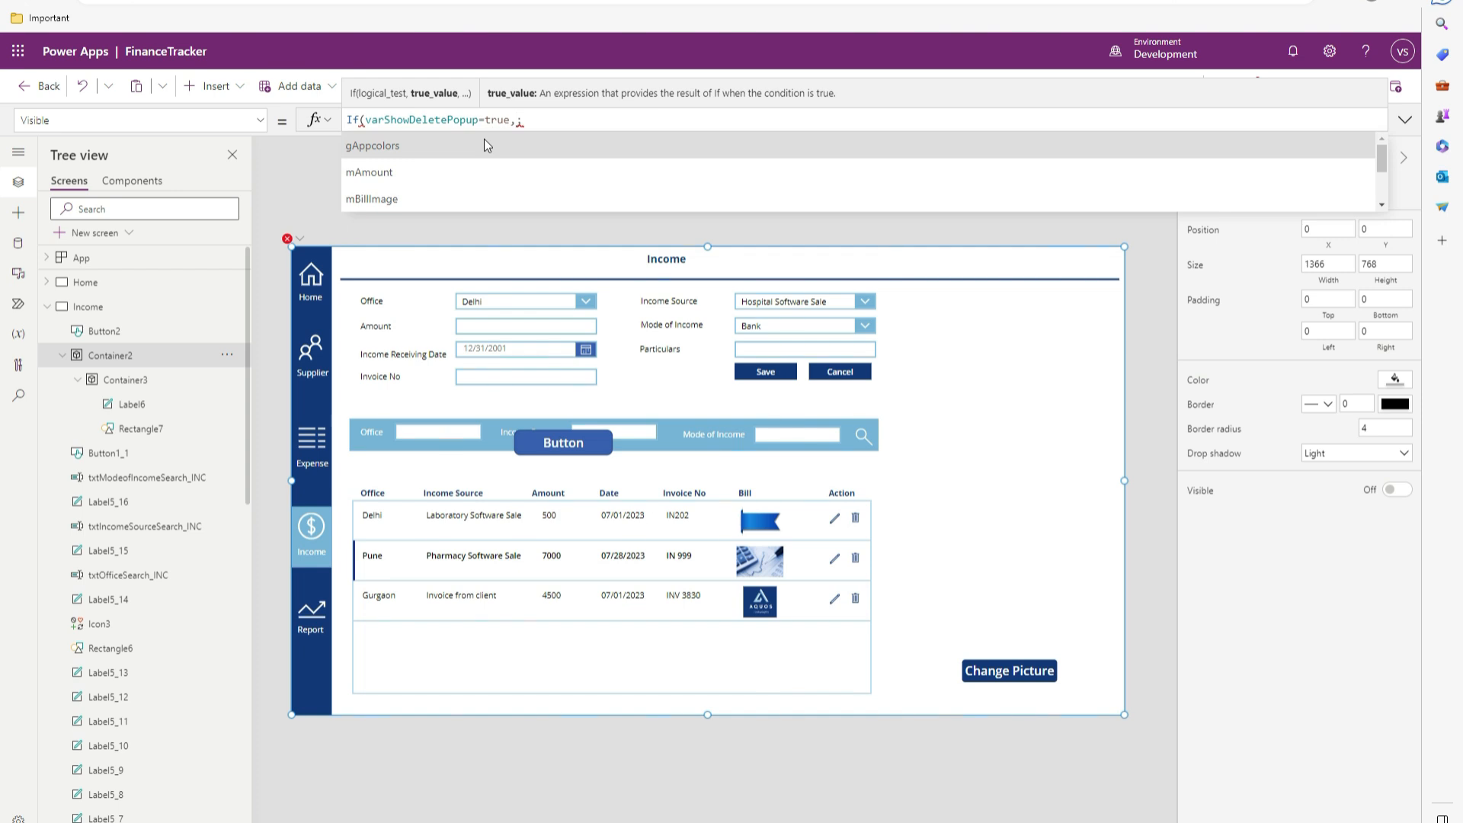
pyautogui.write('true,es')
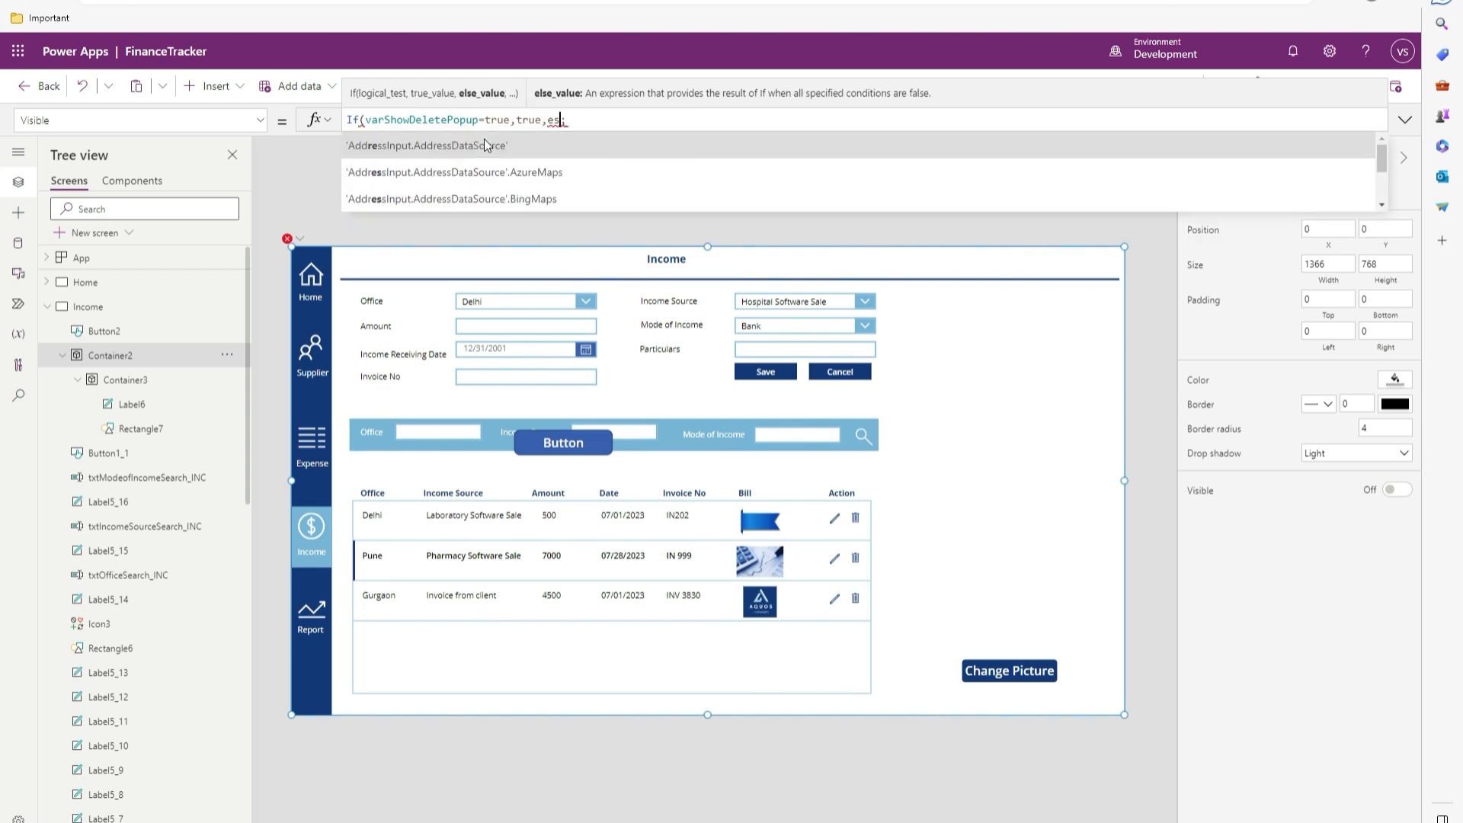
pyautogui.write('i')
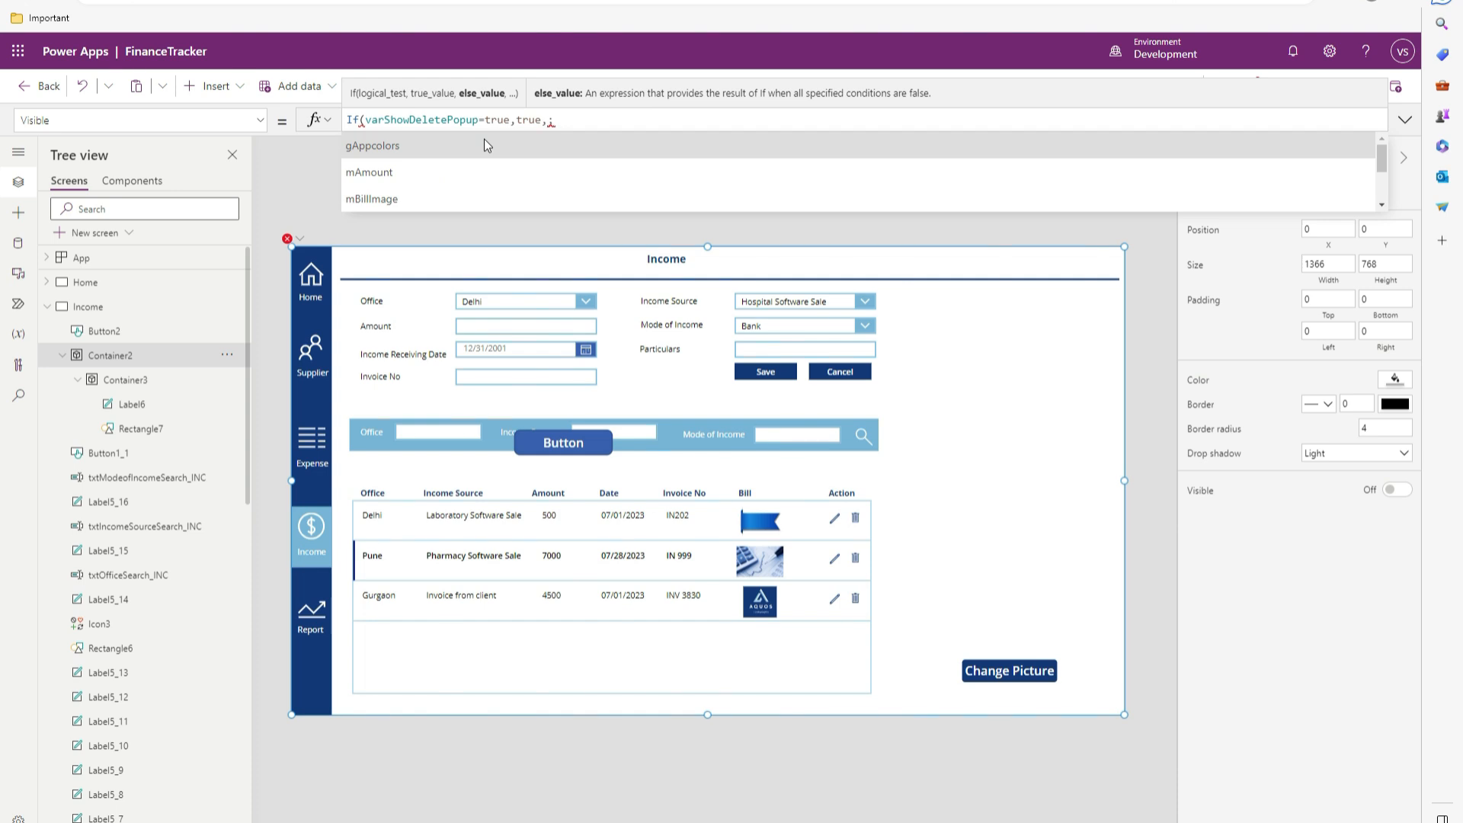
pyautogui.write('false')
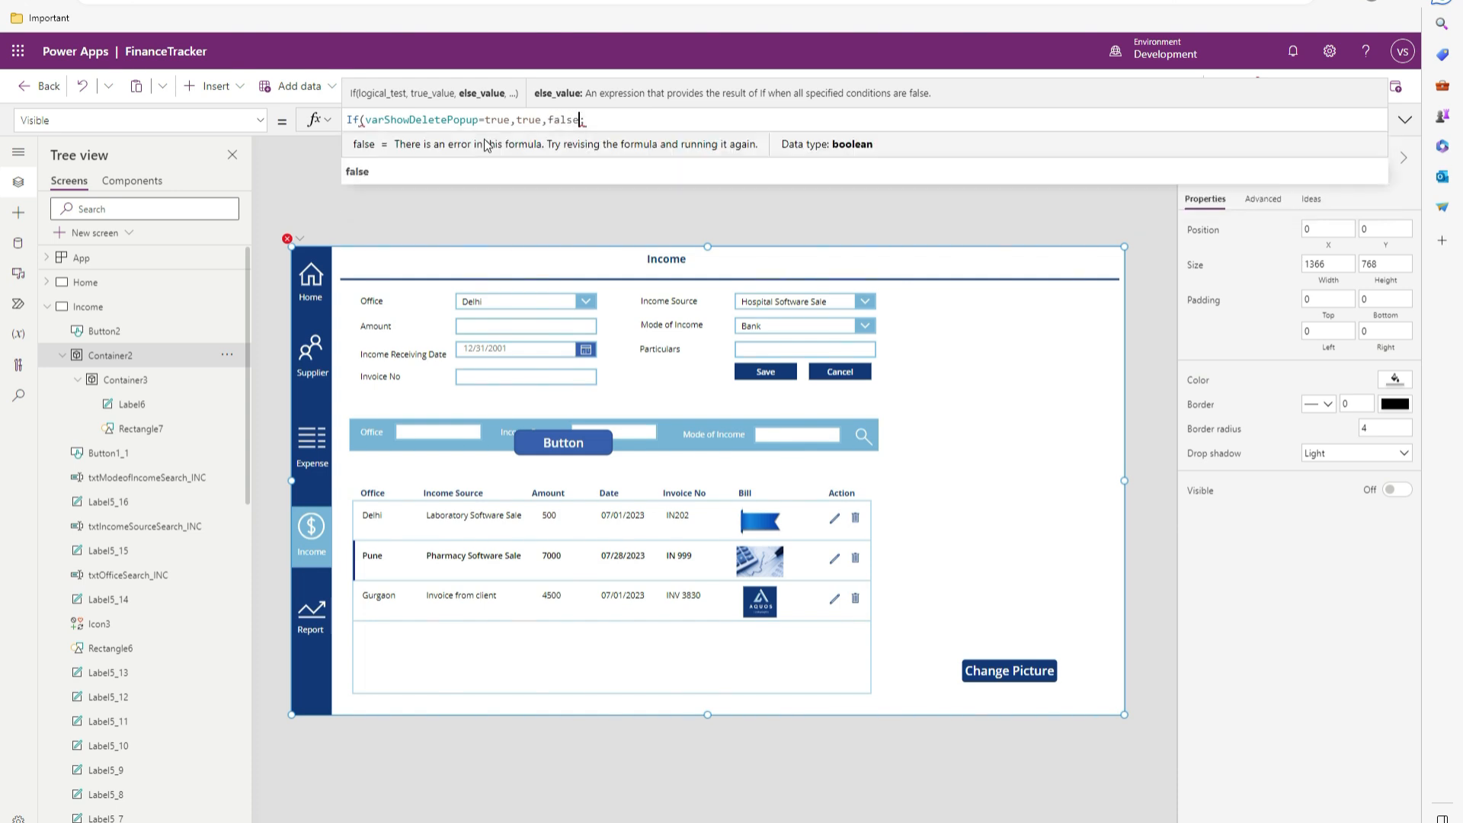
pyautogui.click(563, 442)
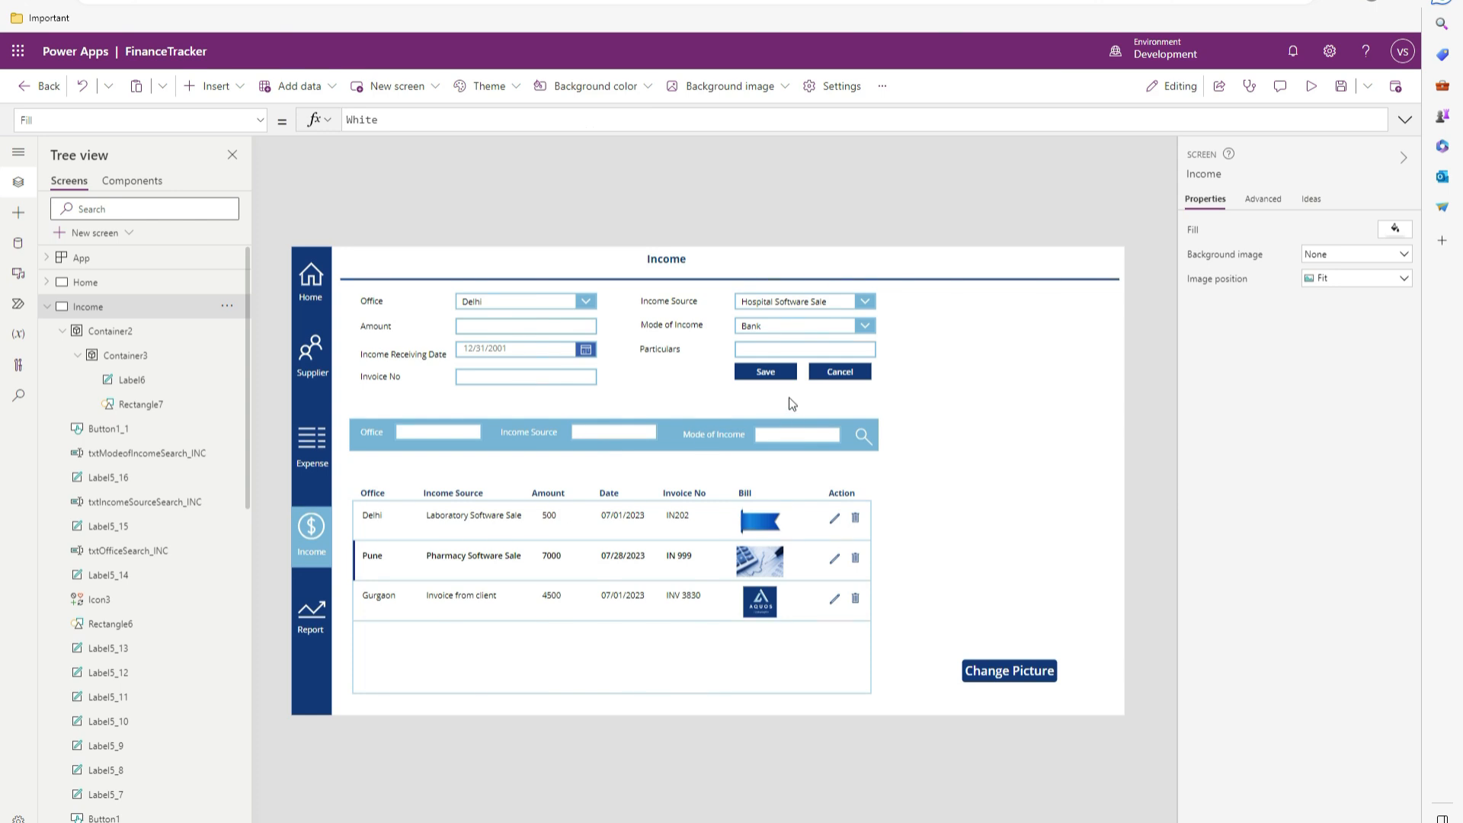
# Step: Preview the app, delete the Delhi row to see the popup, then return to editing
pyautogui.click(764, 372)
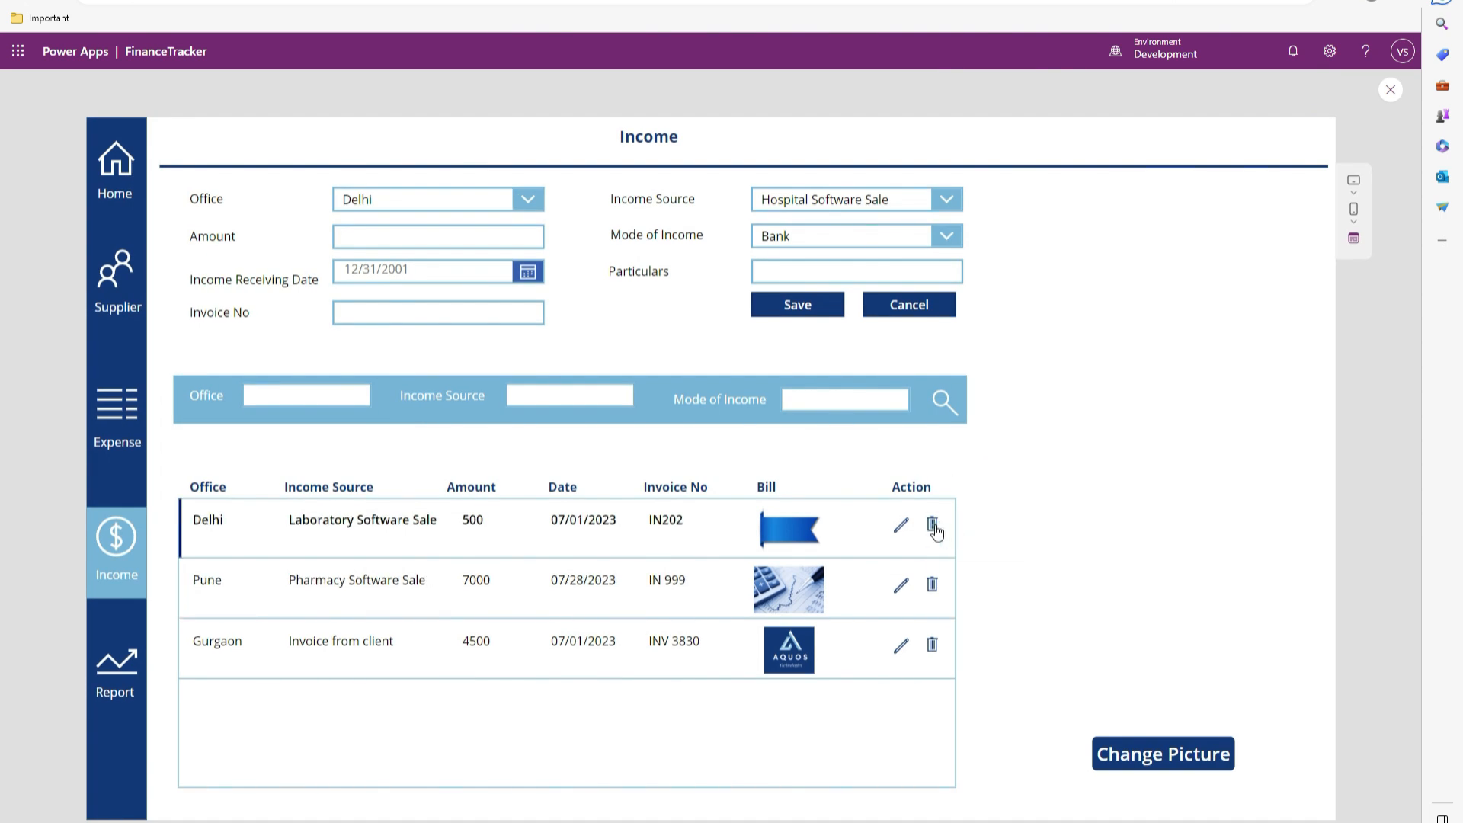
pyautogui.click(933, 526)
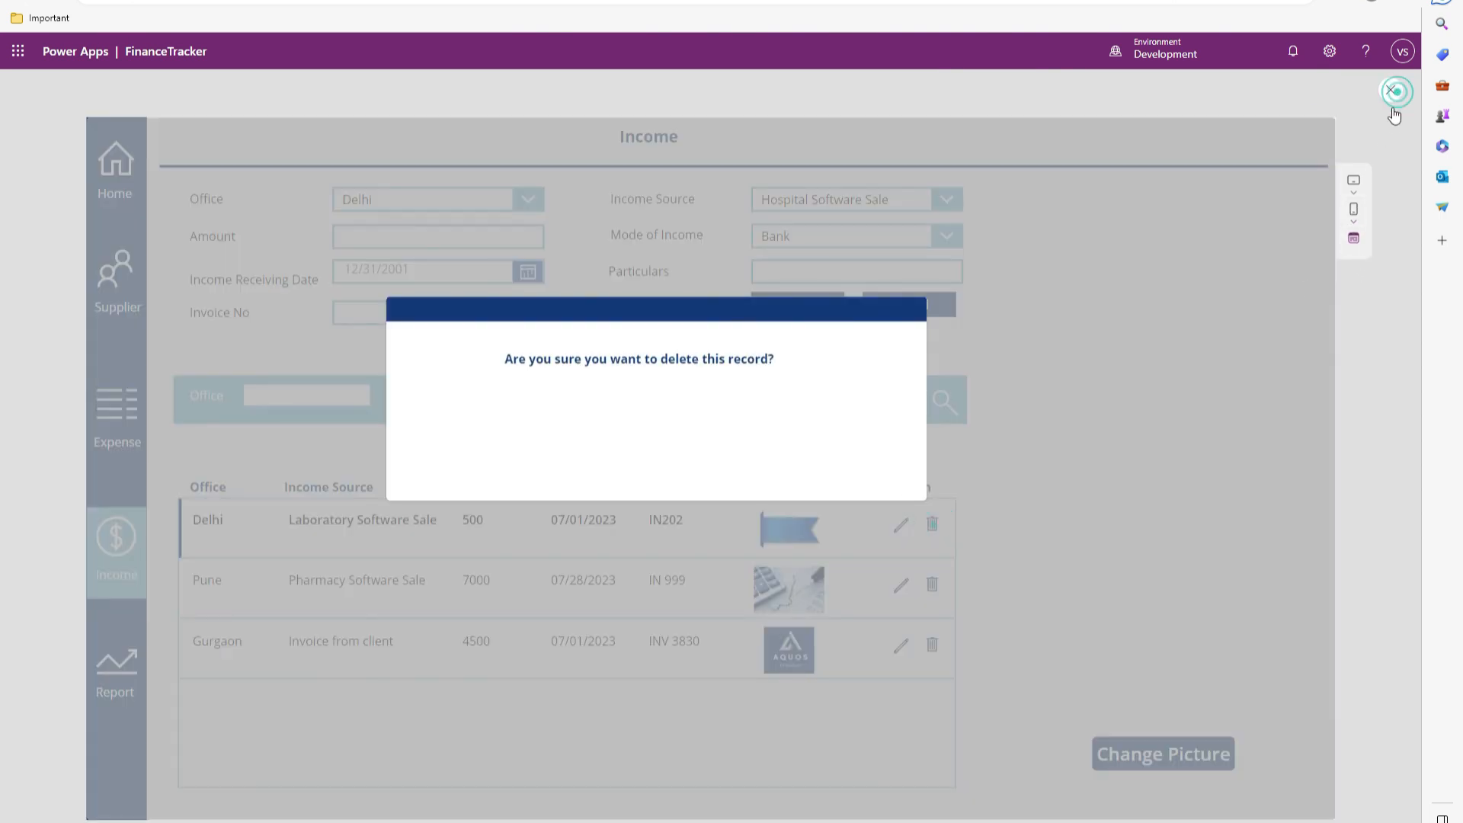
pyautogui.click(1397, 90)
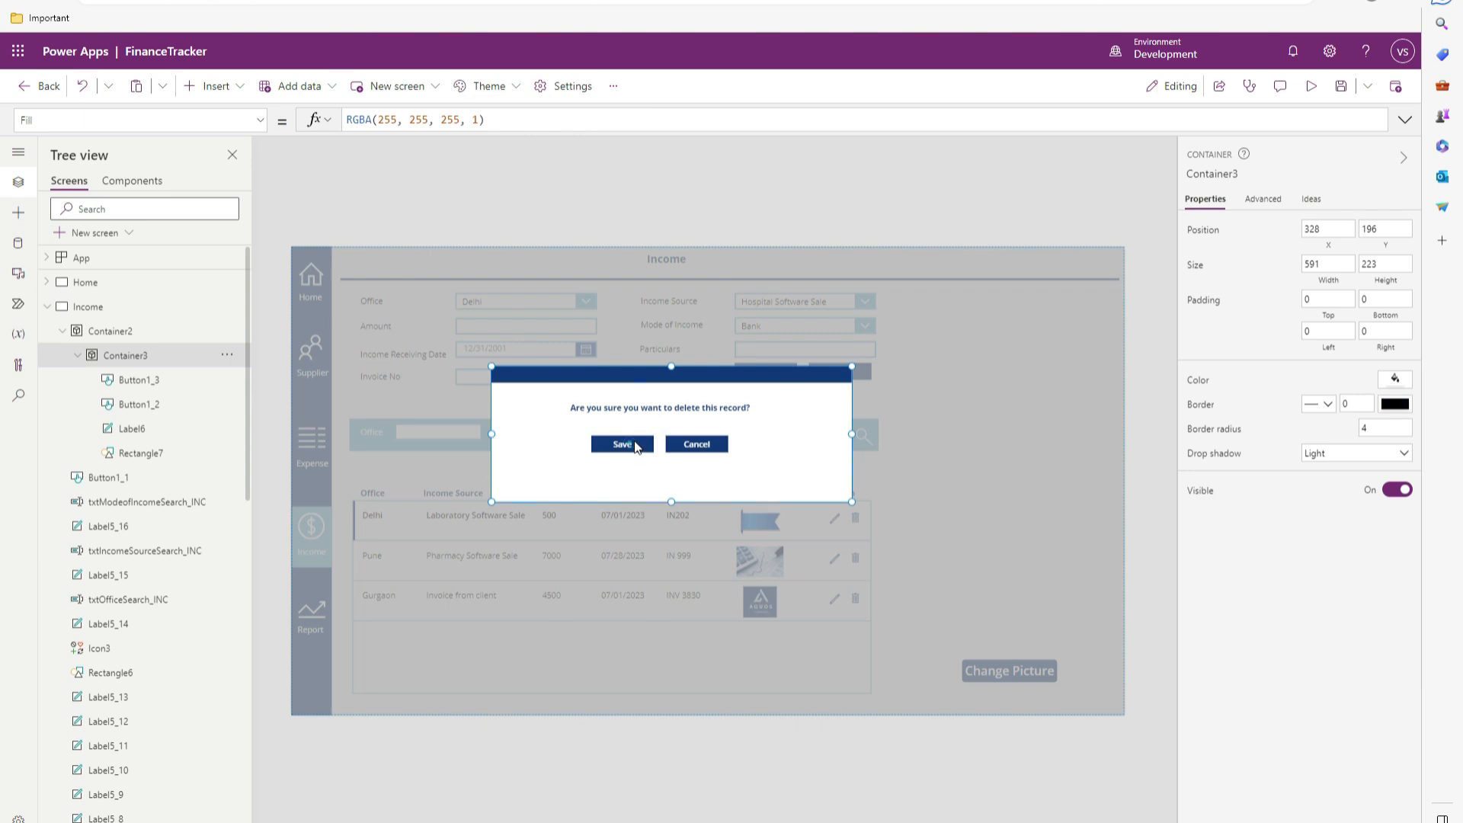
# Step: Change Button1_2's Text from Save to "Ok"
pyautogui.click(621, 443)
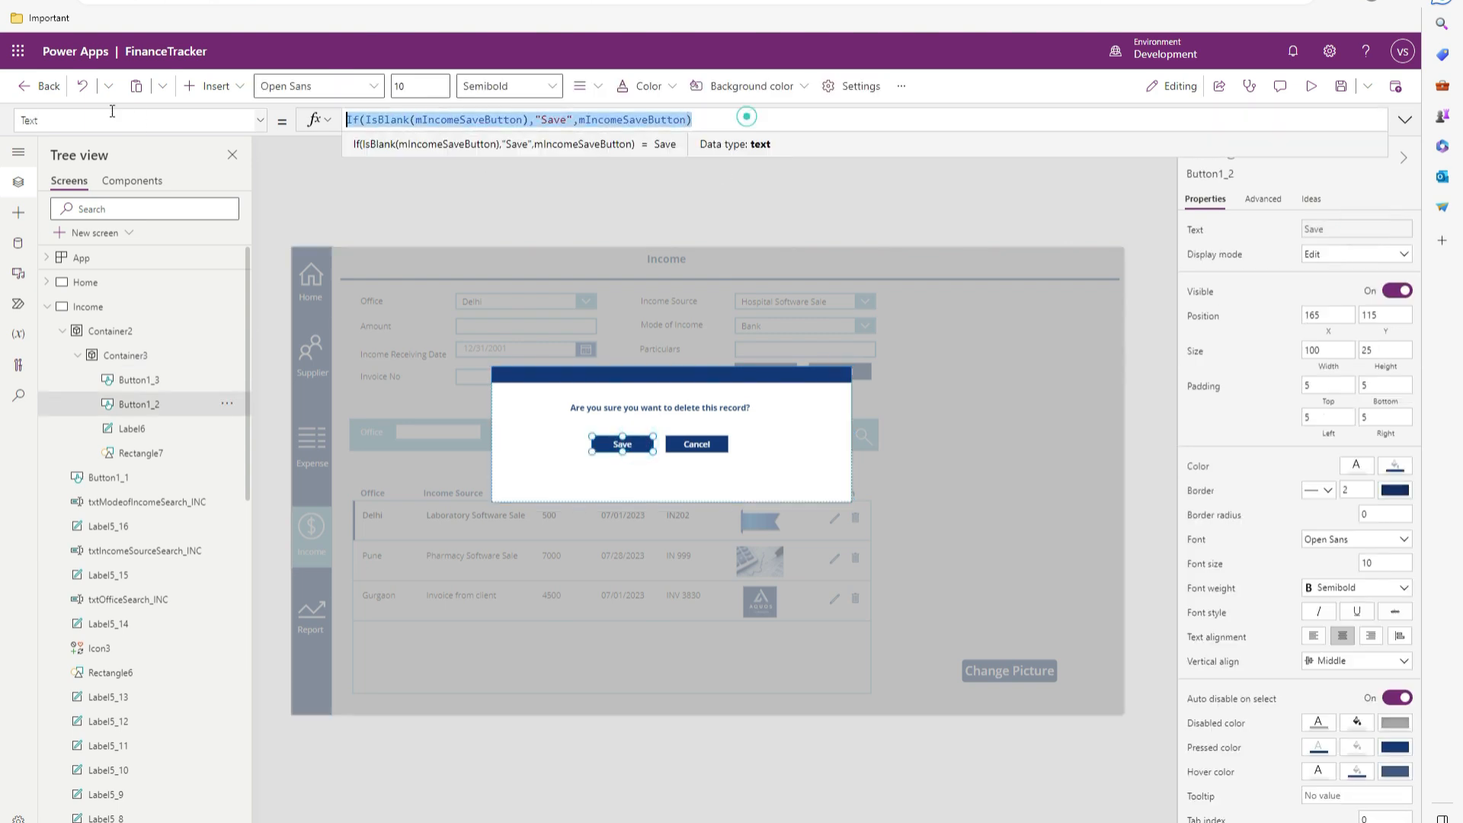
pyautogui.write('"Ok"')
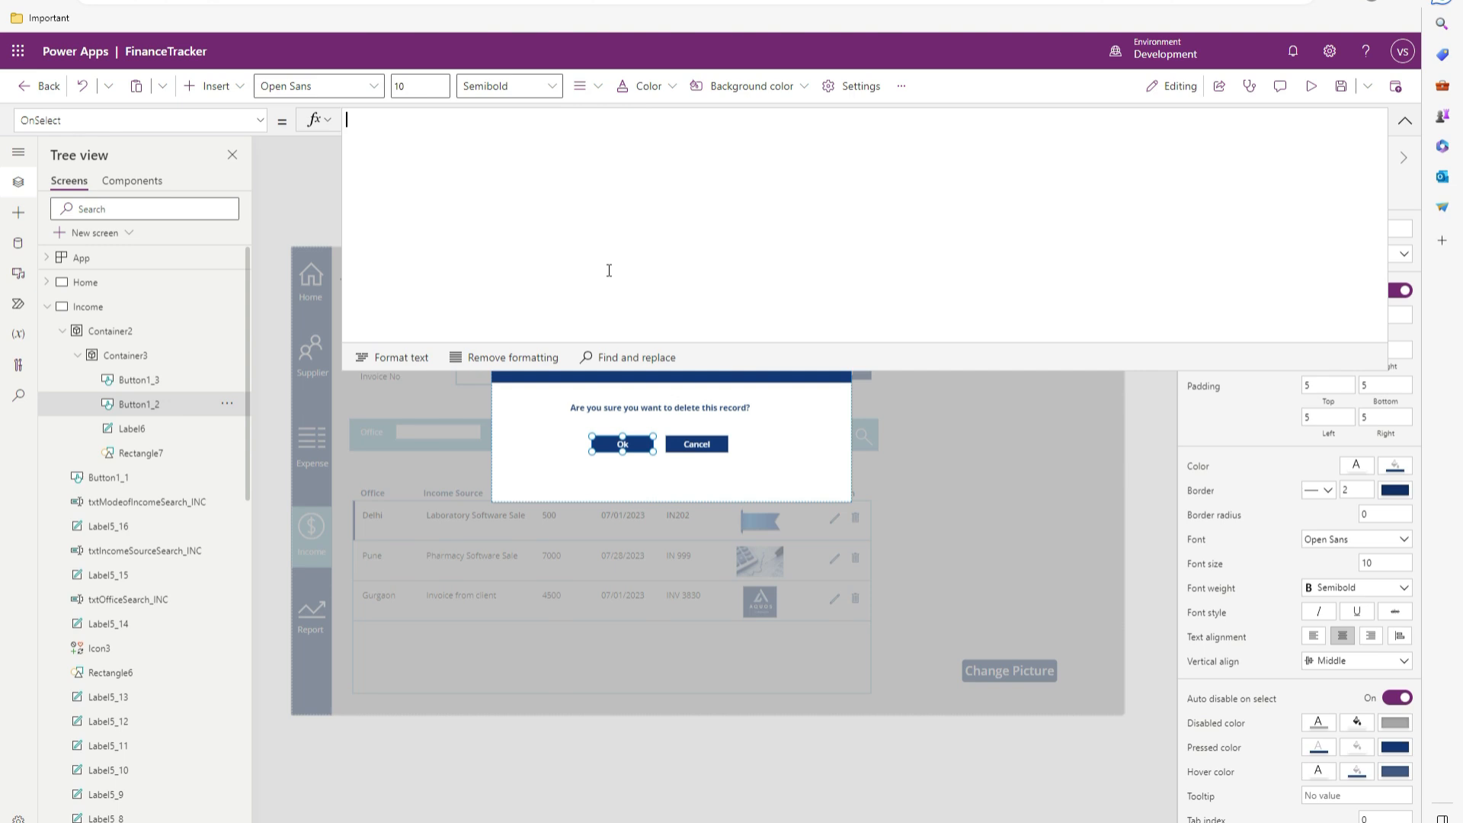
# Step: Set Ok's OnSelect to //Delete plus Set(varShowDeletePopup,false), then Cancel's likewise
pyautogui.write('Update')
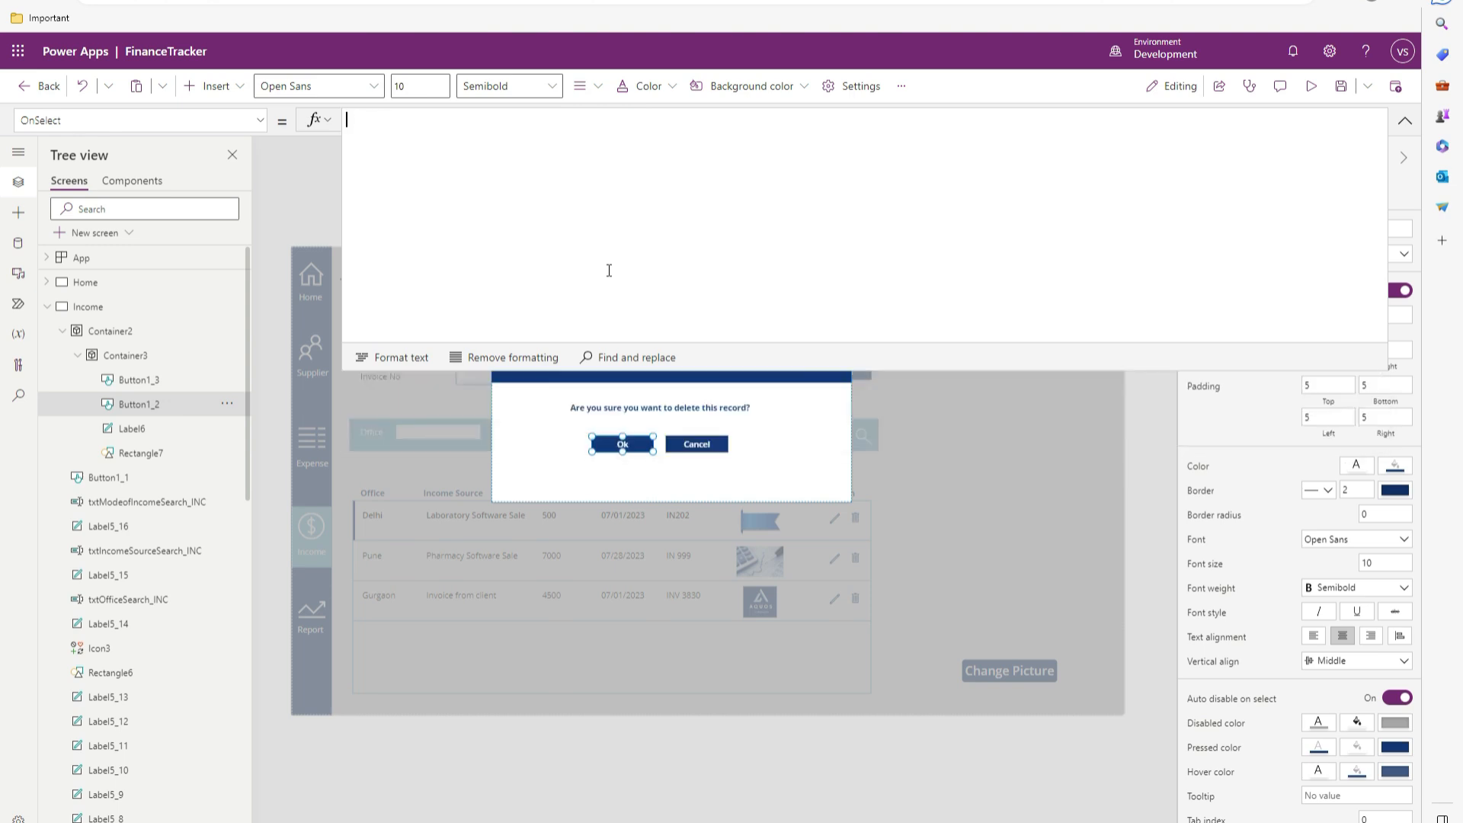
pyautogui.write('Set(')
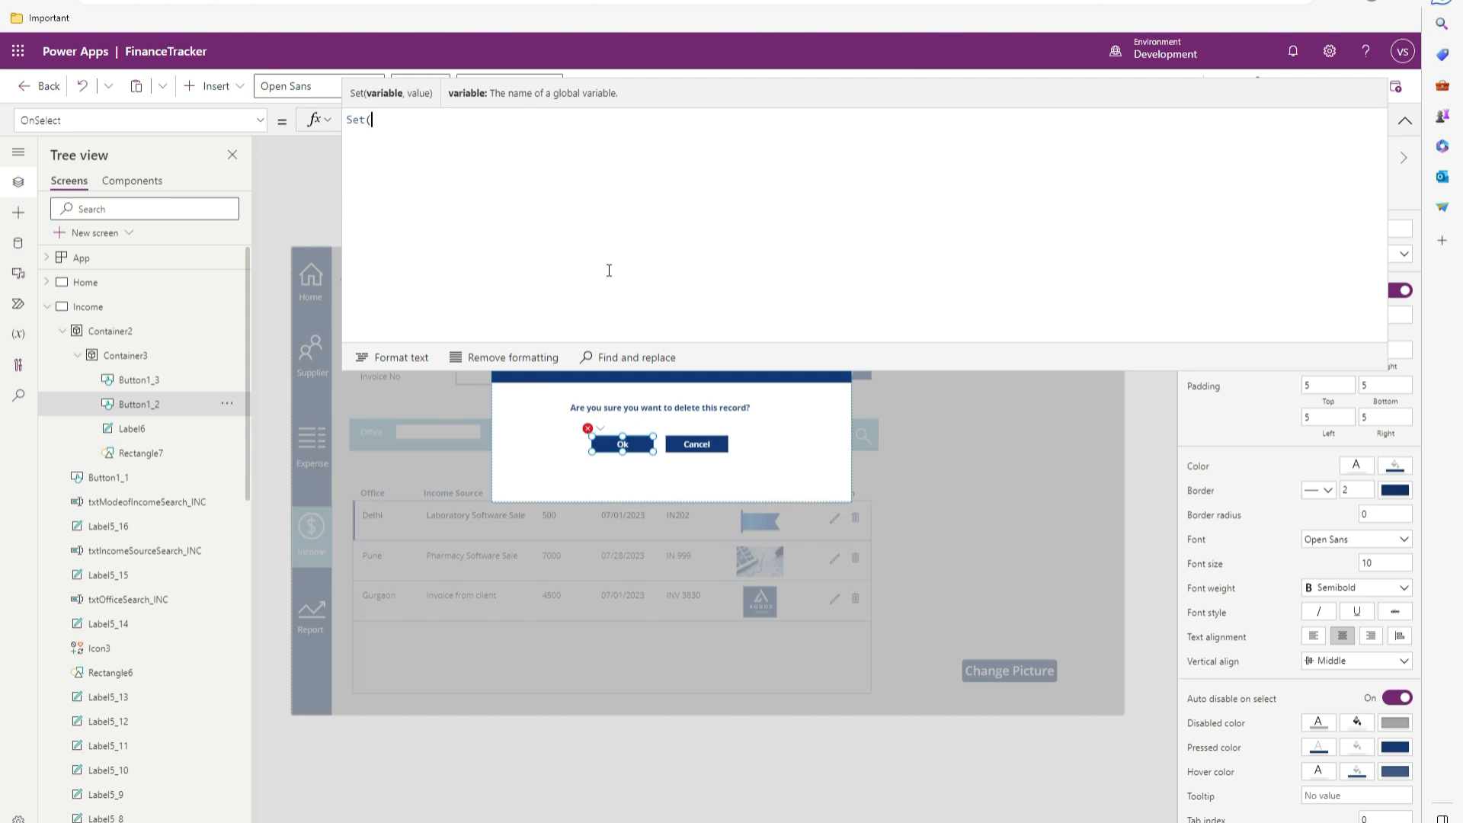
pyautogui.write('varshowDeletePopup,false')
pyautogui.write('//')
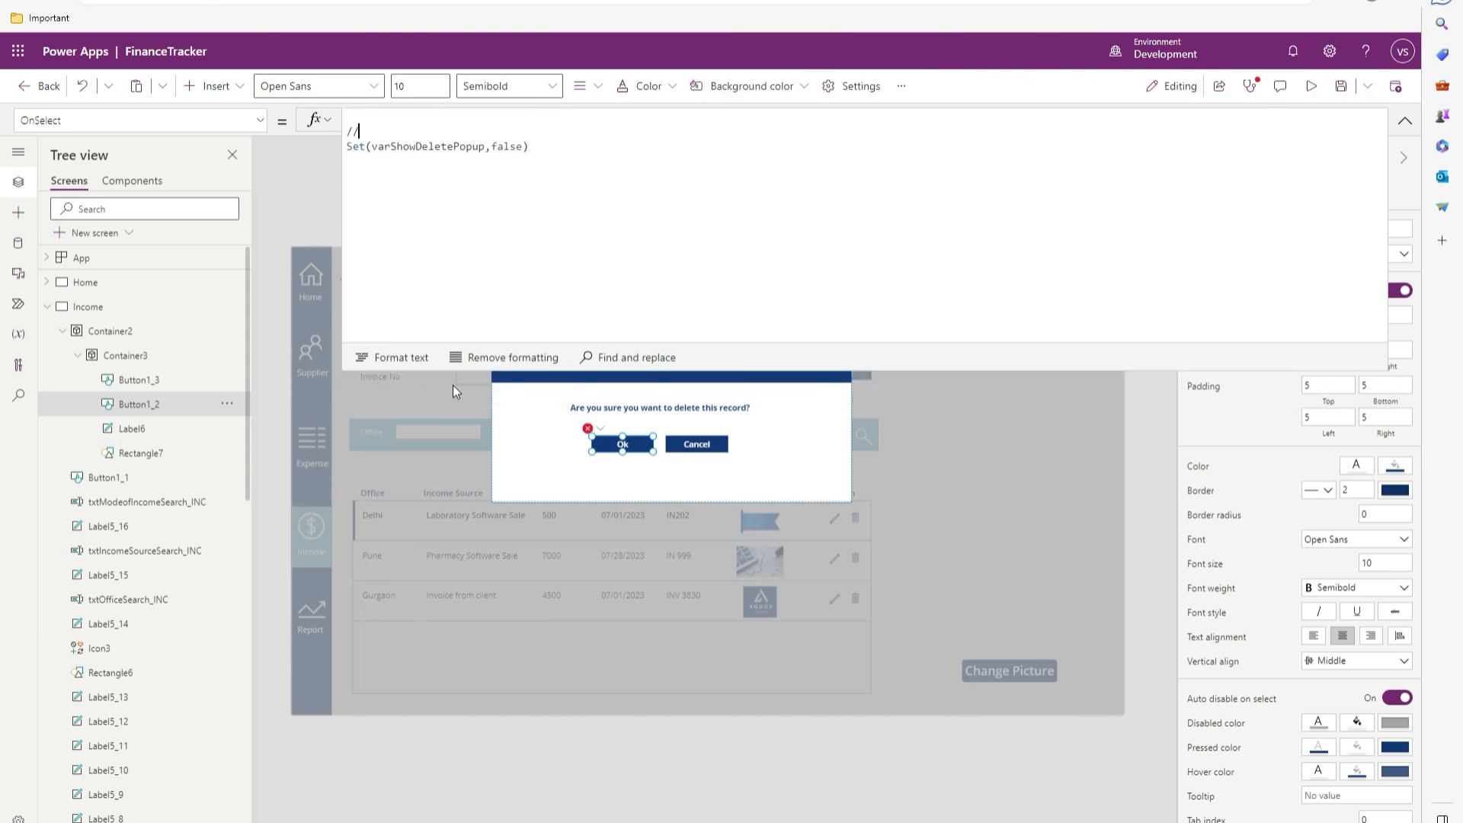
pyautogui.write('Delete')
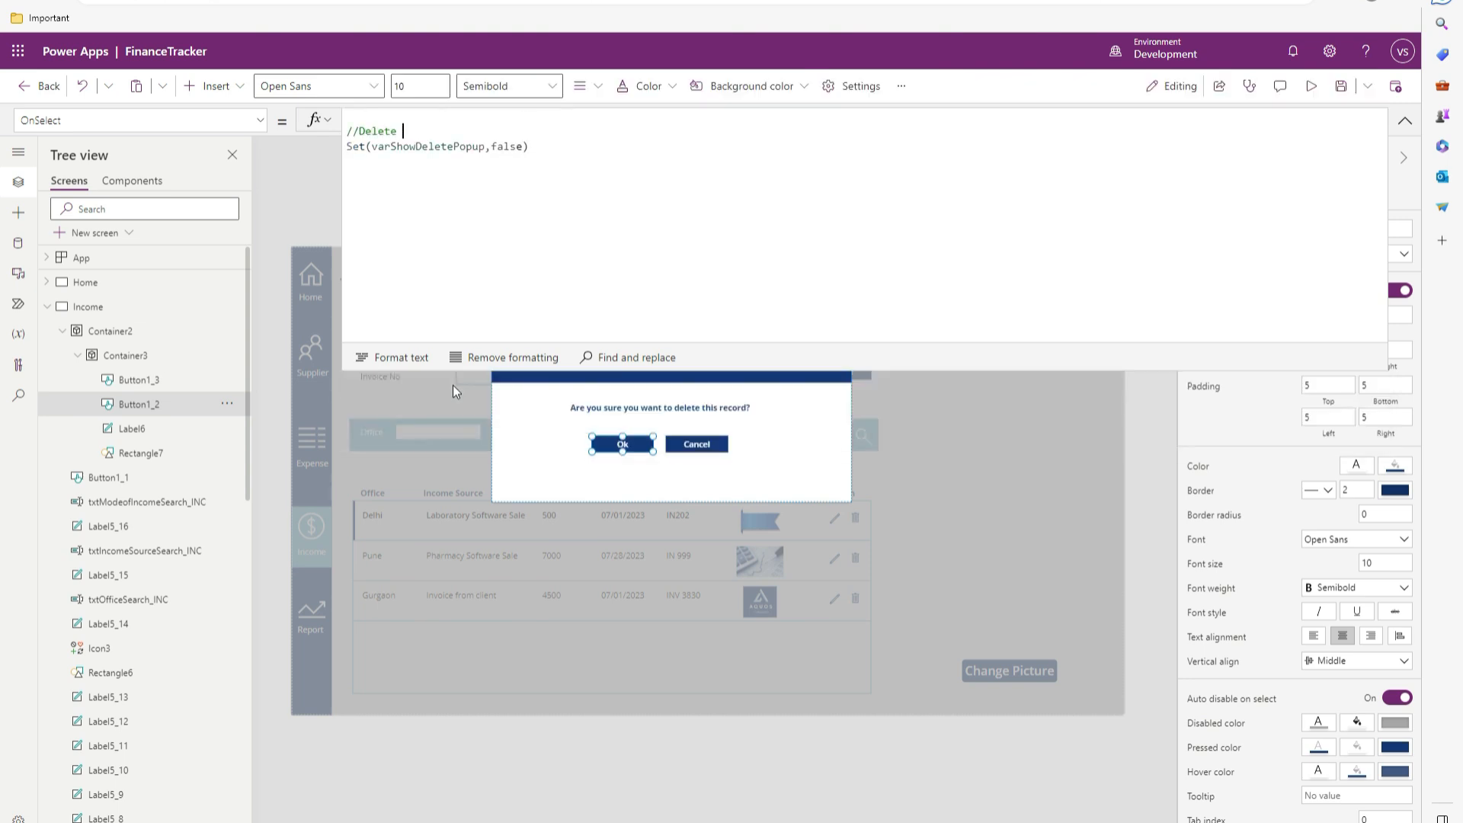
pyautogui.write('func')
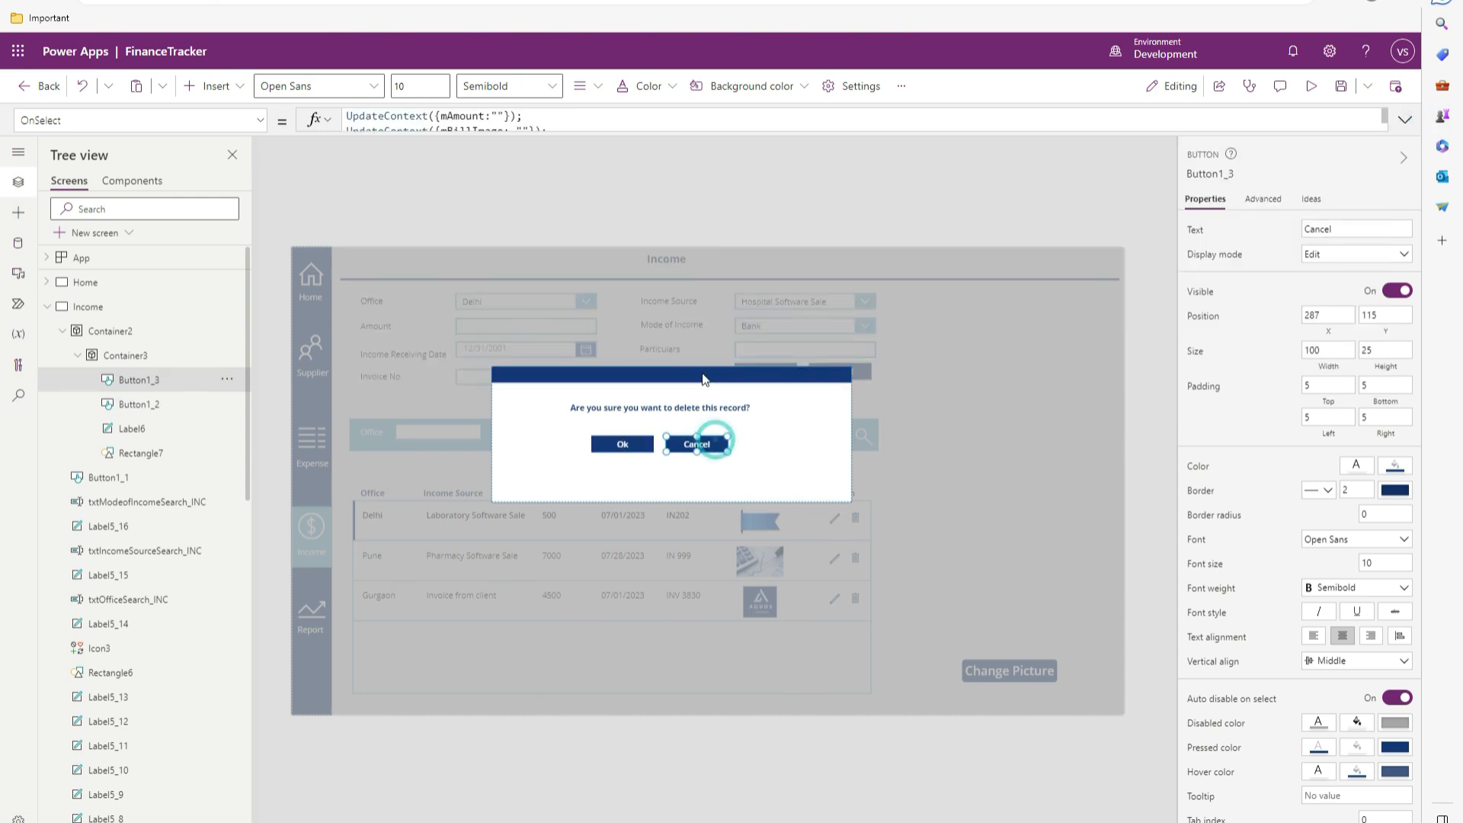
pyautogui.click(1402, 119)
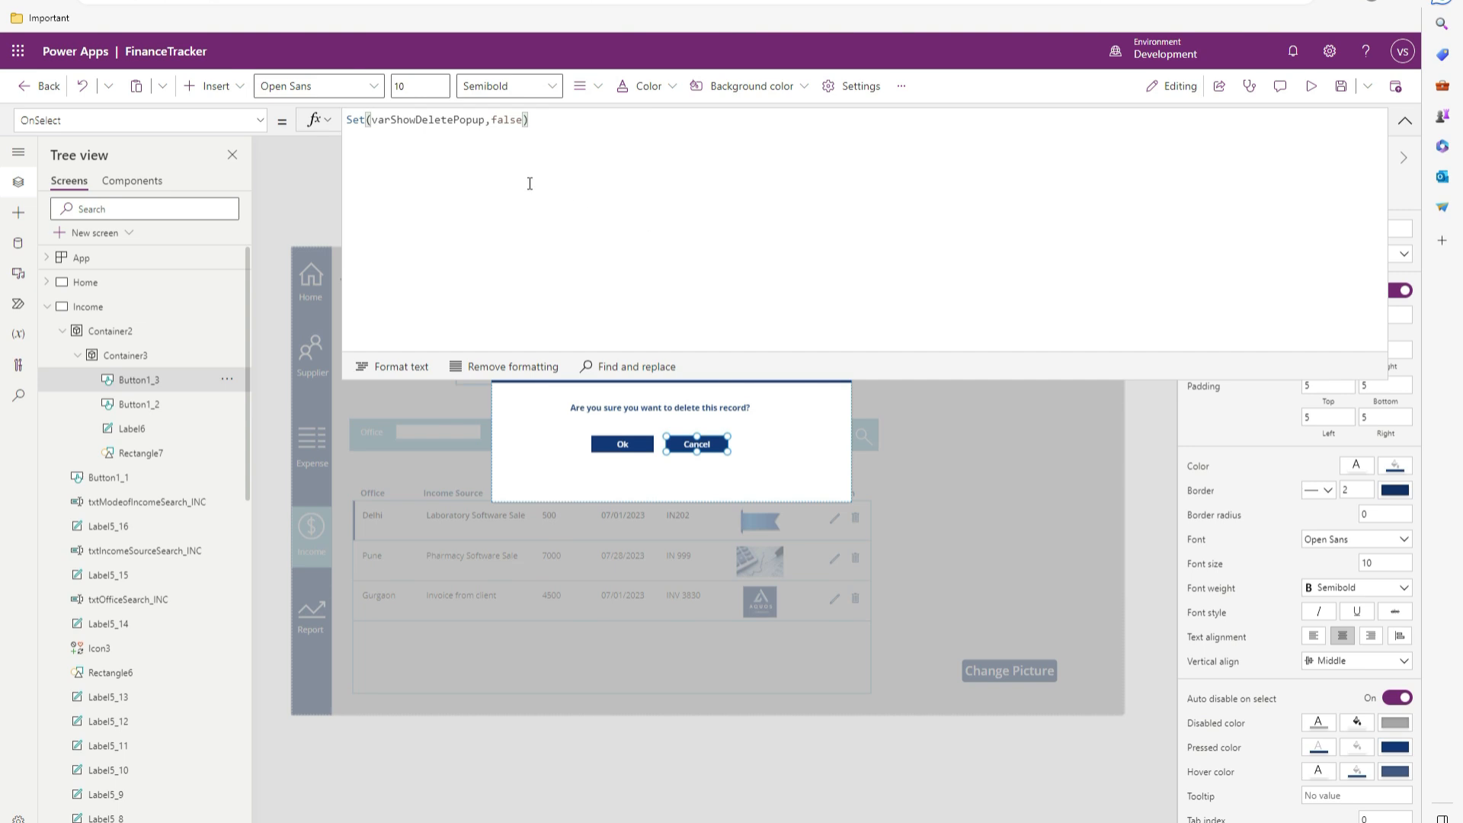
pyautogui.moveTo(1329, 316)
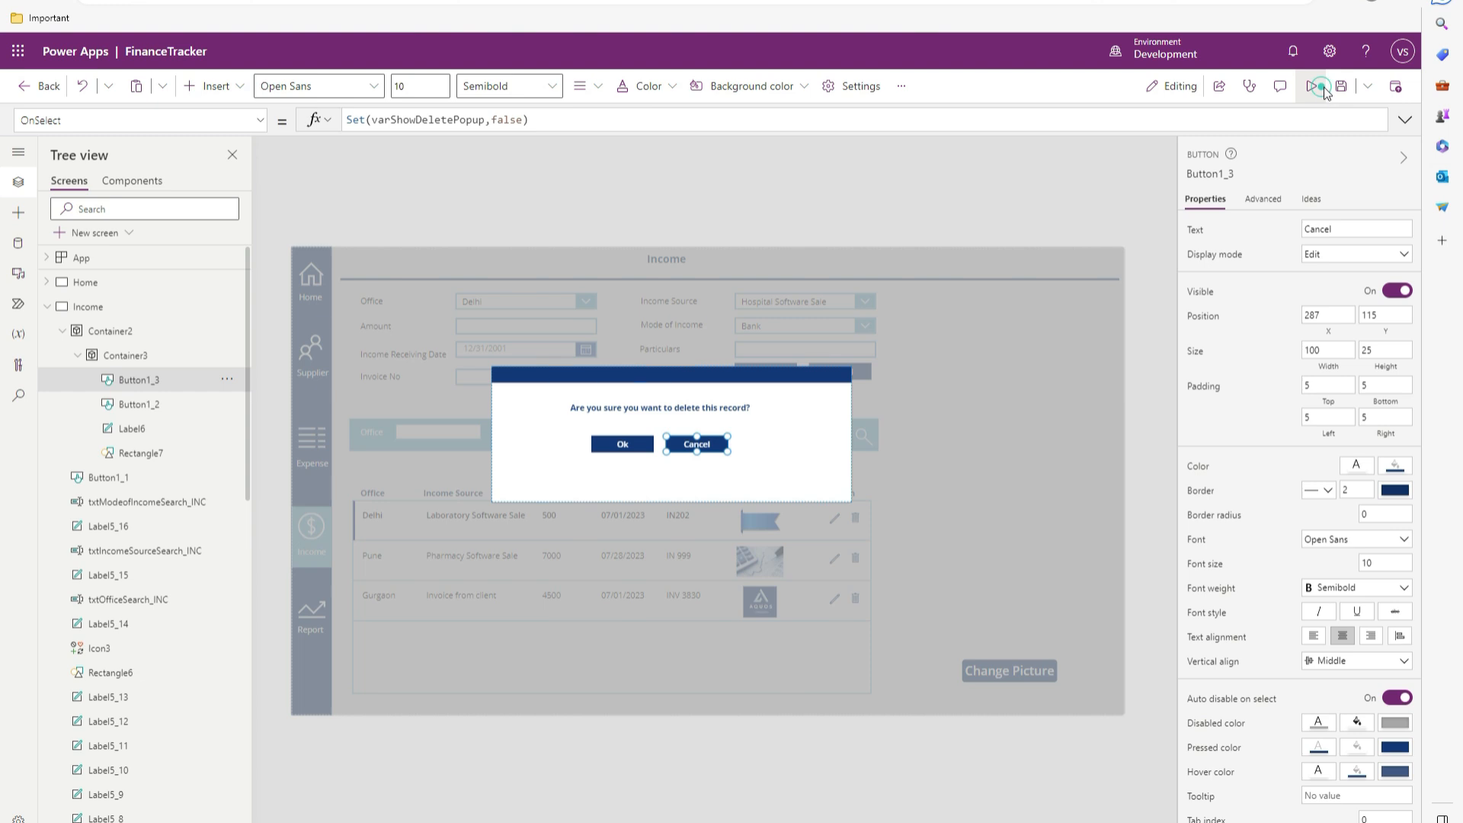
# Step: Preview the app, trigger a record's delete popup, then dismiss it with Cancel
pyautogui.click(1325, 85)
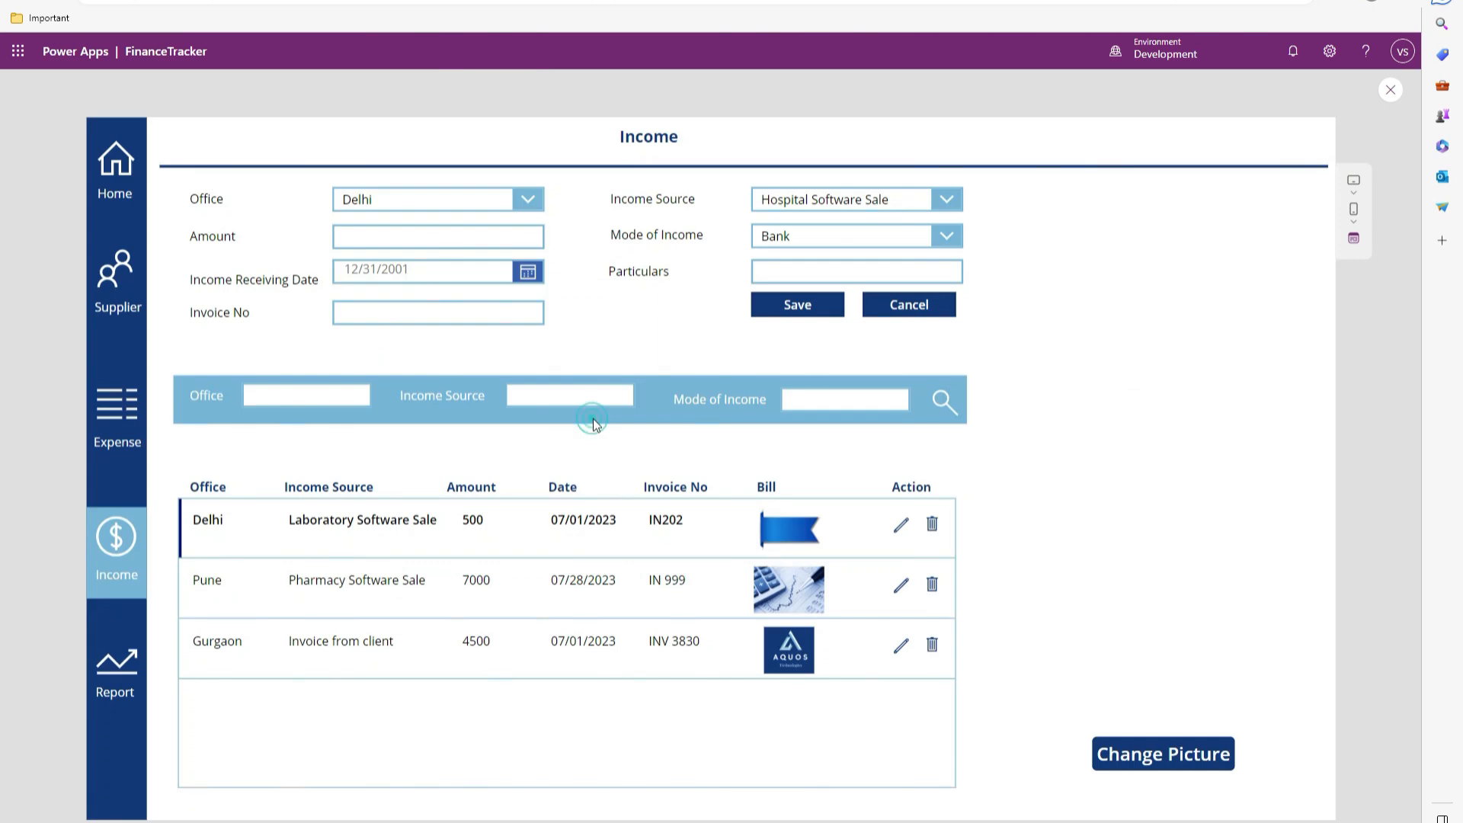
pyautogui.click(932, 525)
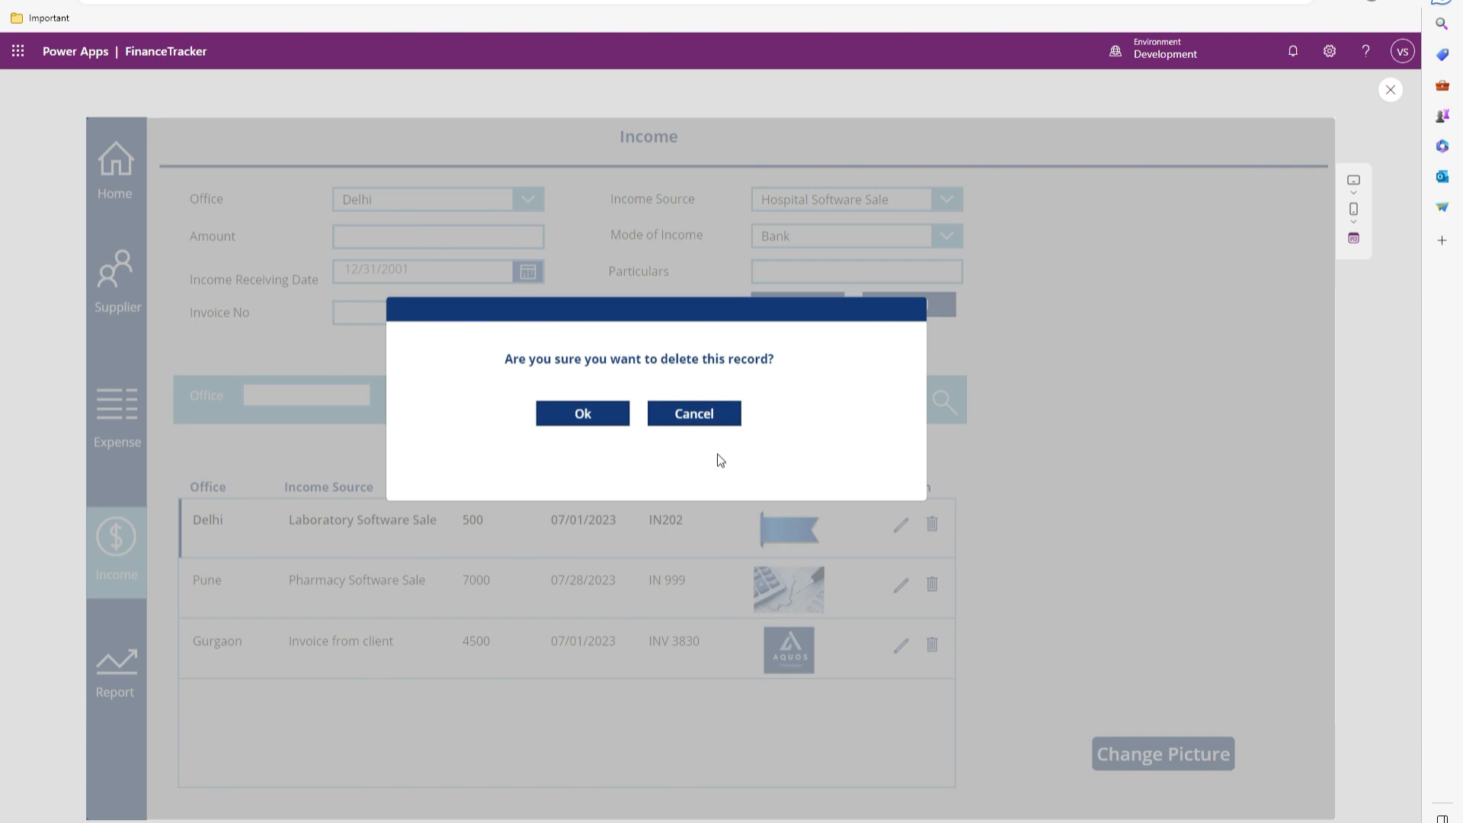
pyautogui.click(693, 413)
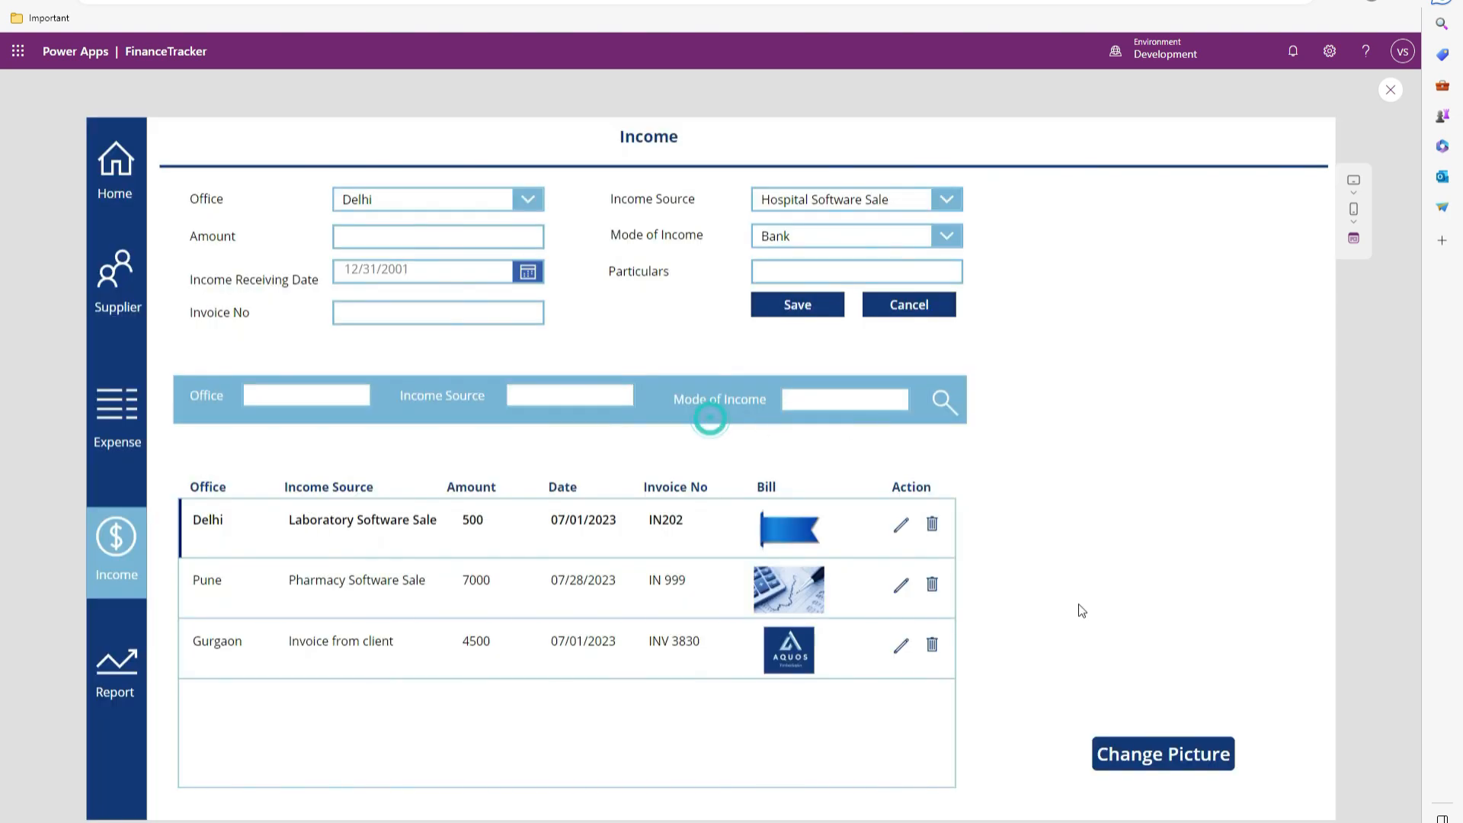